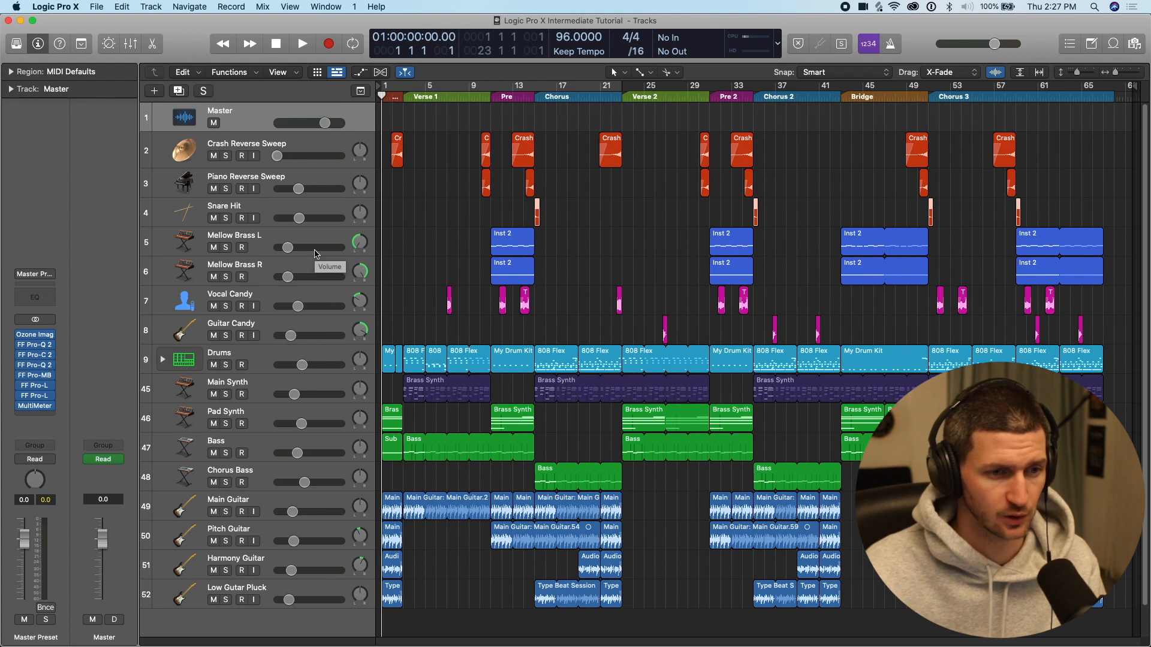
mouse_move(636, 225)
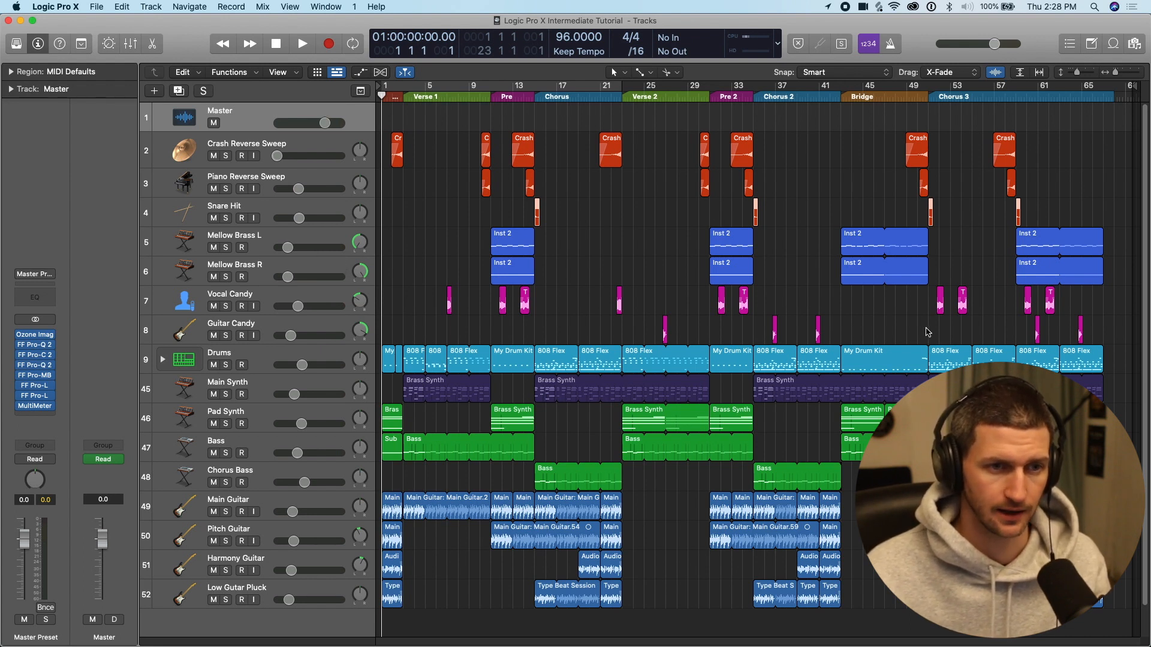
mouse_move(732, 435)
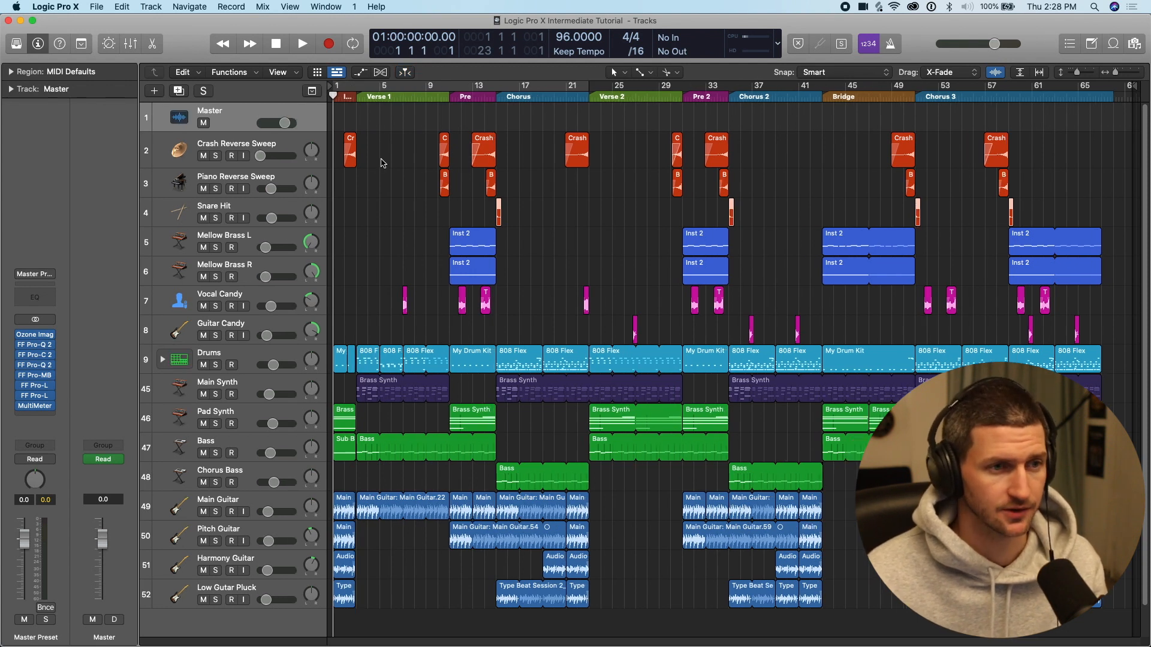
mouse_move(456, 120)
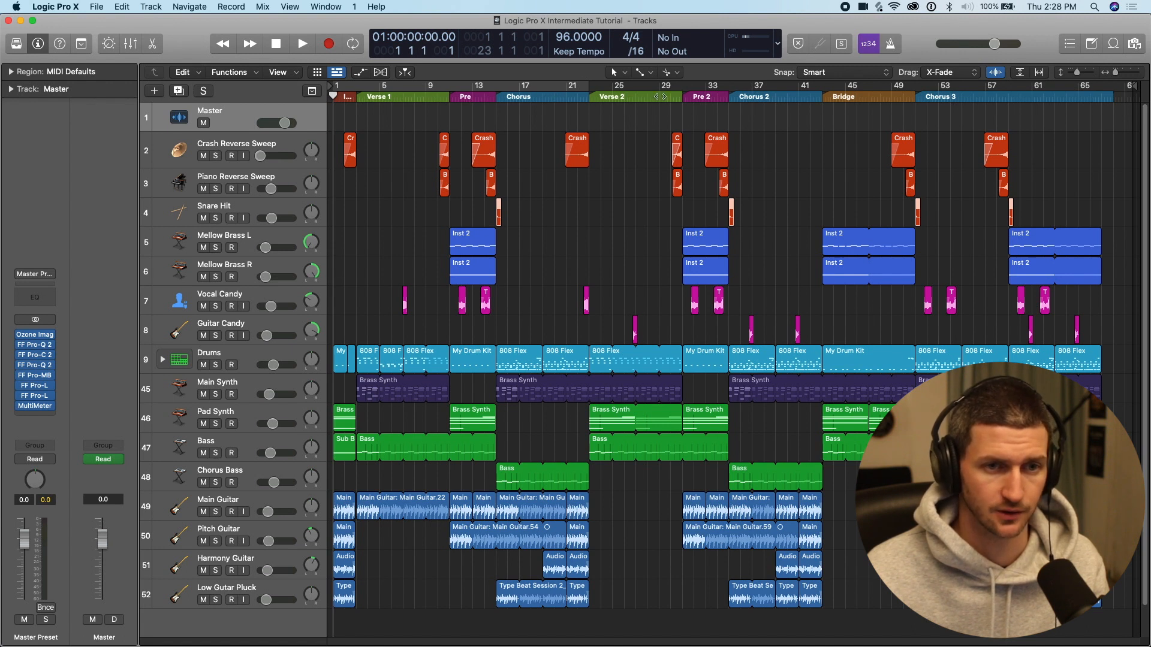
mouse_move(827, 145)
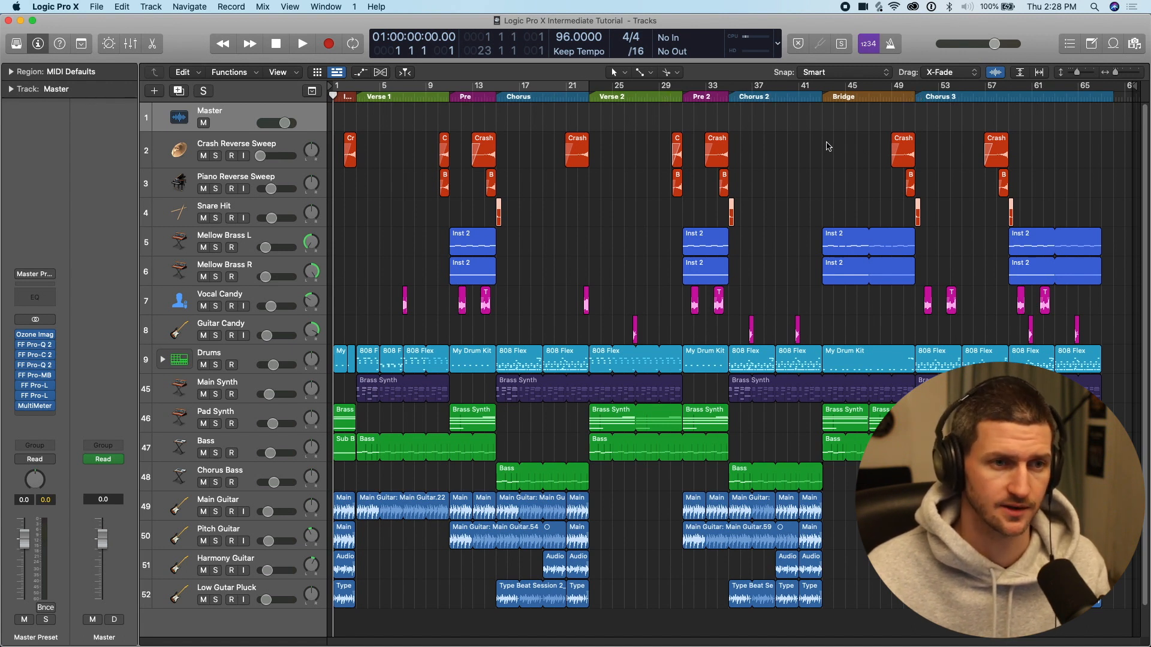
mouse_move(756, 252)
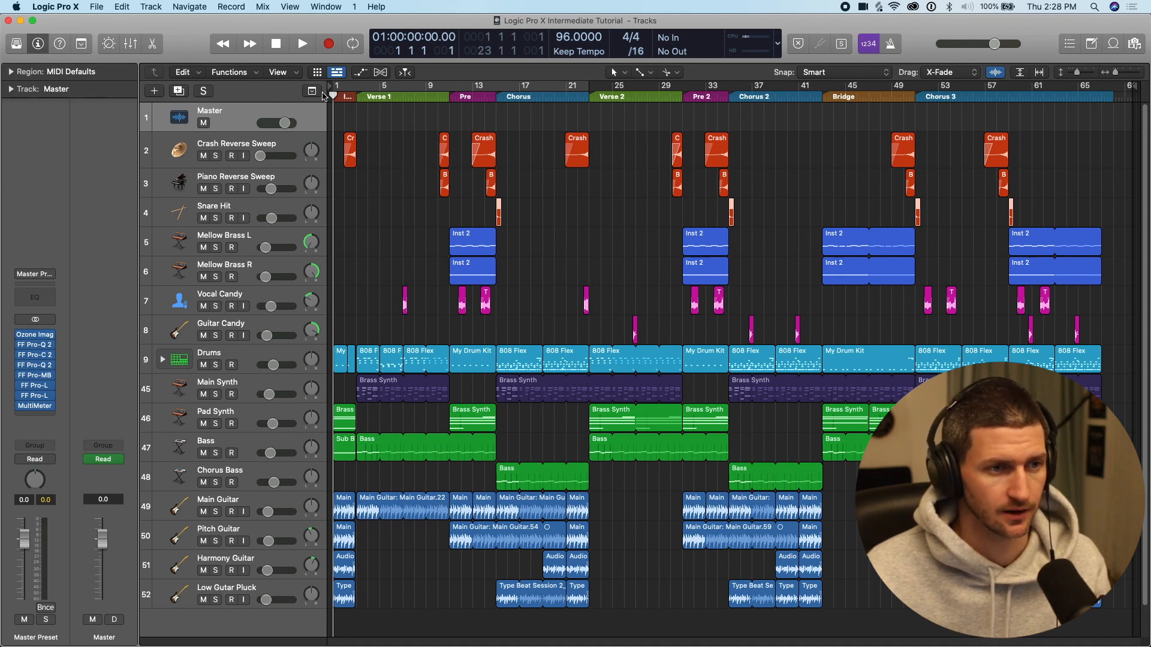
Show the global tracks and rename the first arrangement marker to 'Intro'.
click(311, 90)
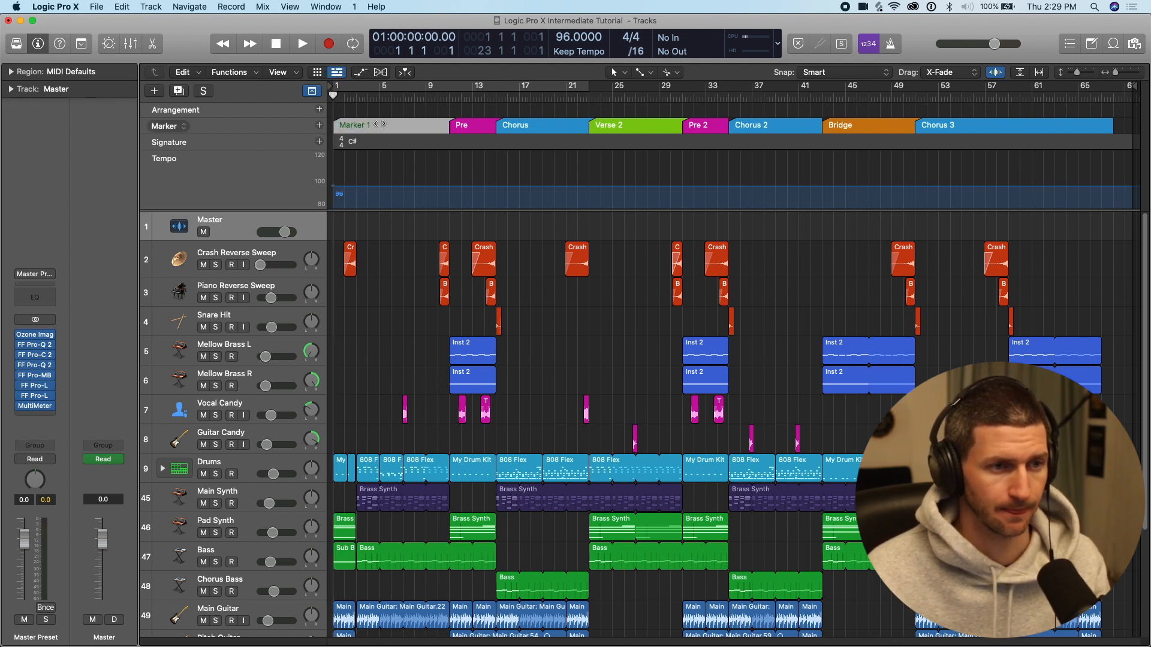
double_click(353, 123)
text(Intro)
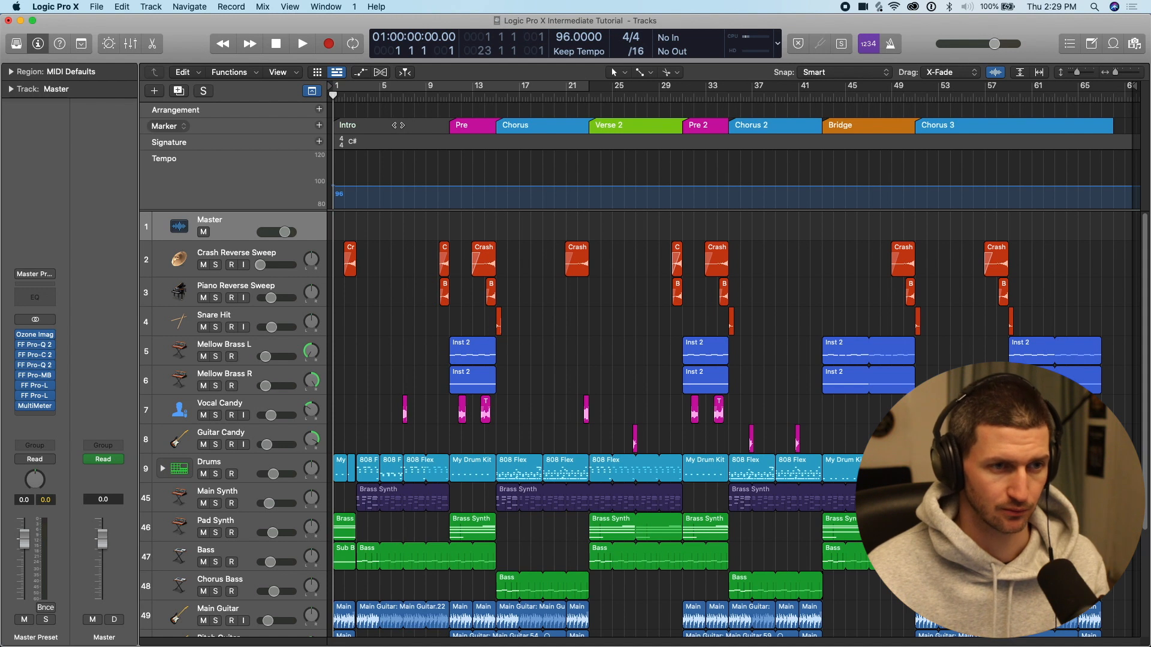
key(alt+c)
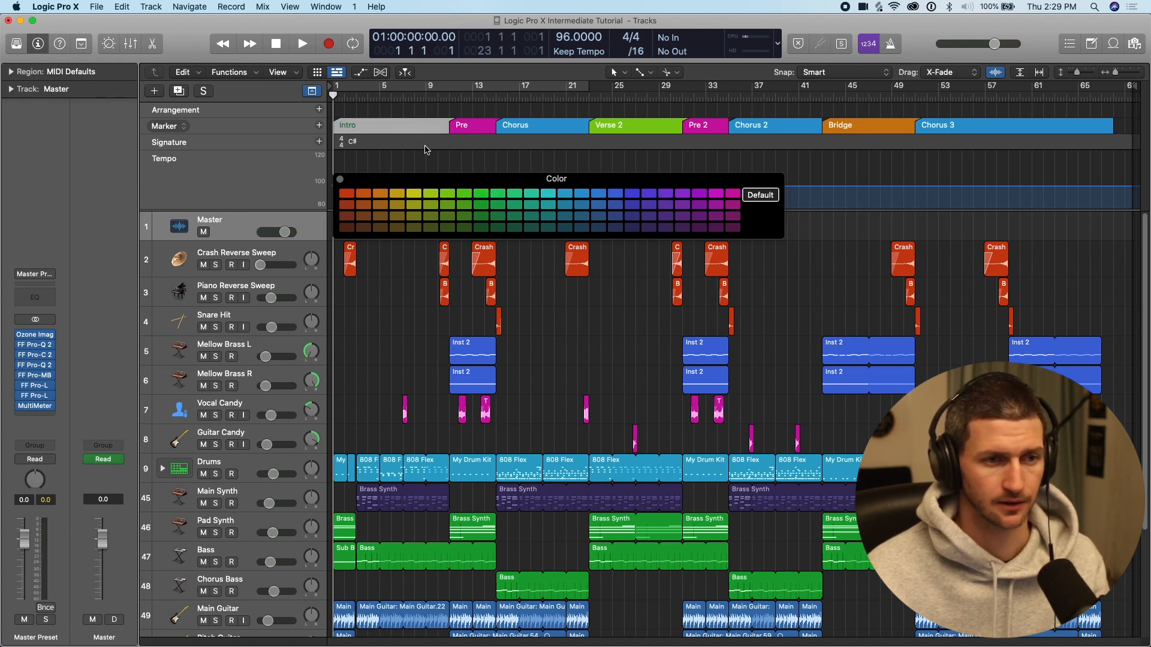
mouse_move(413, 195)
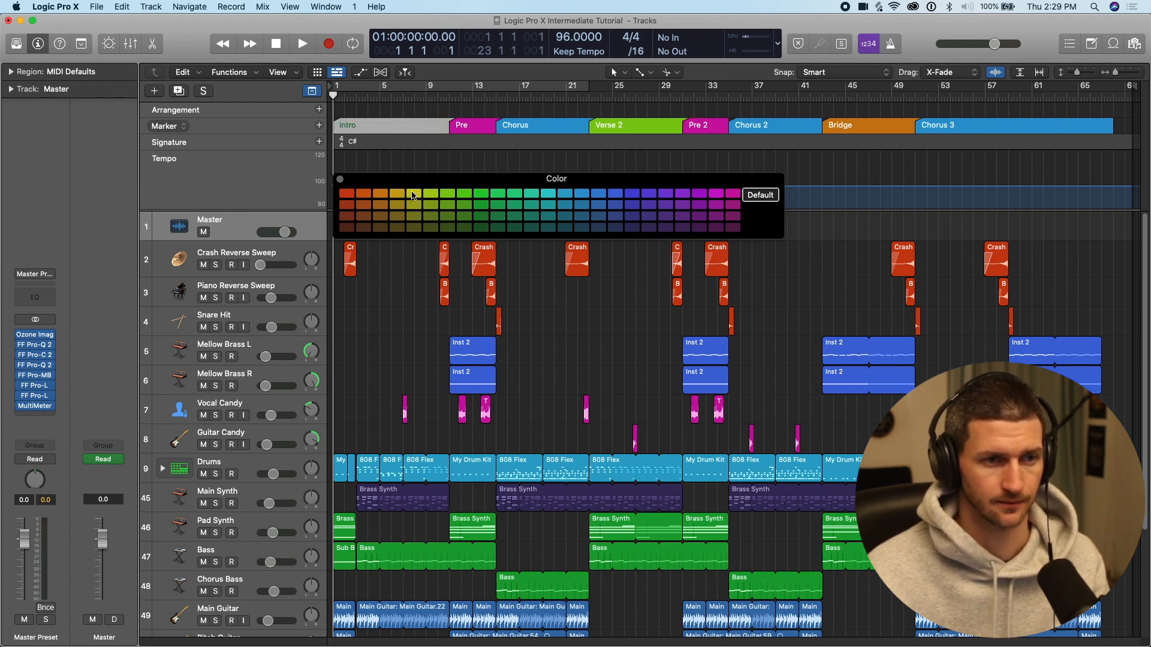
Color the Intro marker orange, close the palette, and hide the global tracks.
click(413, 193)
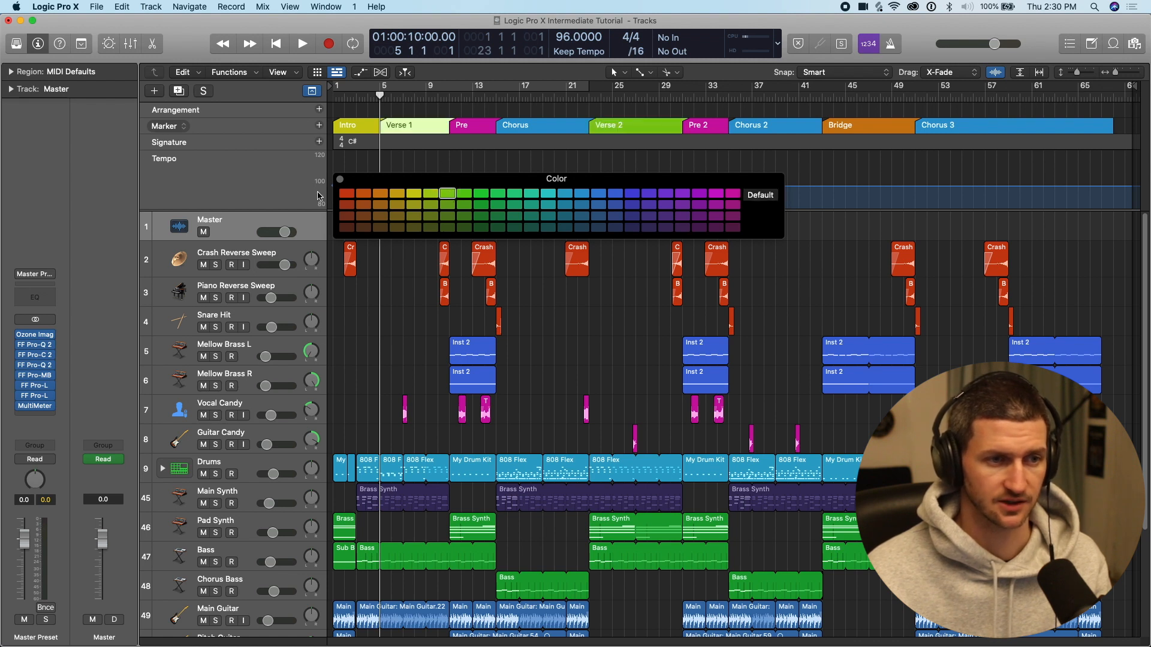
click(311, 90)
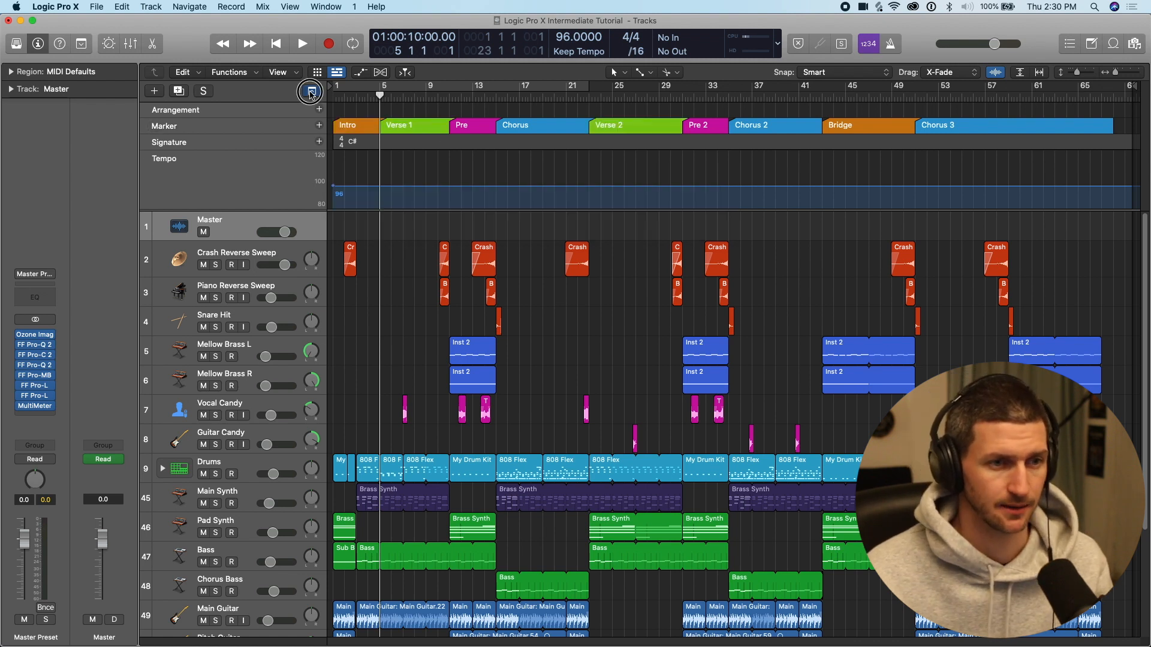
click(310, 91)
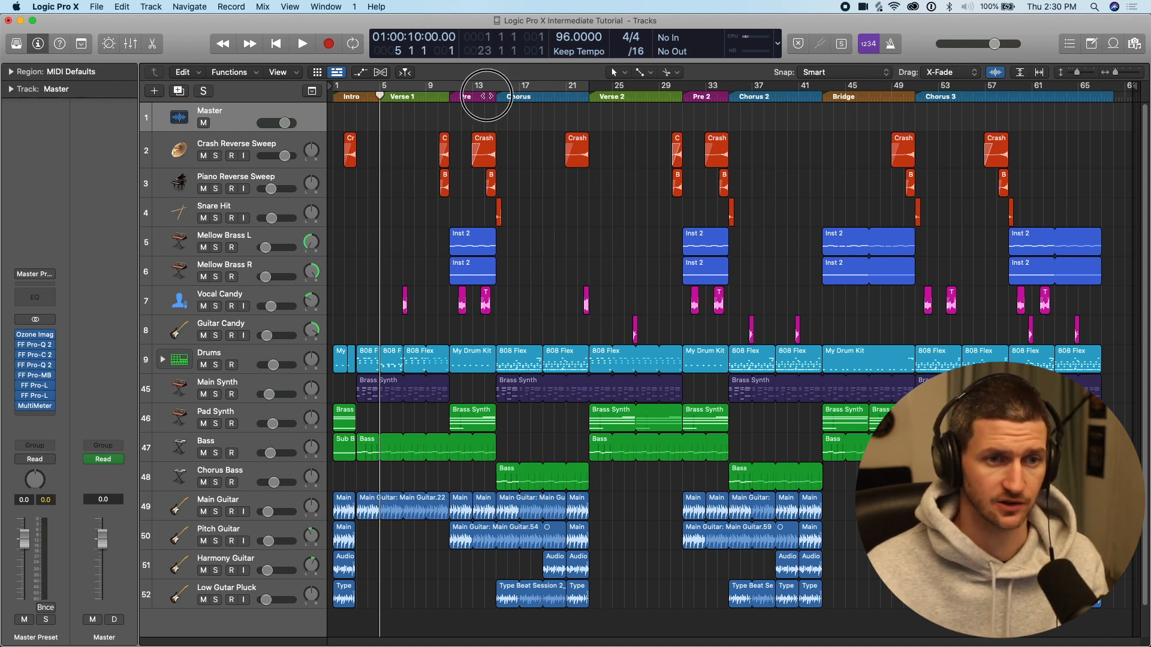
Show the arrangement, marker, signature and tempo lanes above the tracks again.
click(311, 90)
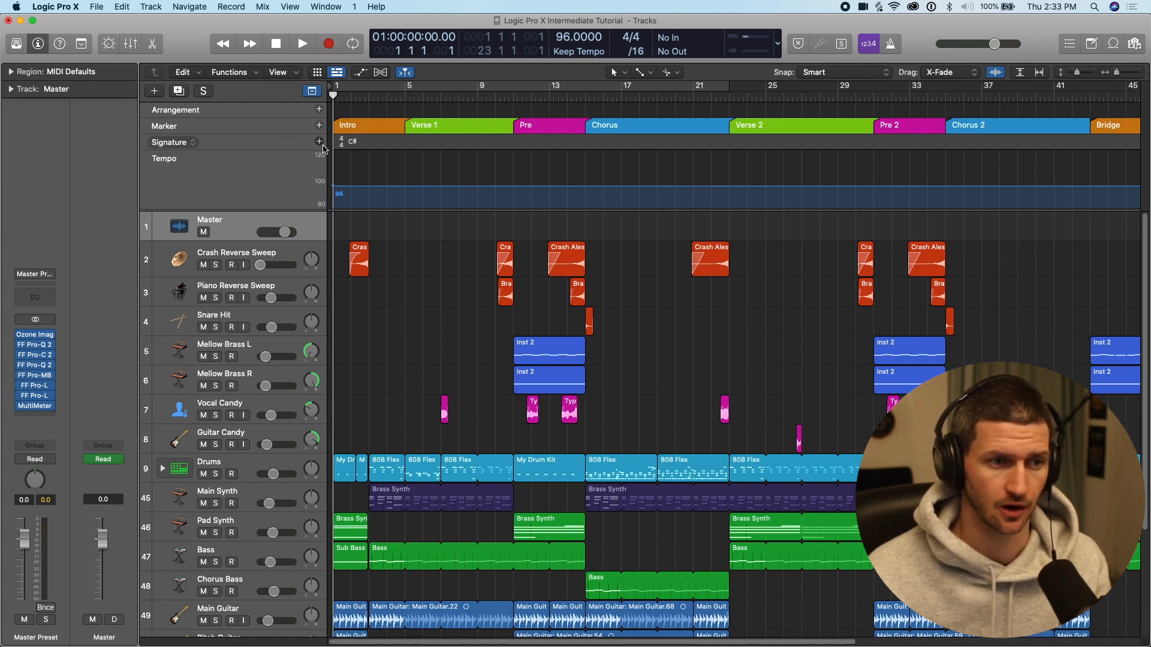
mouse_move(319, 143)
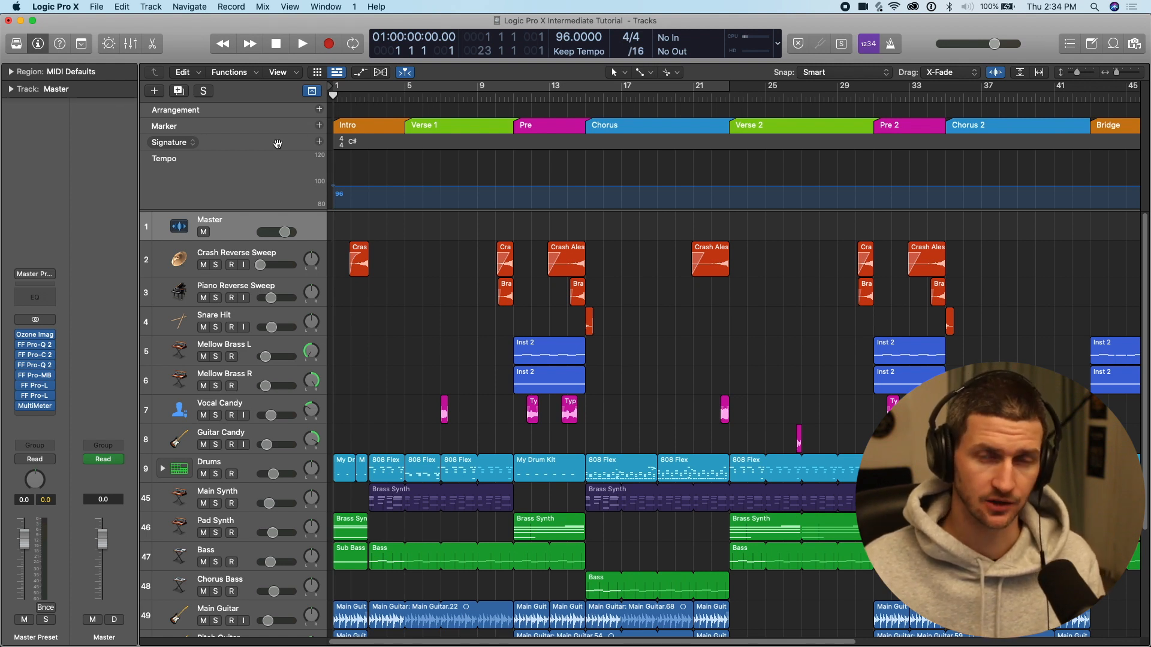
mouse_move(291, 102)
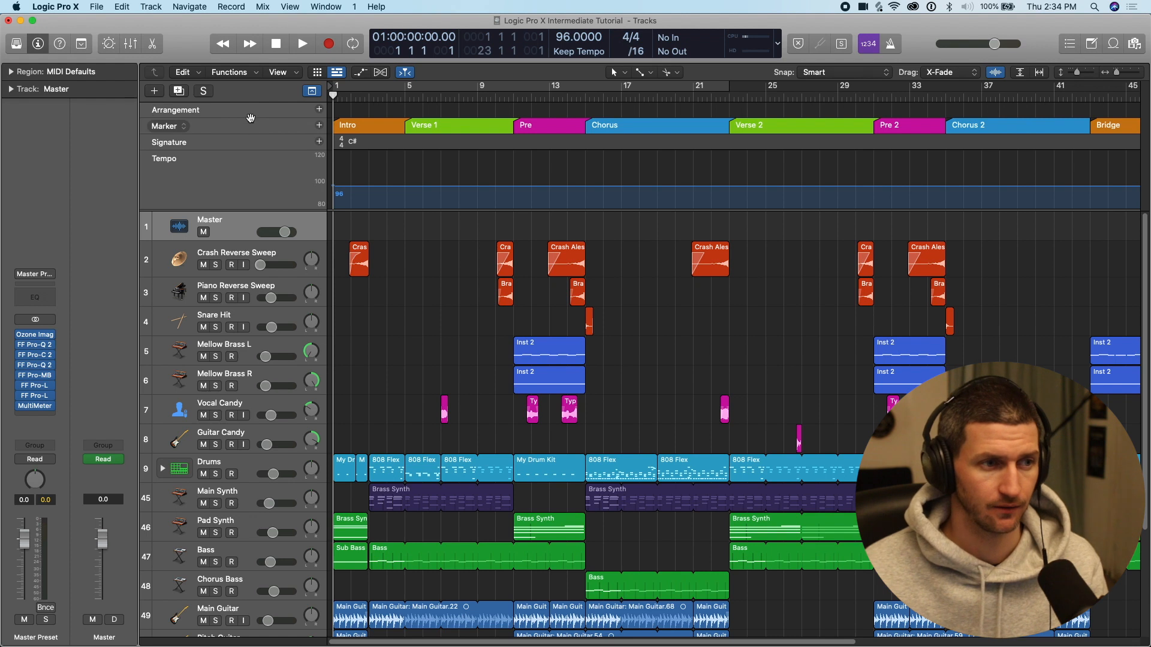
mouse_move(231, 111)
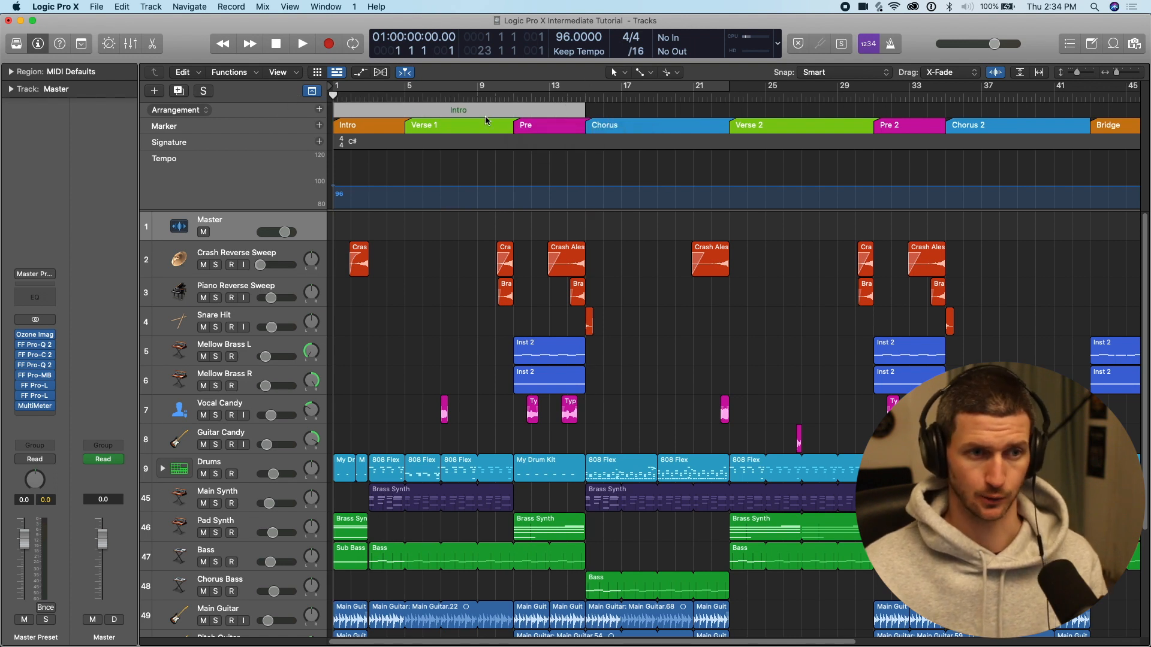
mouse_move(440, 192)
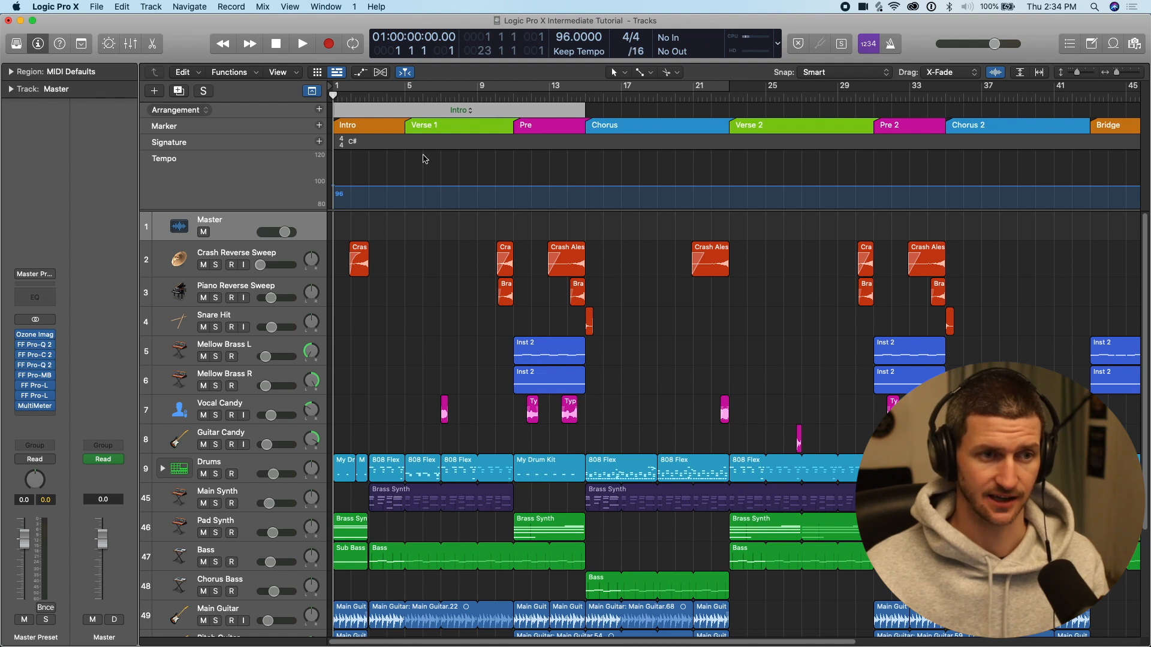
mouse_move(486, 240)
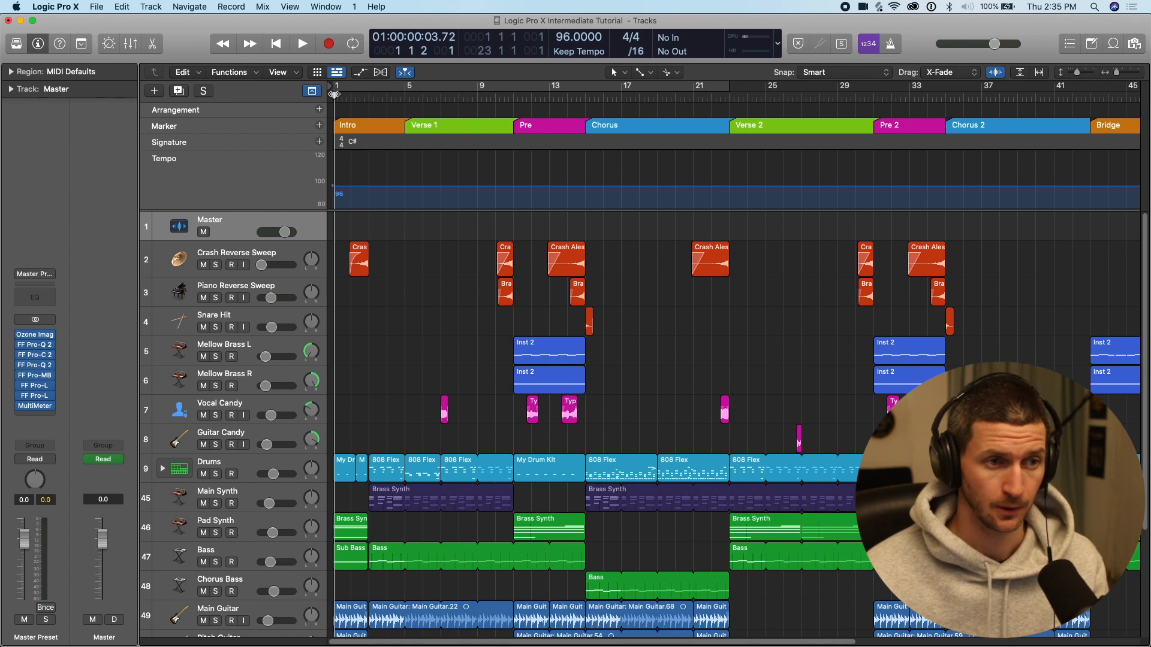
Add a brief tempo rise to 98 BPM and bring up Crash Reverse Sweep's icon library.
click(585, 96)
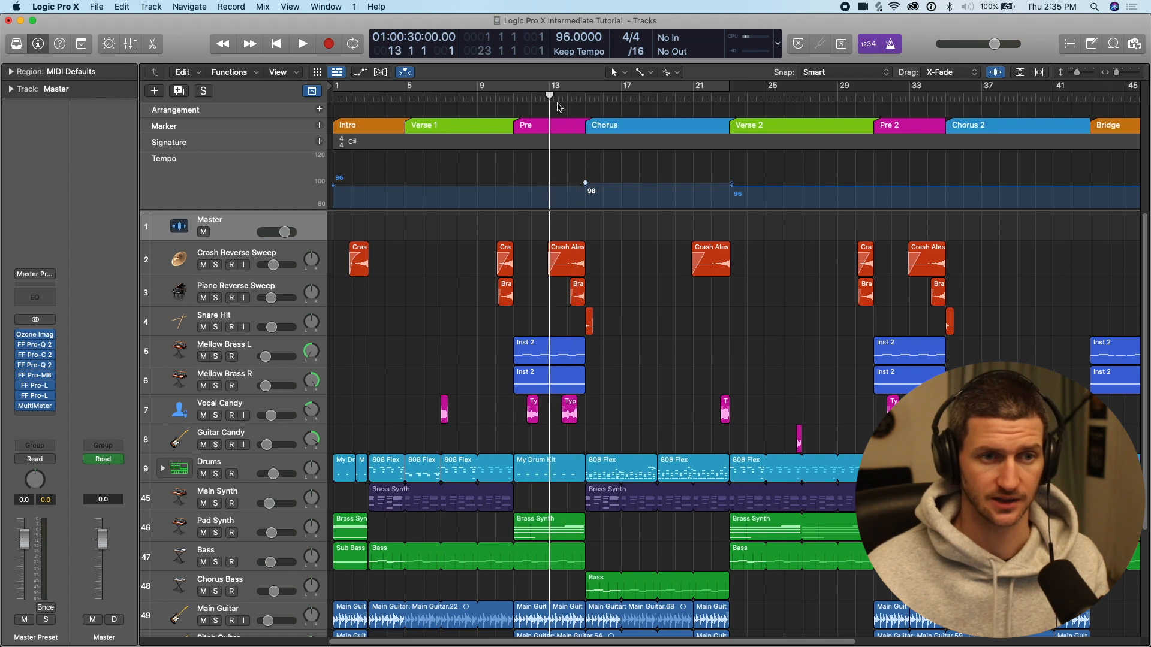
click(302, 43)
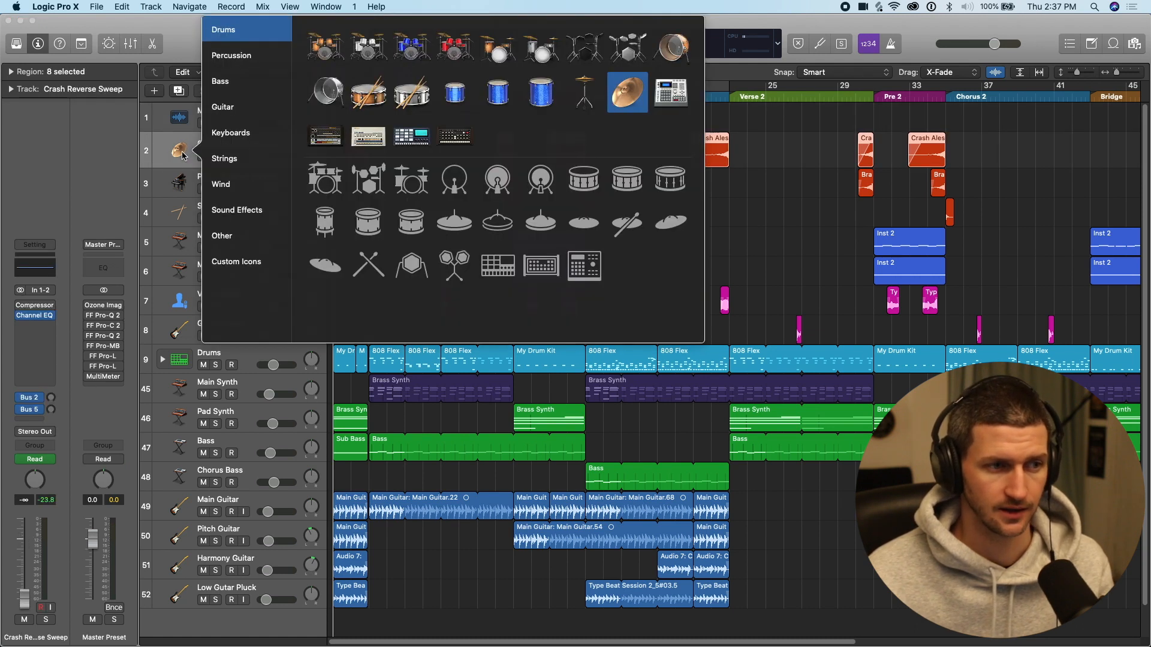
Keep Crash Reverse Sweep's cymbal icon and give Snare Hit a percussion snare icon.
click(231, 136)
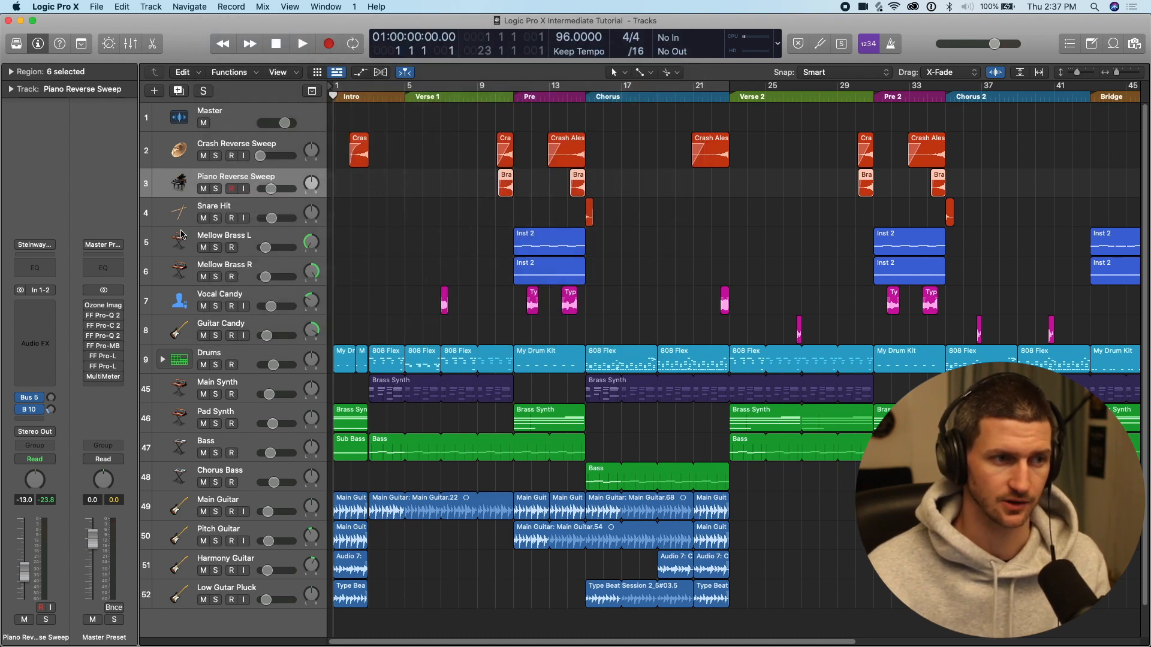
mouse_move(179, 242)
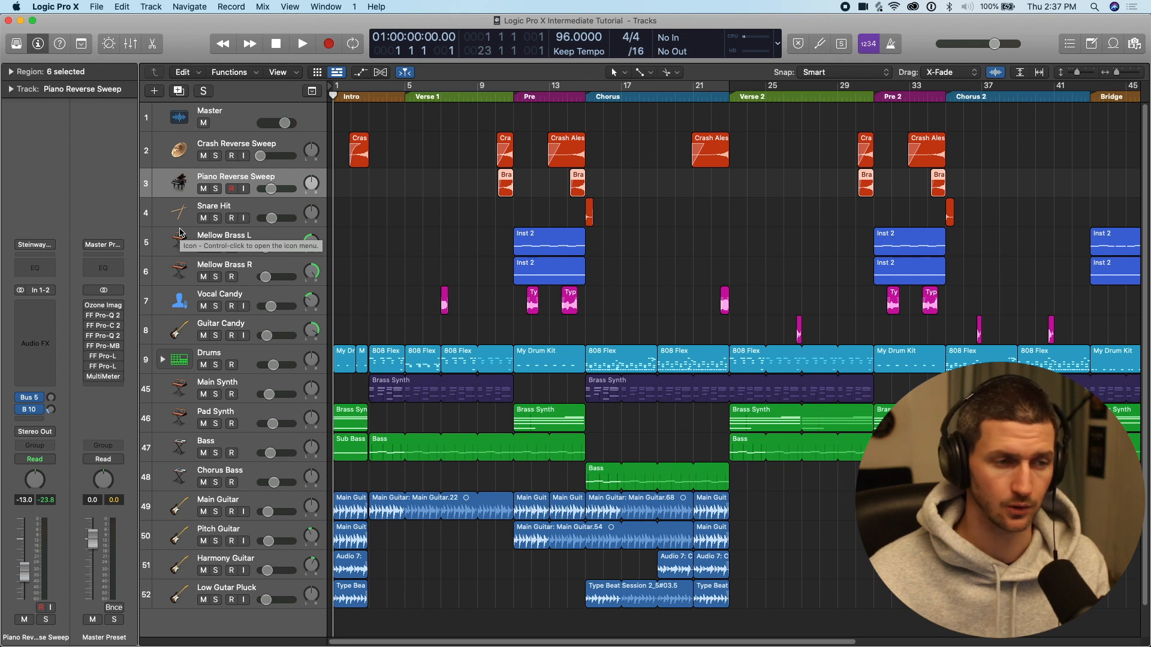
click(179, 212)
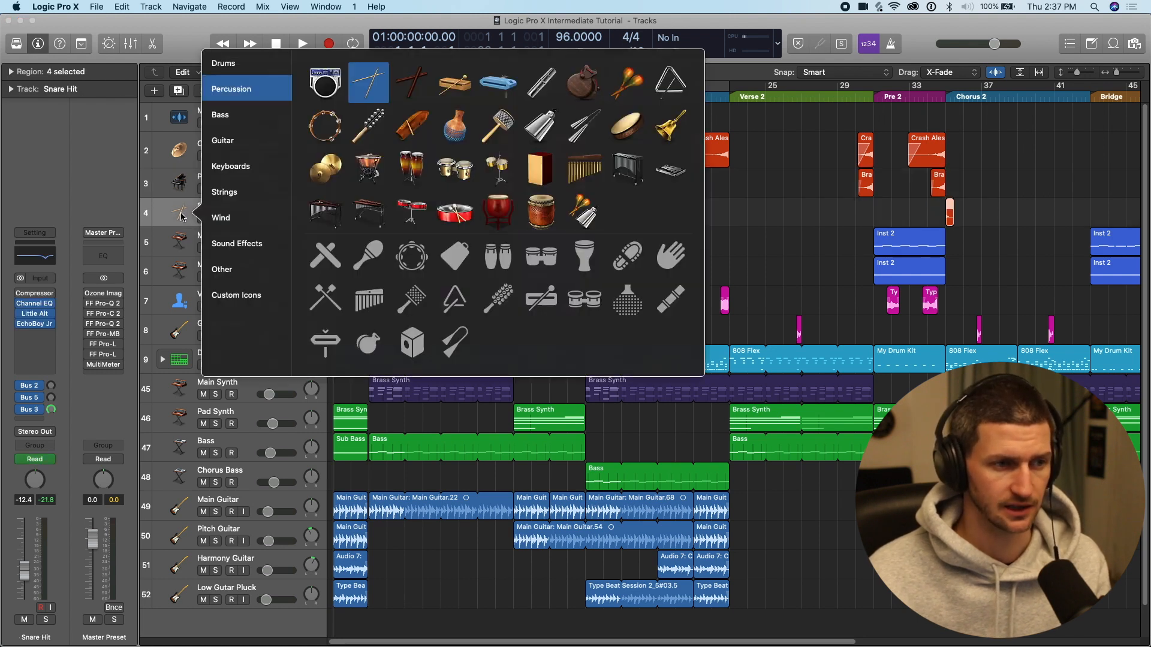
click(223, 269)
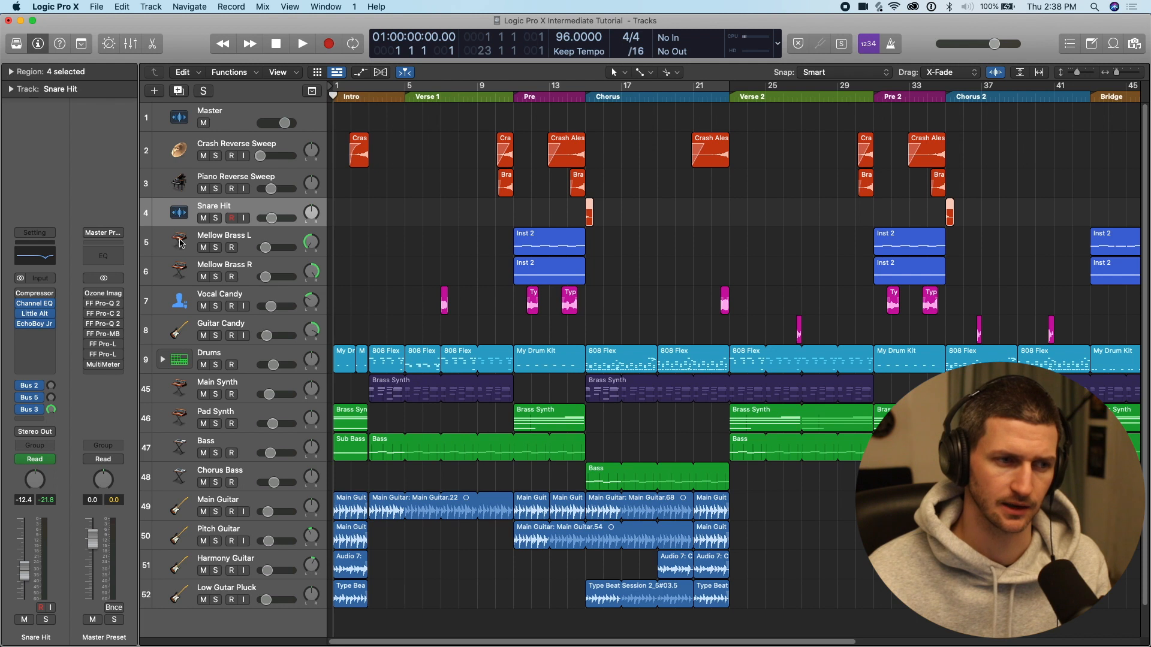
mouse_move(274, 210)
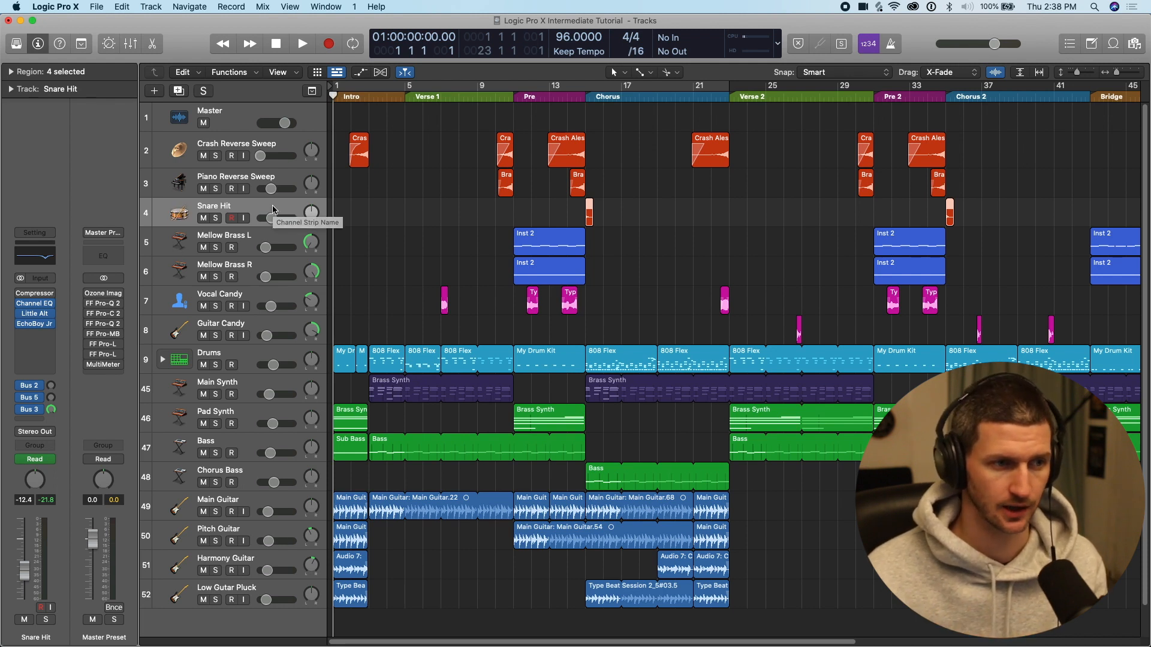
Move the Drums folder stack between Guitar Candy and Main Synth.
double_click(214, 206)
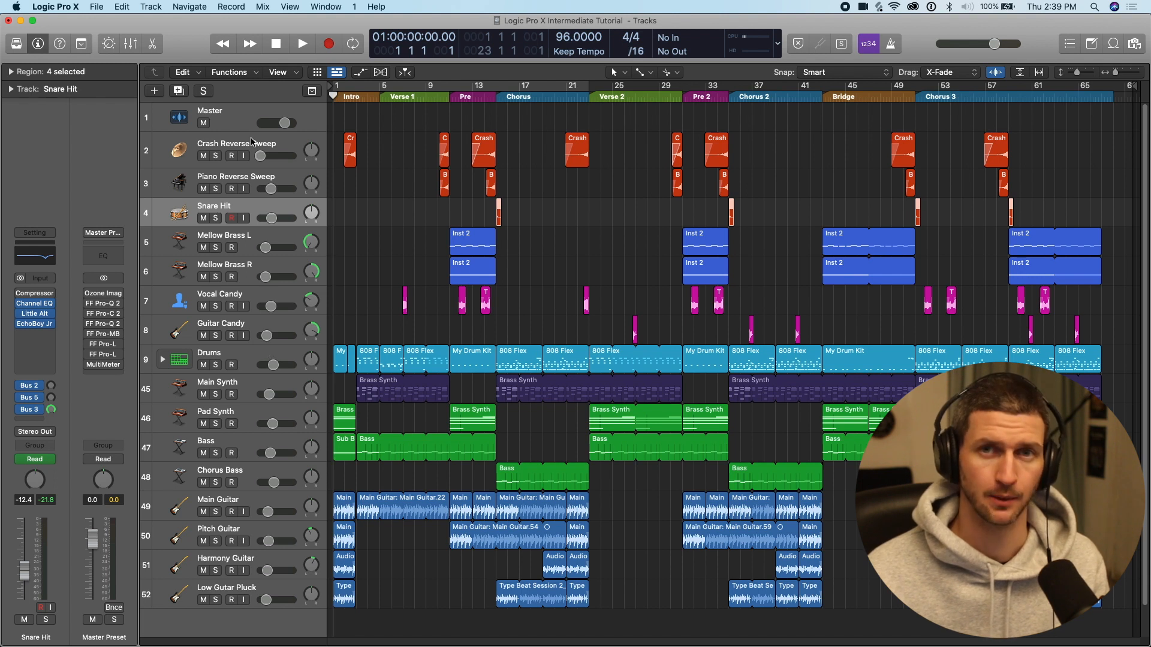
mouse_move(237, 143)
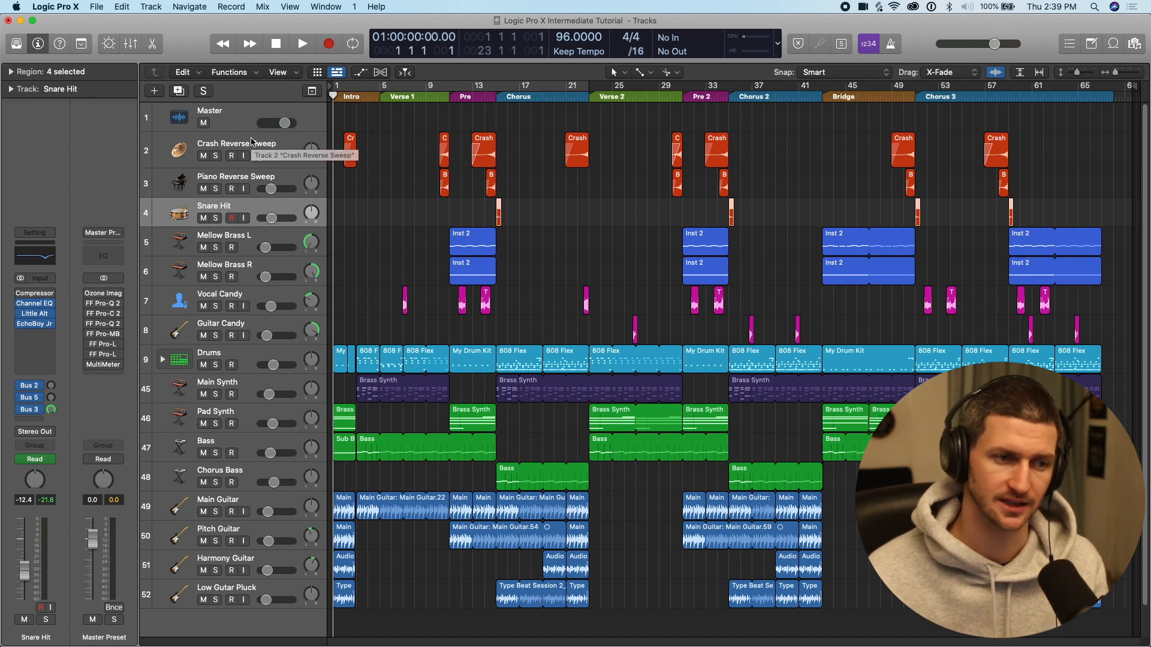
Move the Drums folder stack to the top and hide the Master track.
click(209, 353)
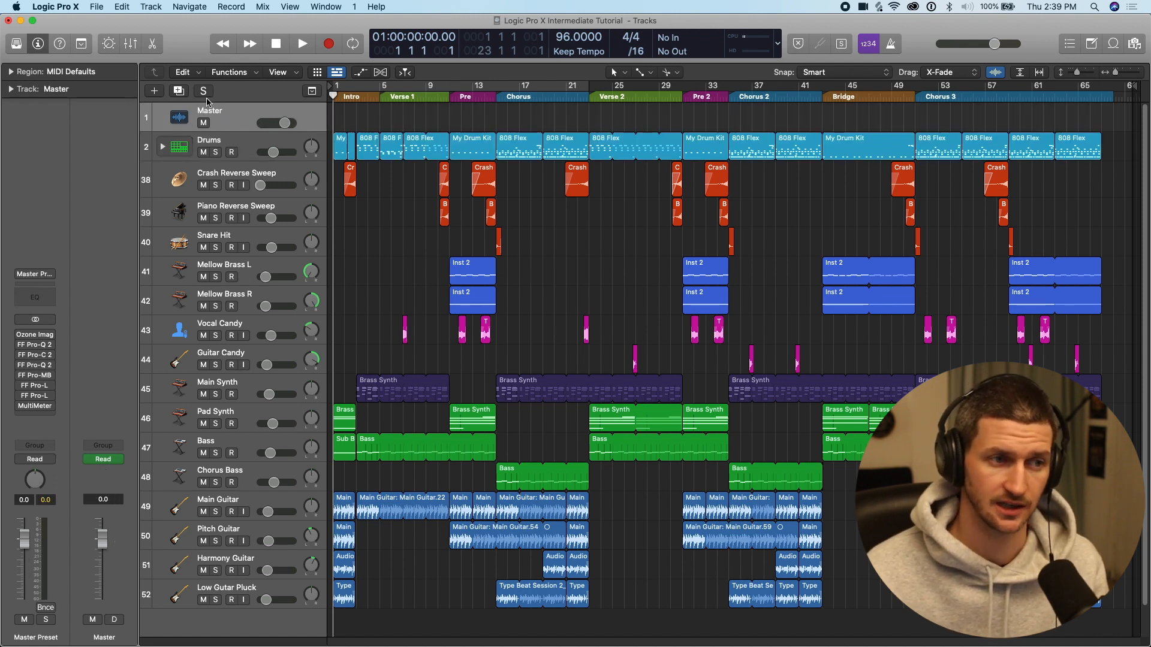
right_click(209, 113)
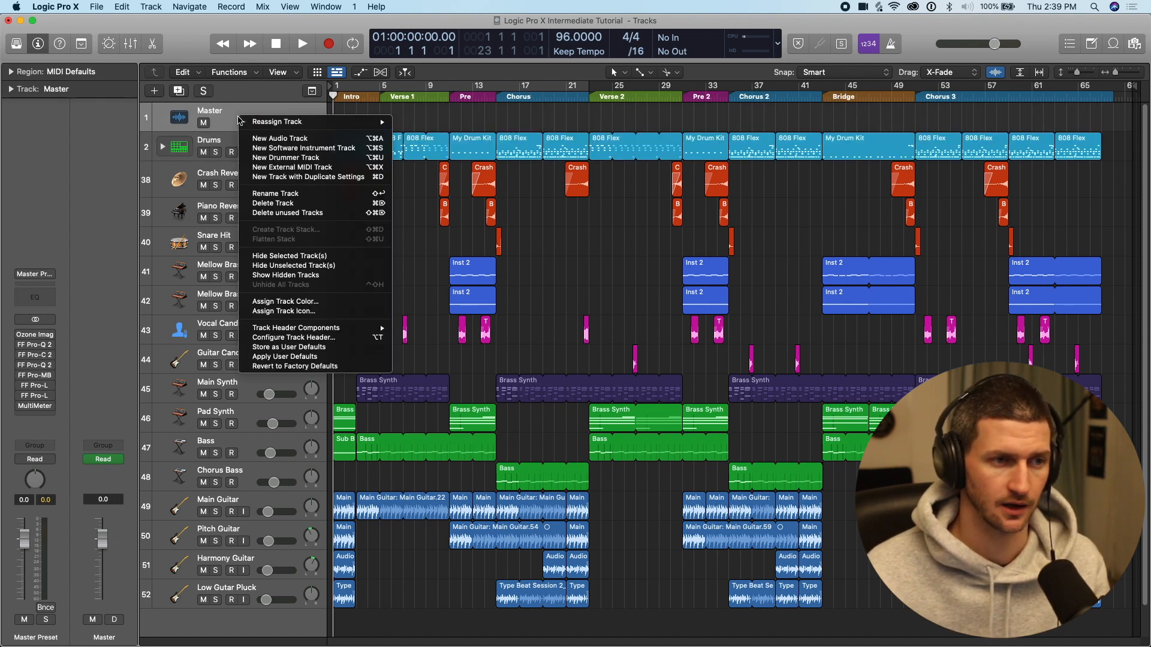
mouse_move(308, 255)
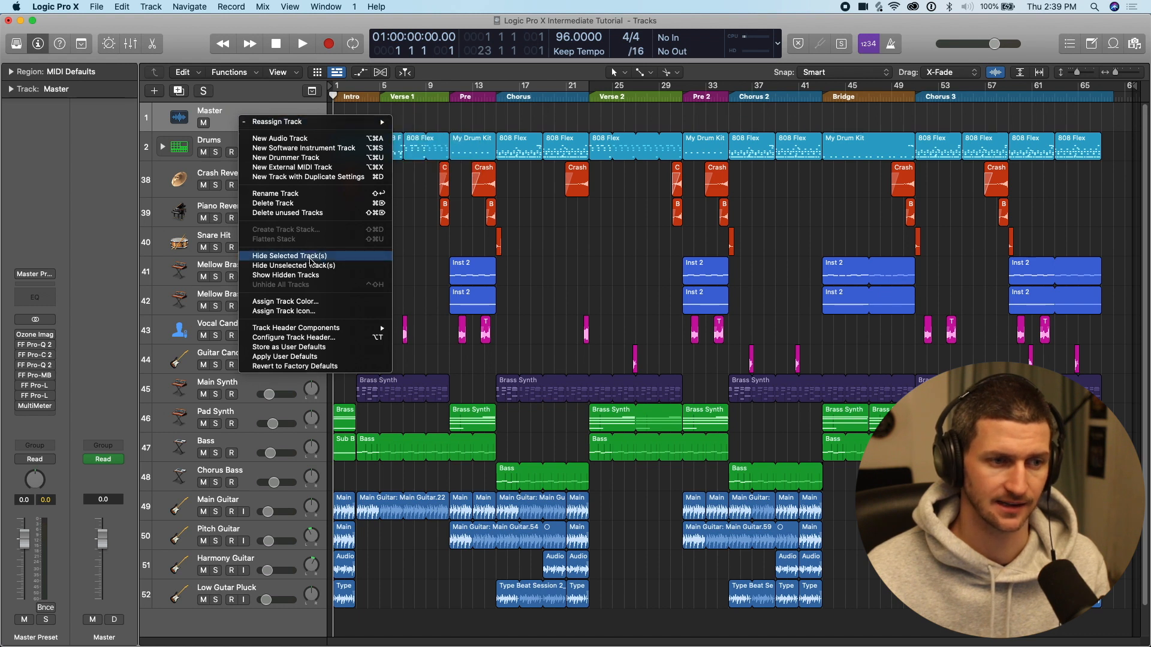
click(291, 256)
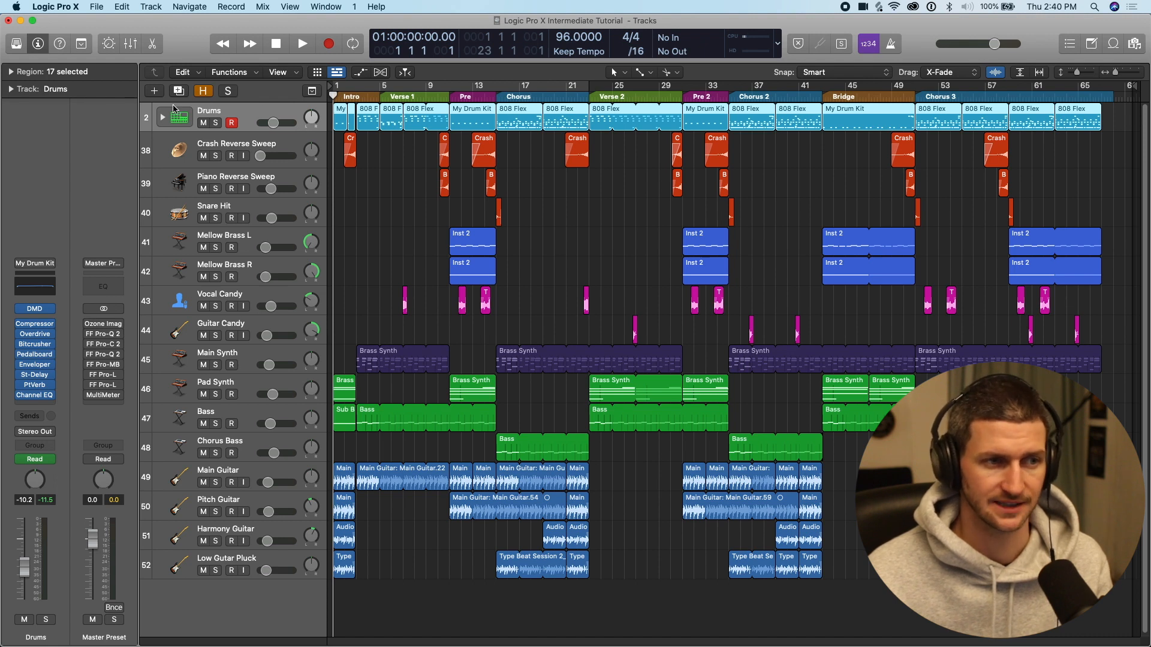
click(203, 91)
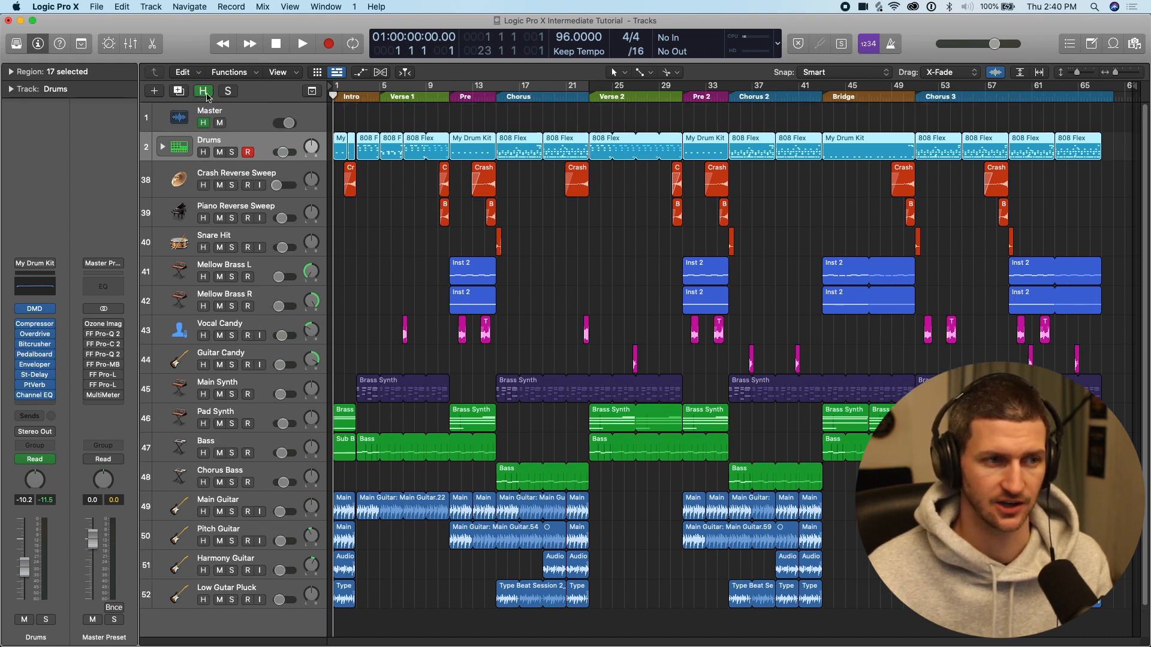
mouse_move(224, 403)
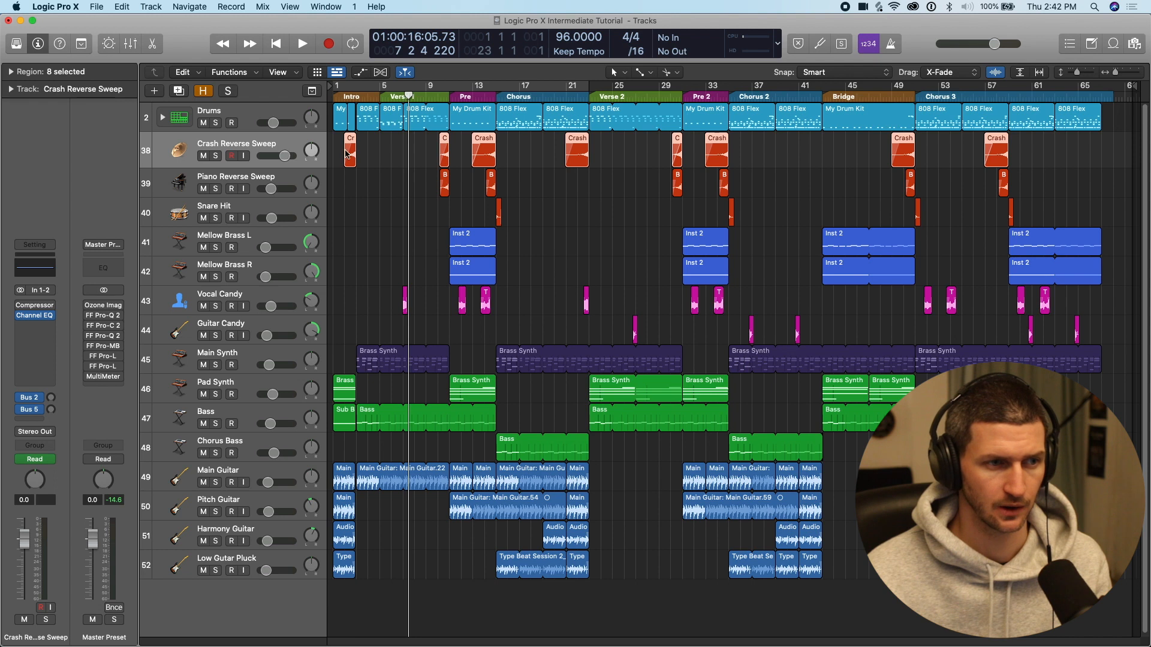
Group the sweep, Snare Hit and candy tracks into a new folder stack.
click(236, 176)
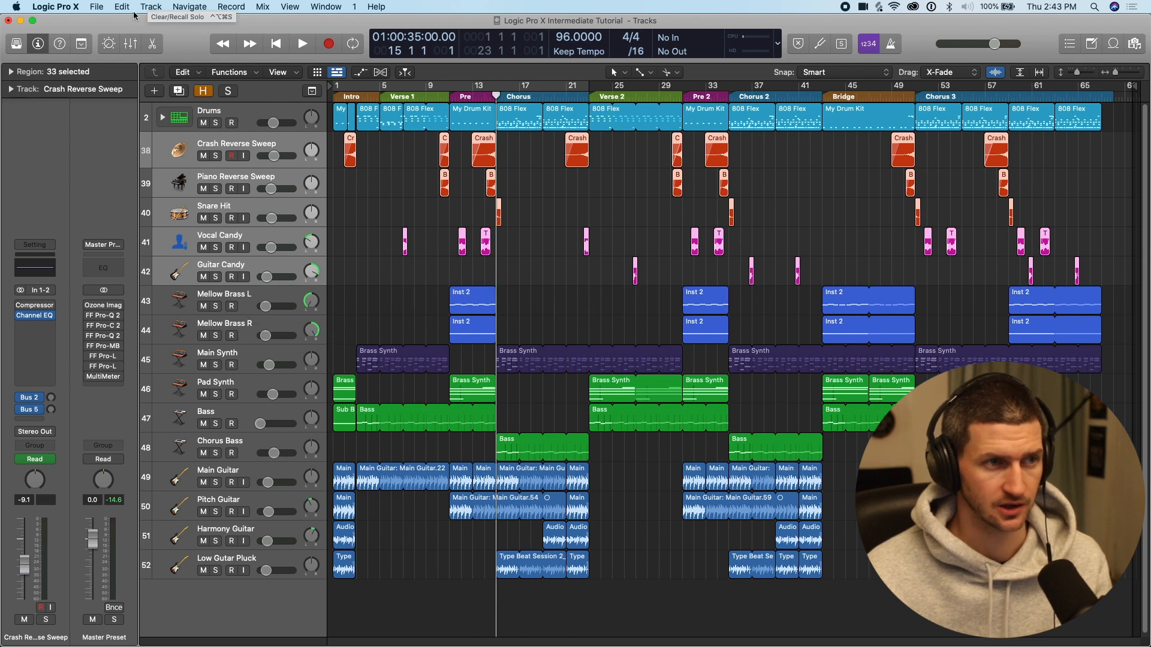
click(151, 7)
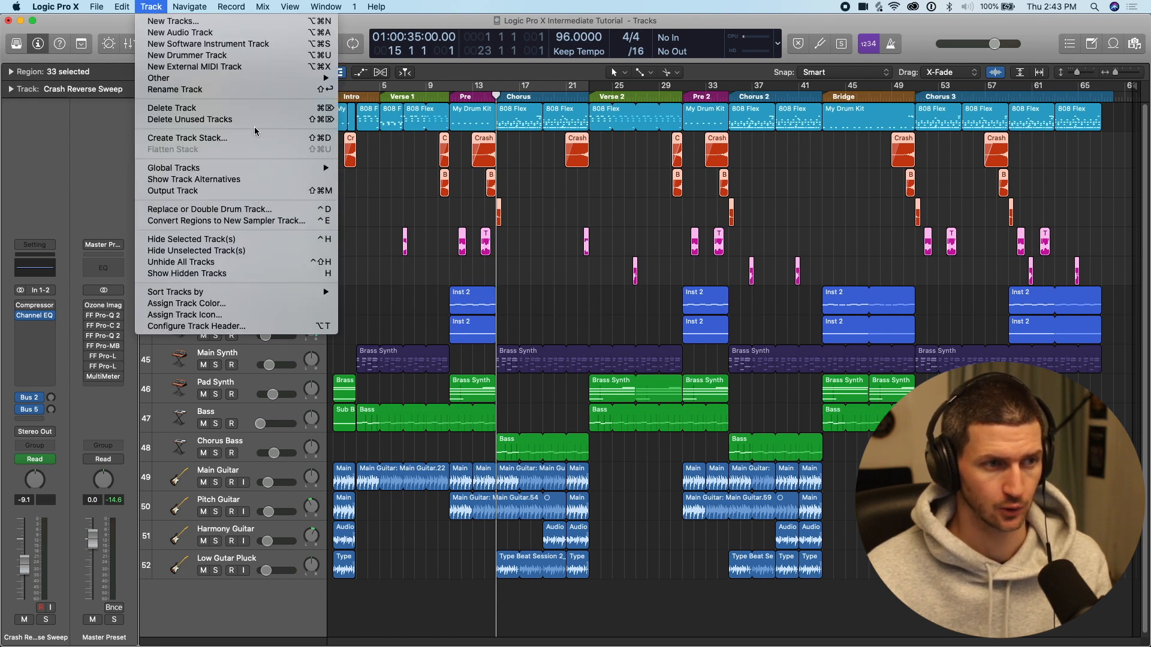
mouse_move(187, 138)
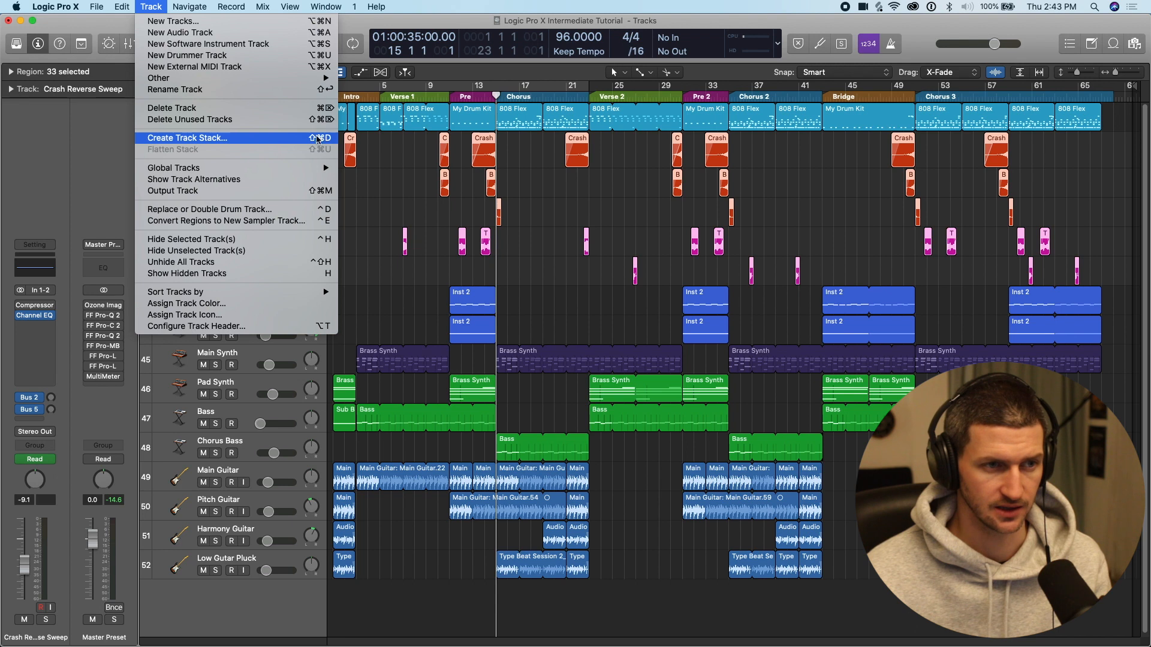
click(186, 138)
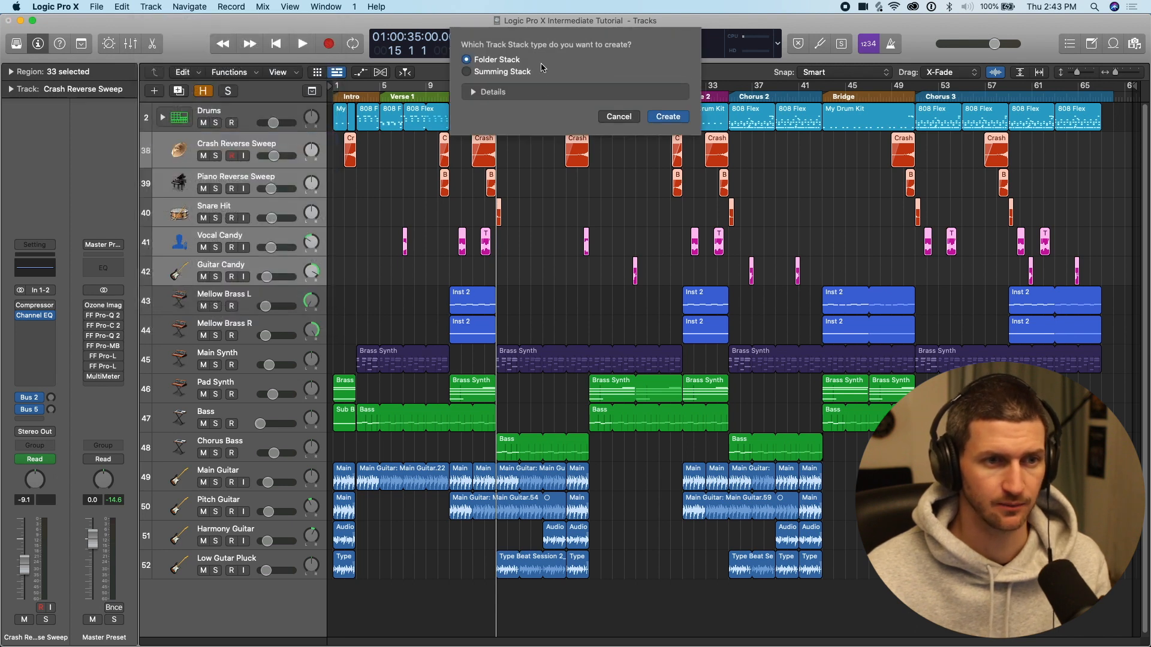
mouse_move(577, 61)
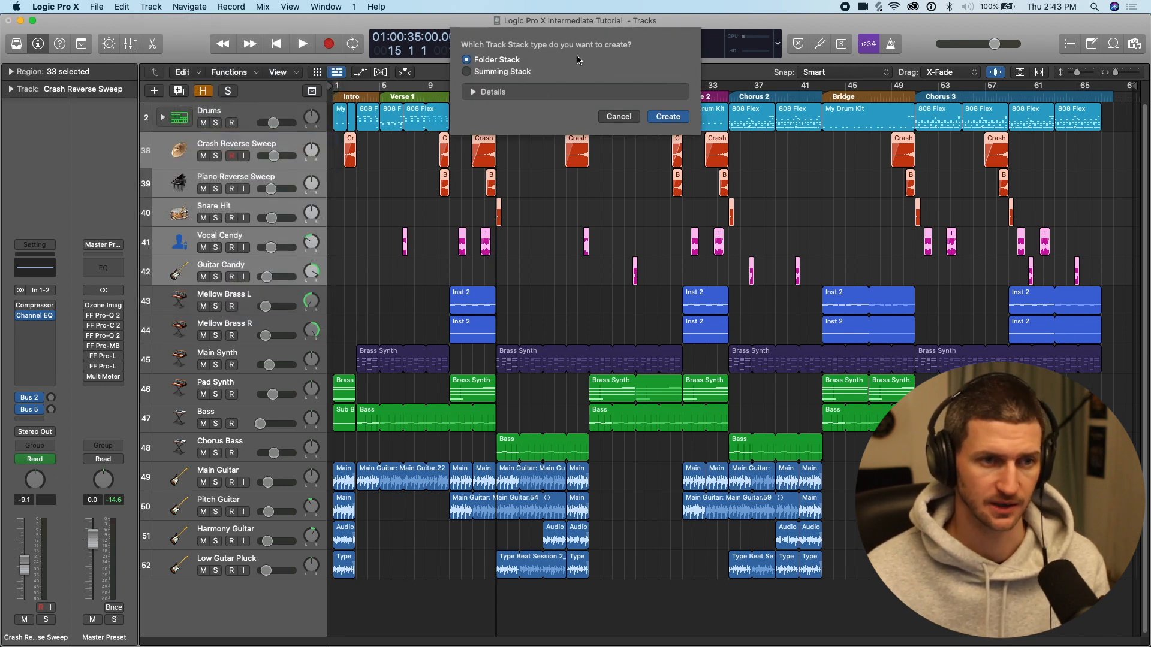
click(617, 116)
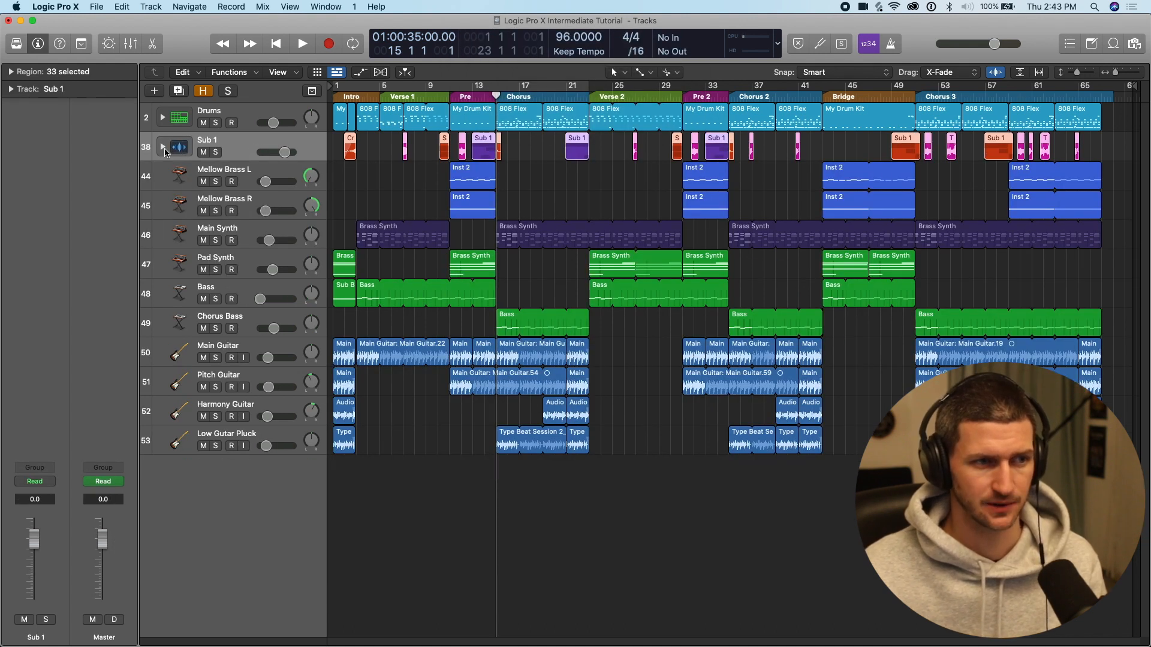
click(160, 150)
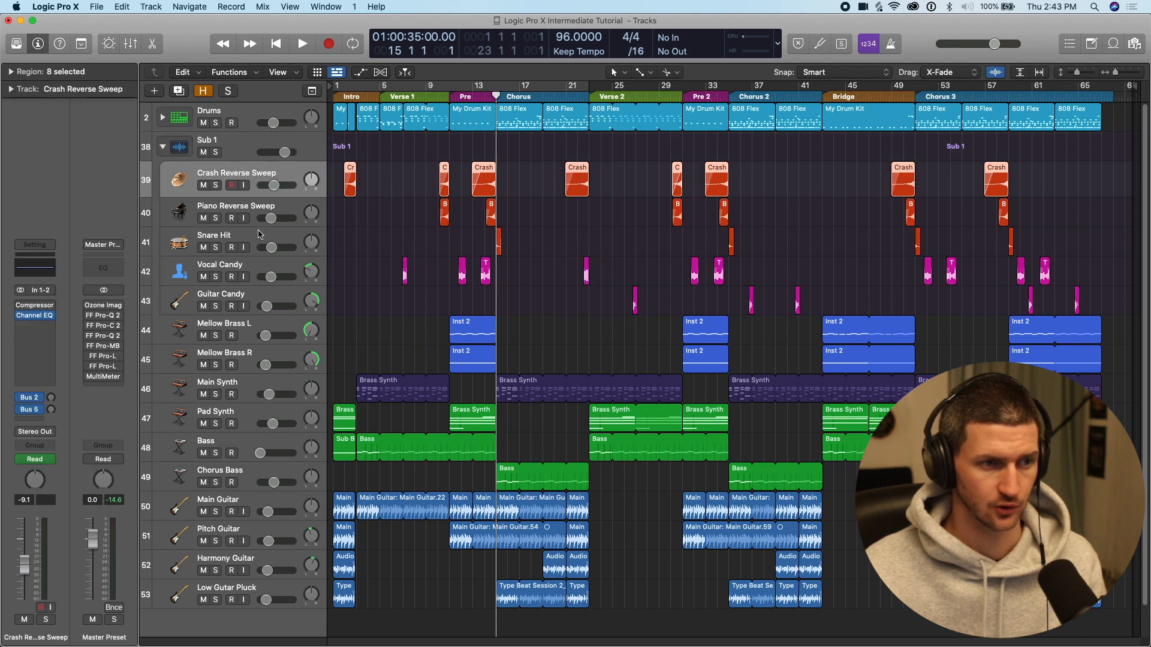
Rename the folder stack 'Sweeps and Transitions' and give it a speaker icon.
click(177, 147)
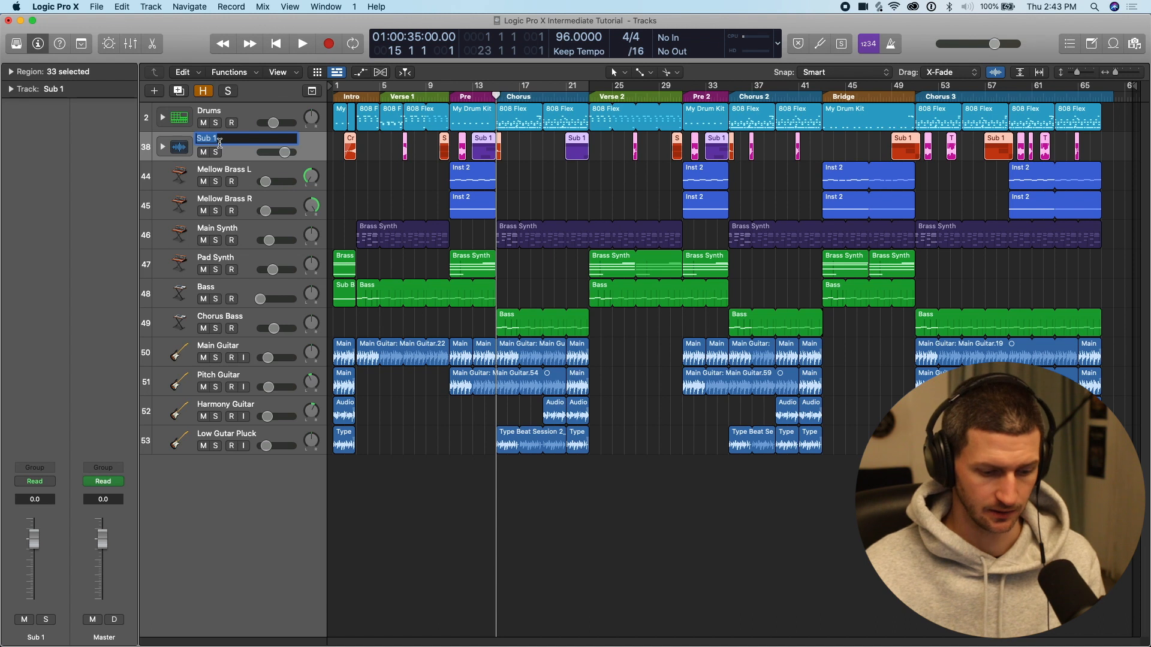
text(FX)
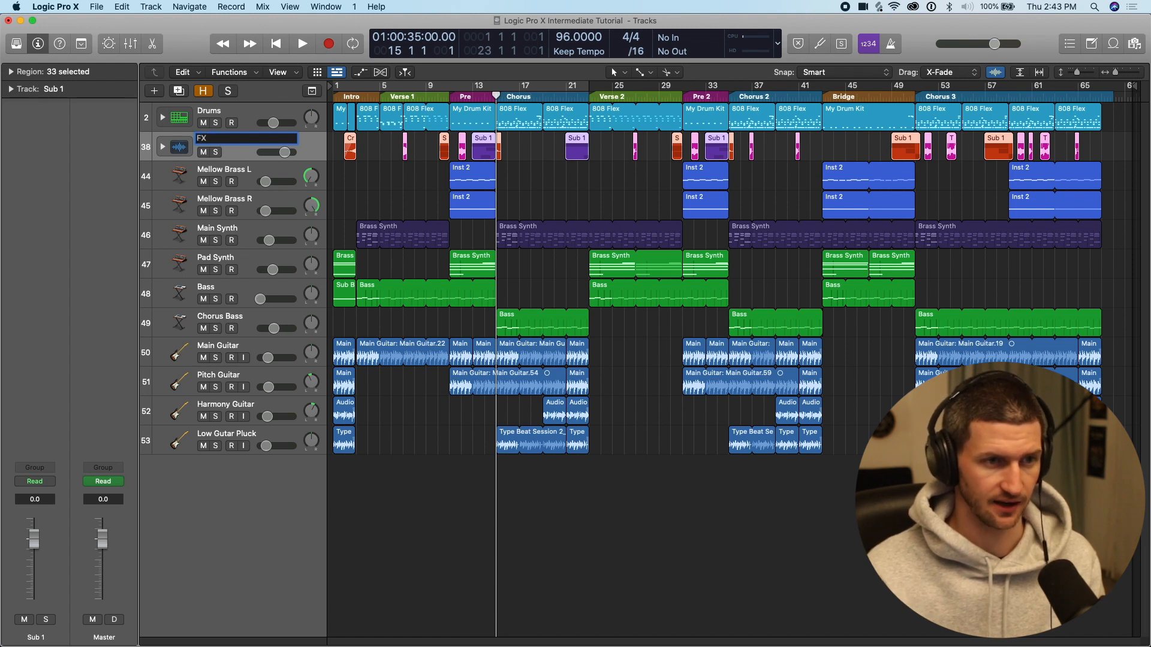
text(Sweeps and Transition)
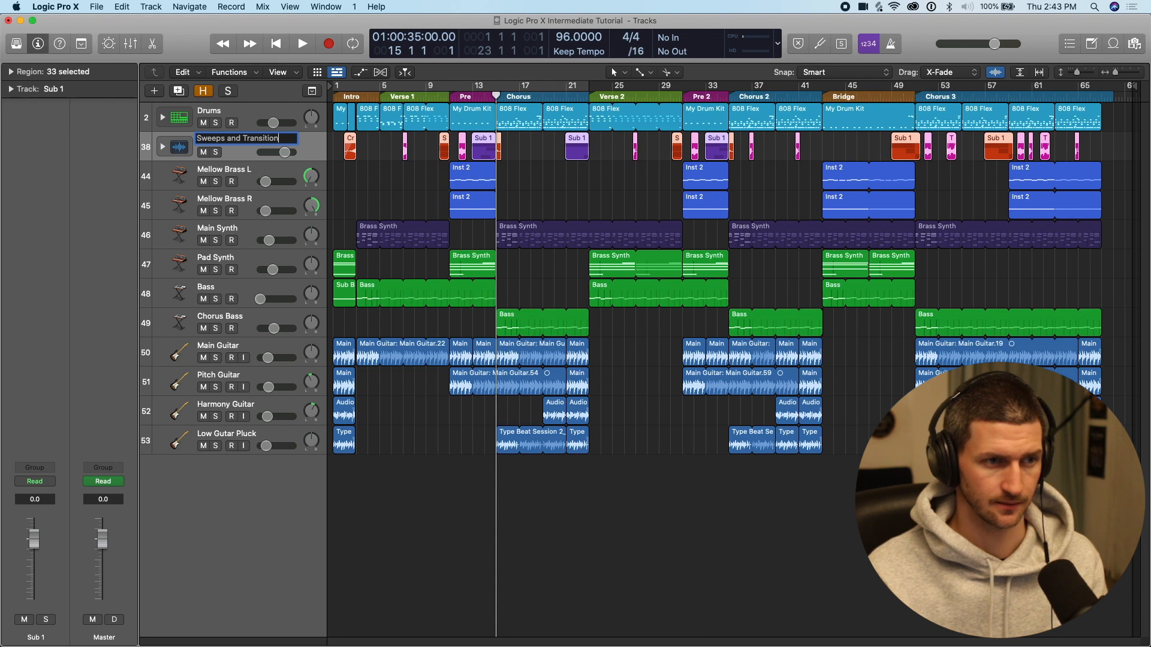
click(174, 146)
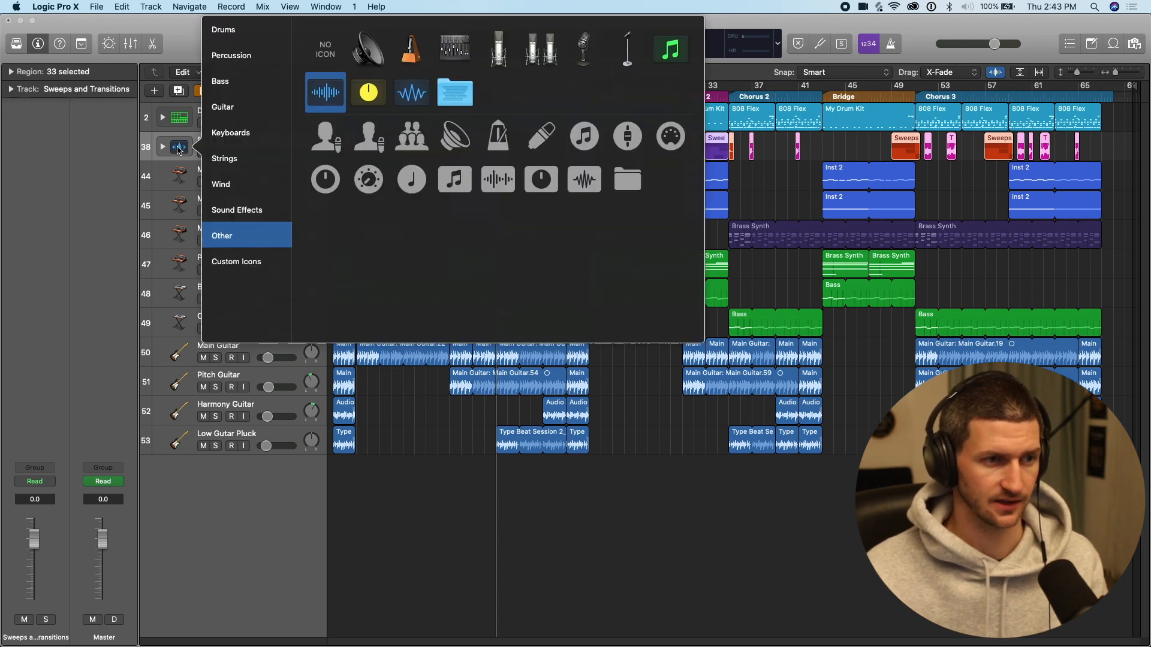
click(454, 136)
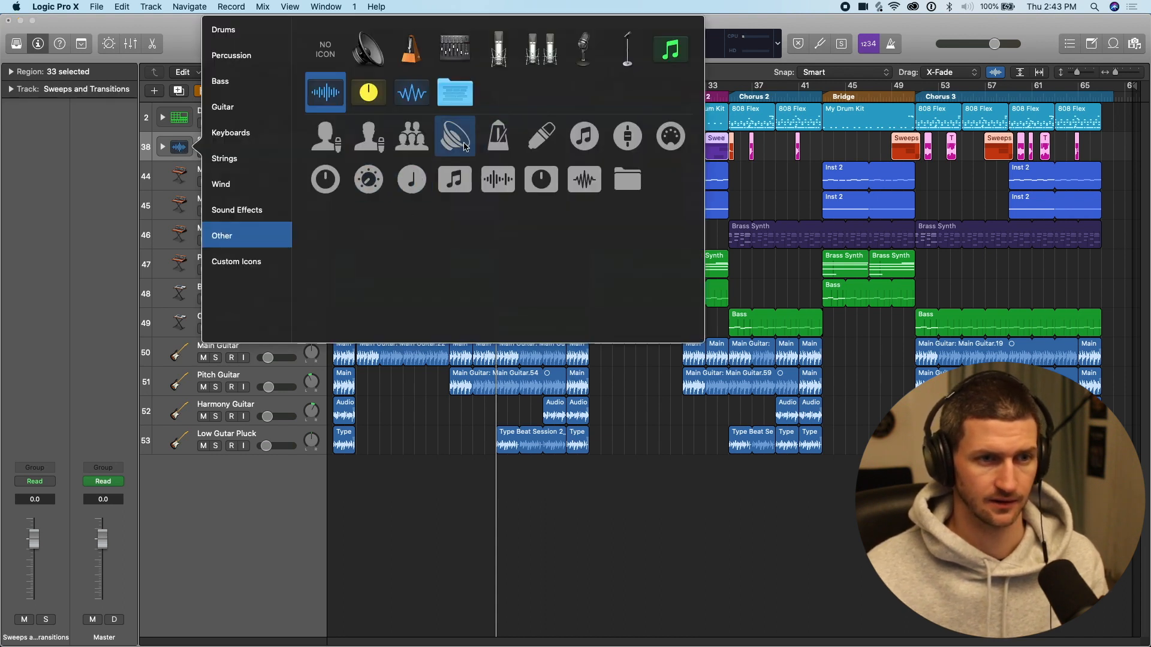
click(455, 136)
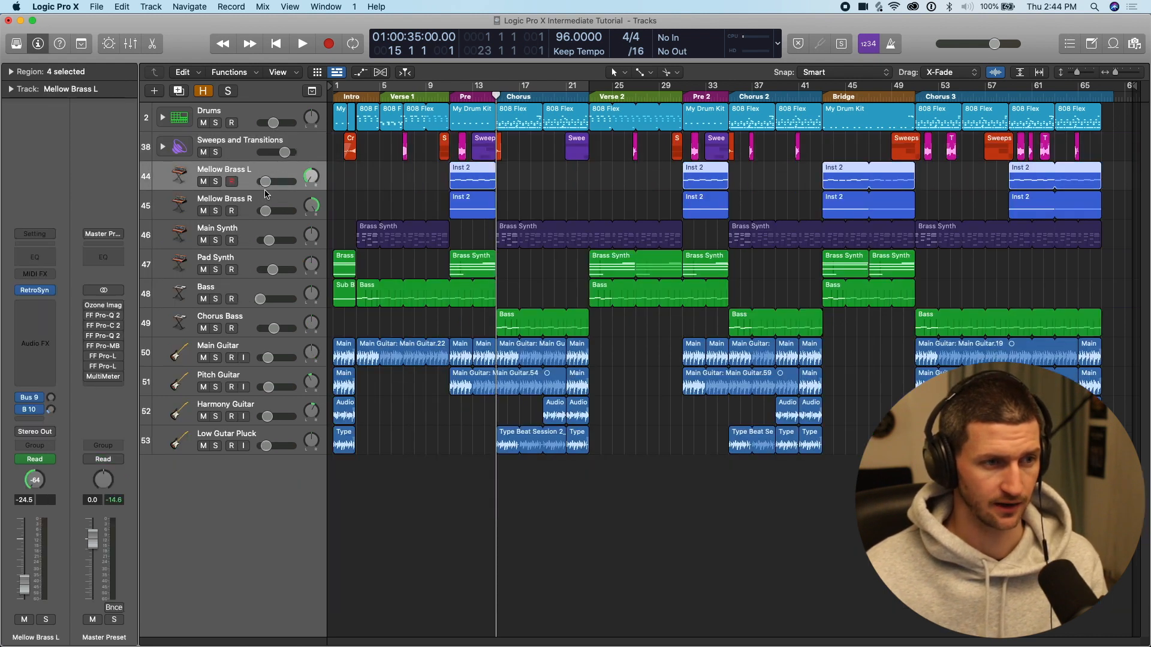
Stack the guitar tracks into a folder named 'Guitars' with a guitar icon.
click(224, 199)
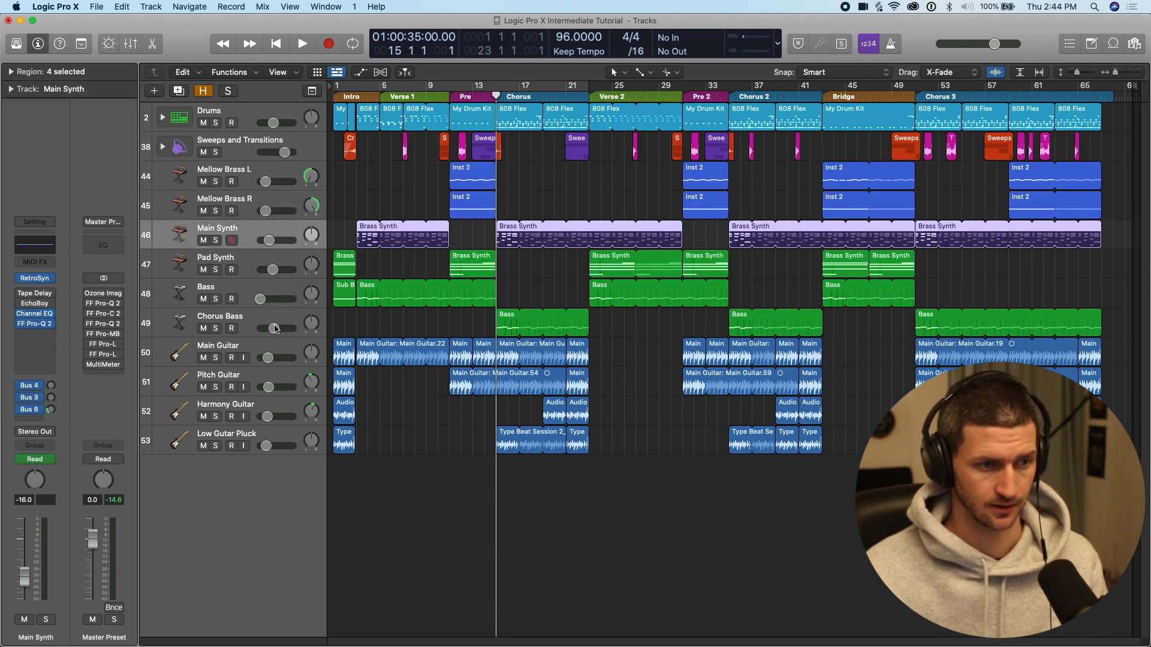
click(220, 315)
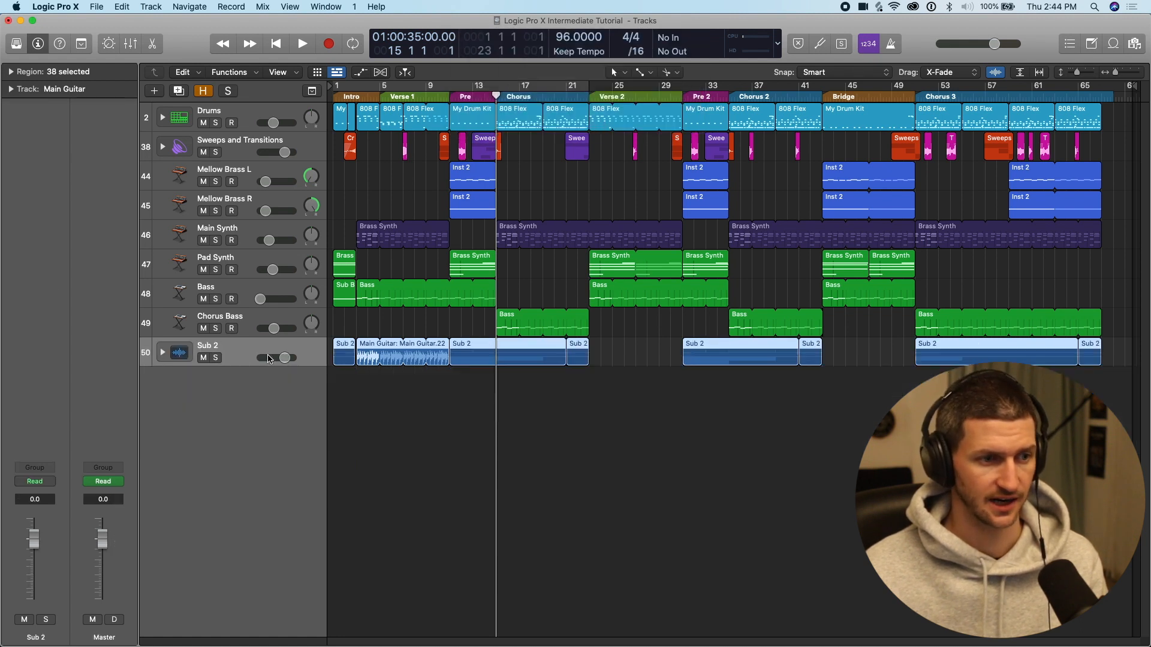
text(Gui)
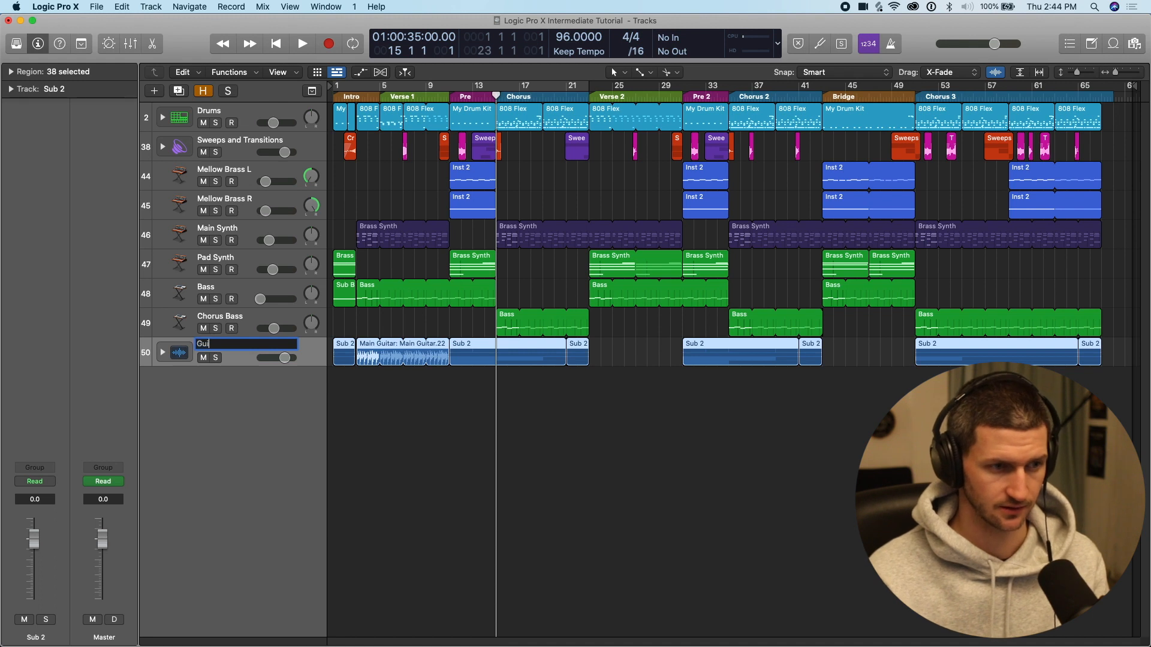
click(179, 352)
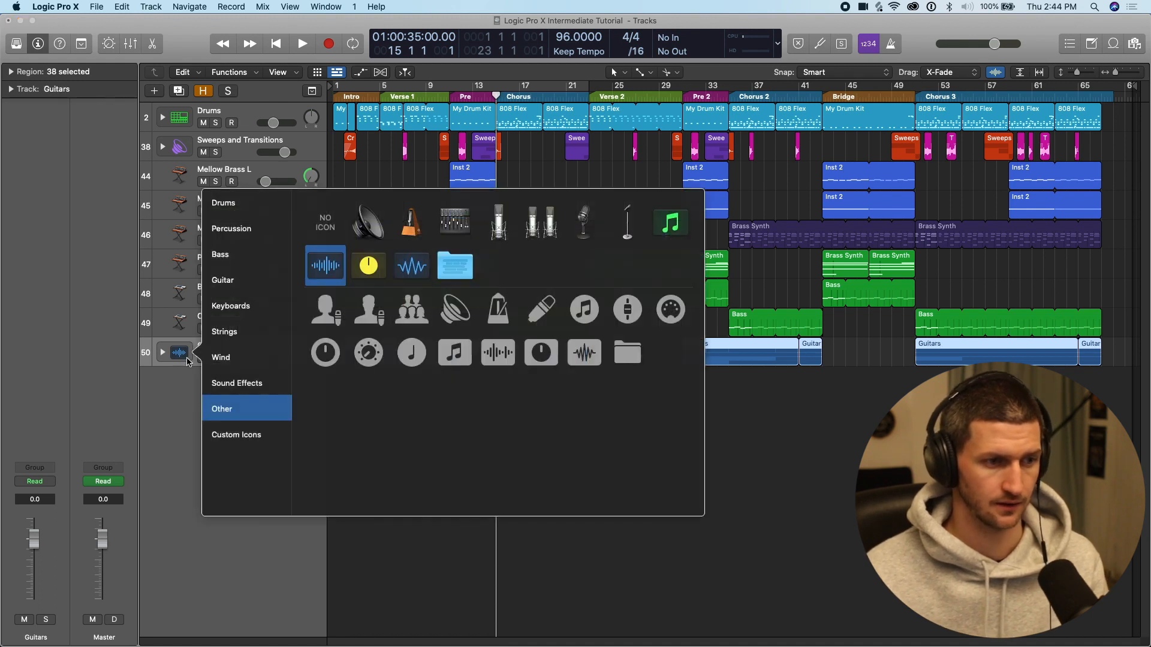
click(223, 280)
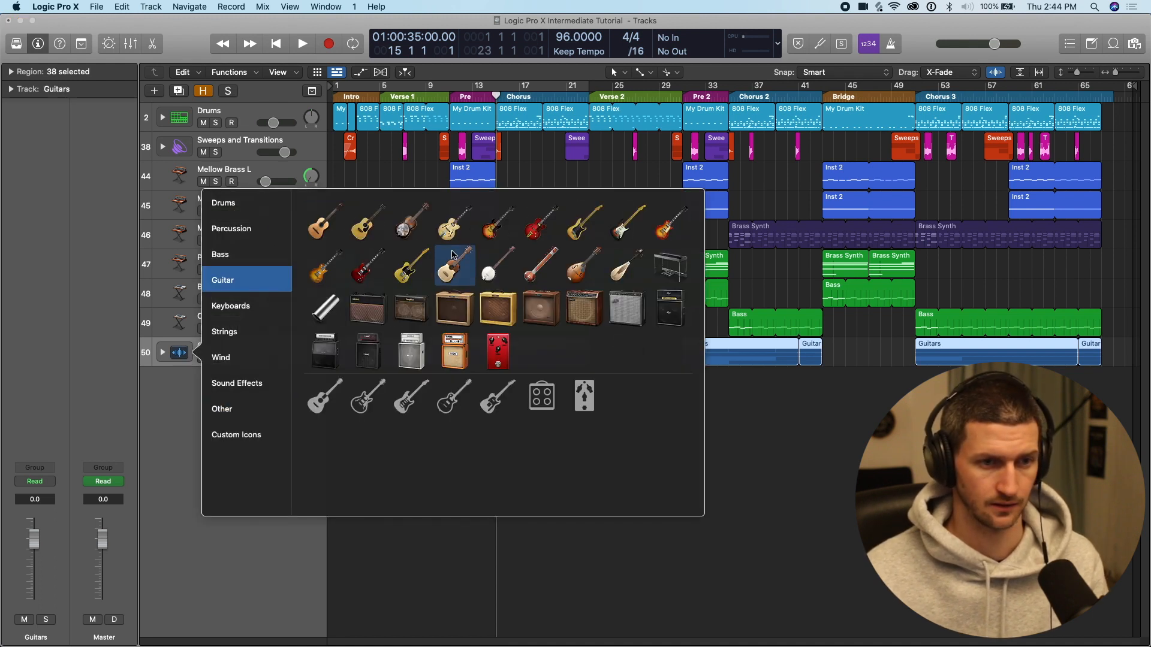
click(367, 266)
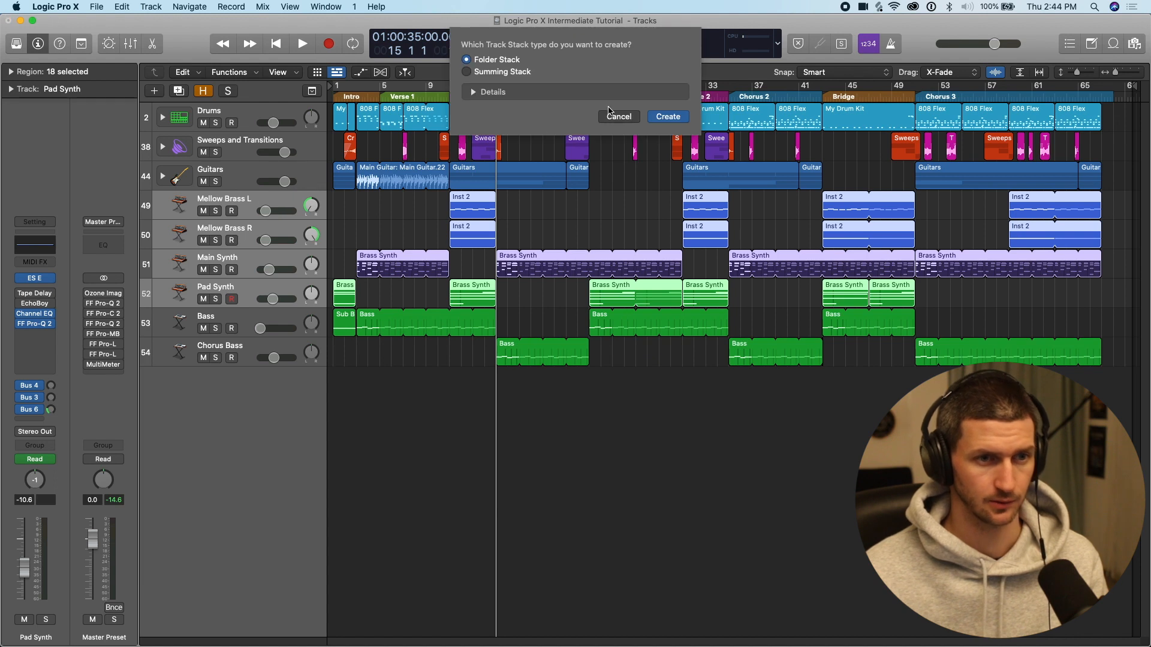
Stack the brass and synth tracks as 'Synths' and return the playhead to the start.
click(667, 116)
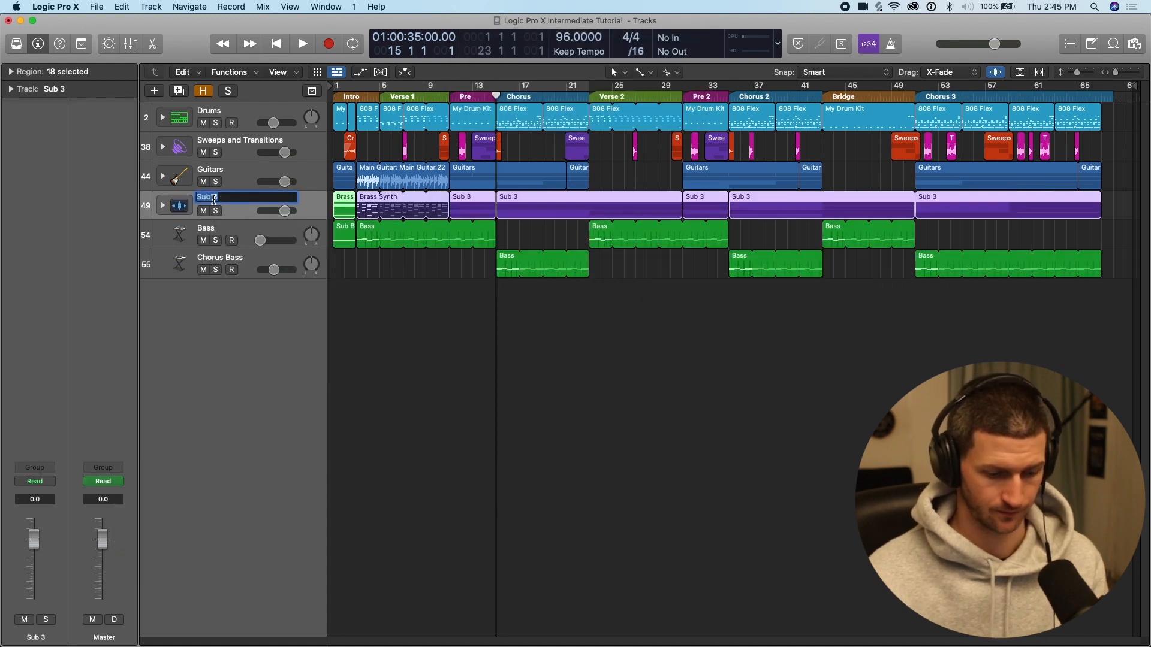
text(Synths)
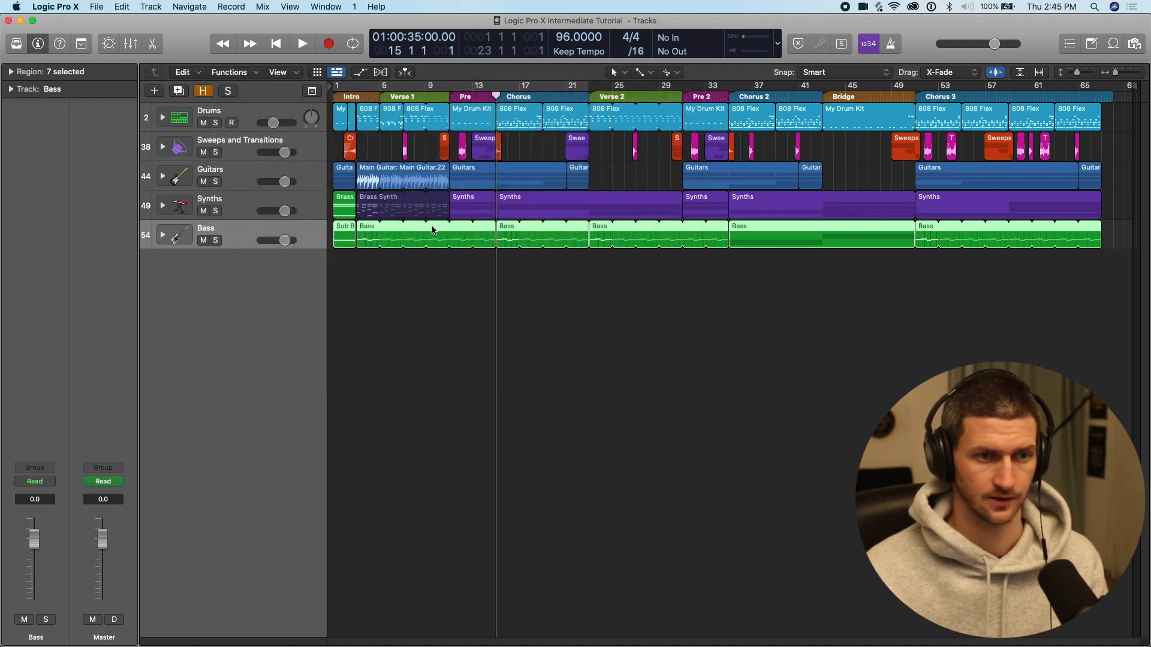
click(275, 43)
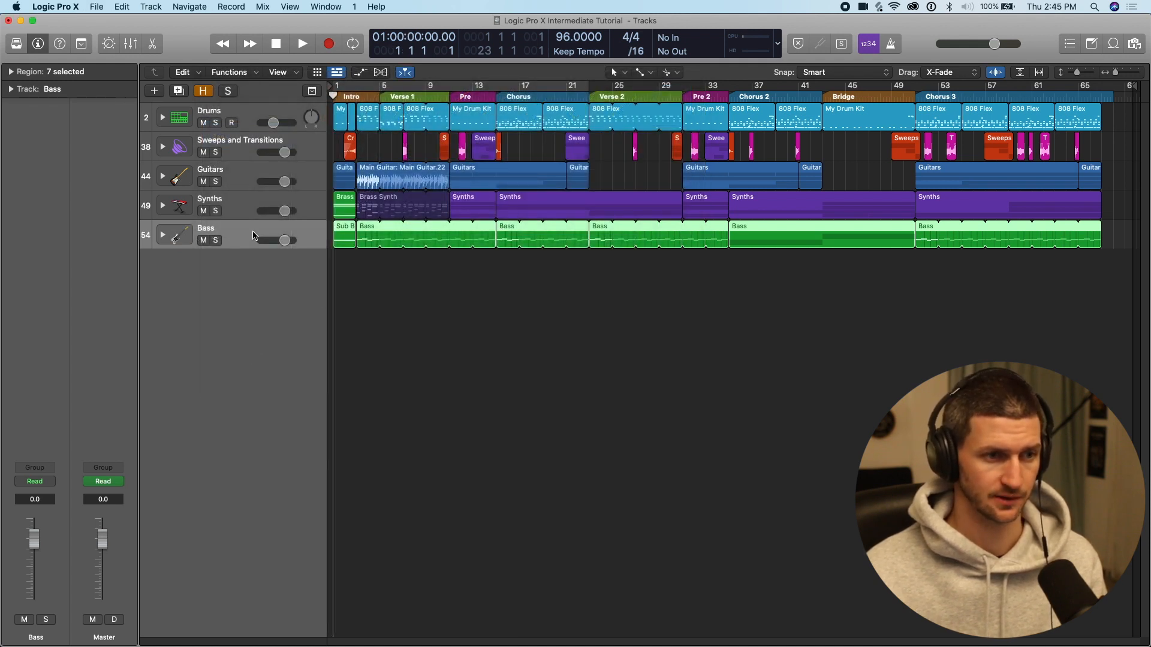
Expand and collapse the Bass and Synths folders, then expand Sweeps and Transitions.
click(161, 235)
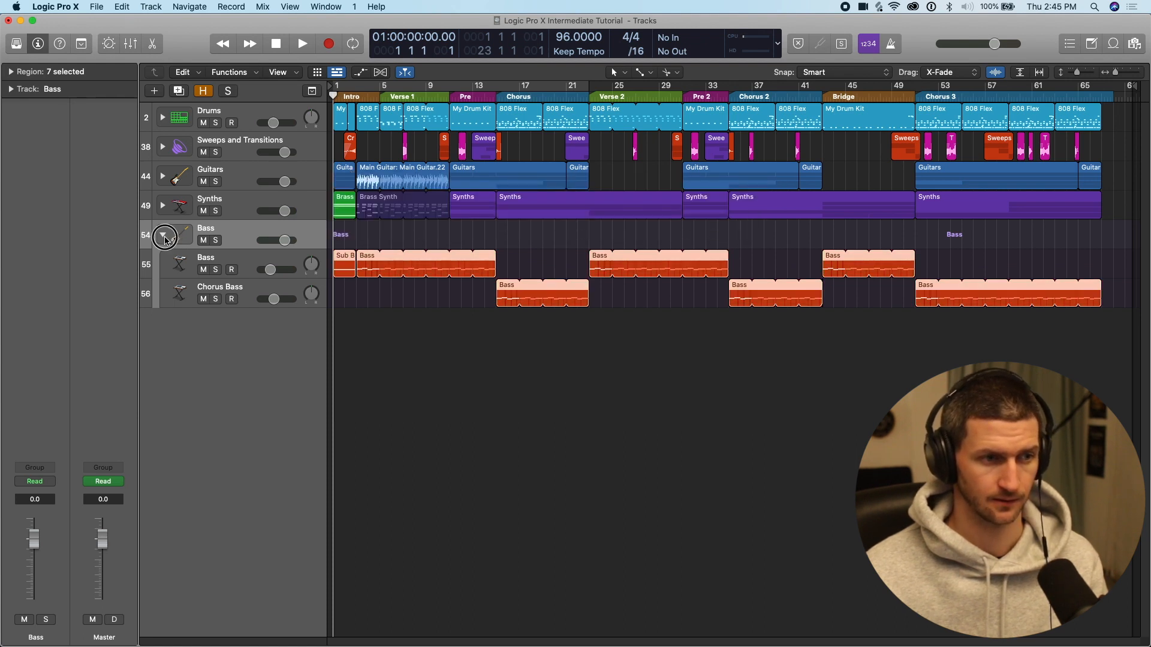
click(161, 203)
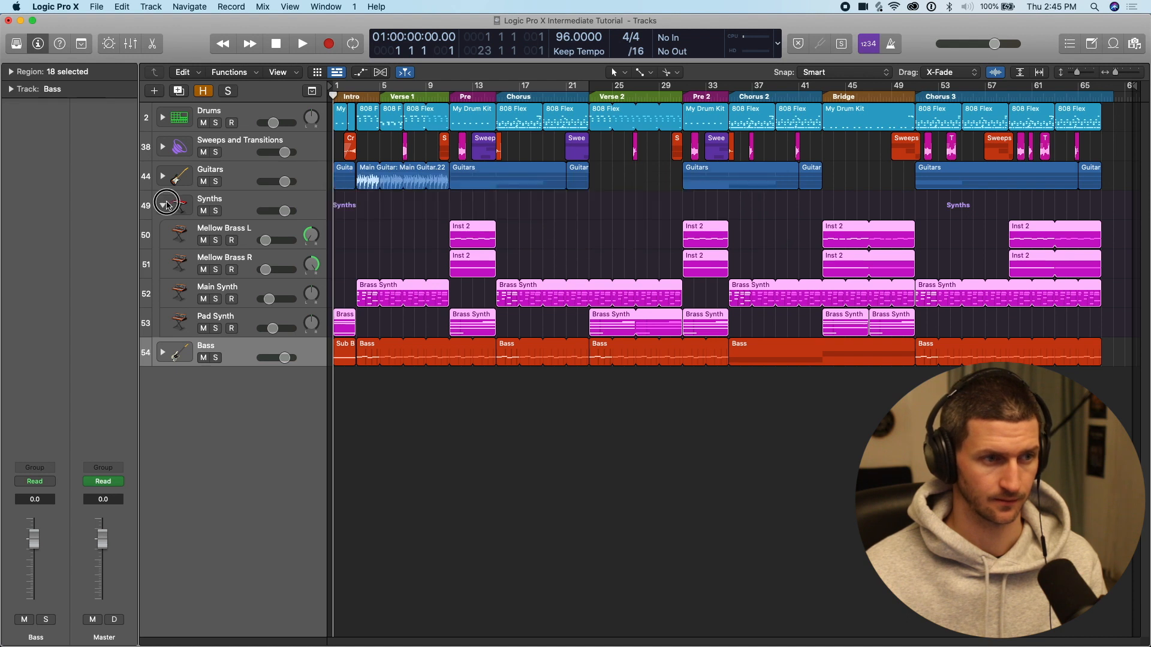
click(161, 181)
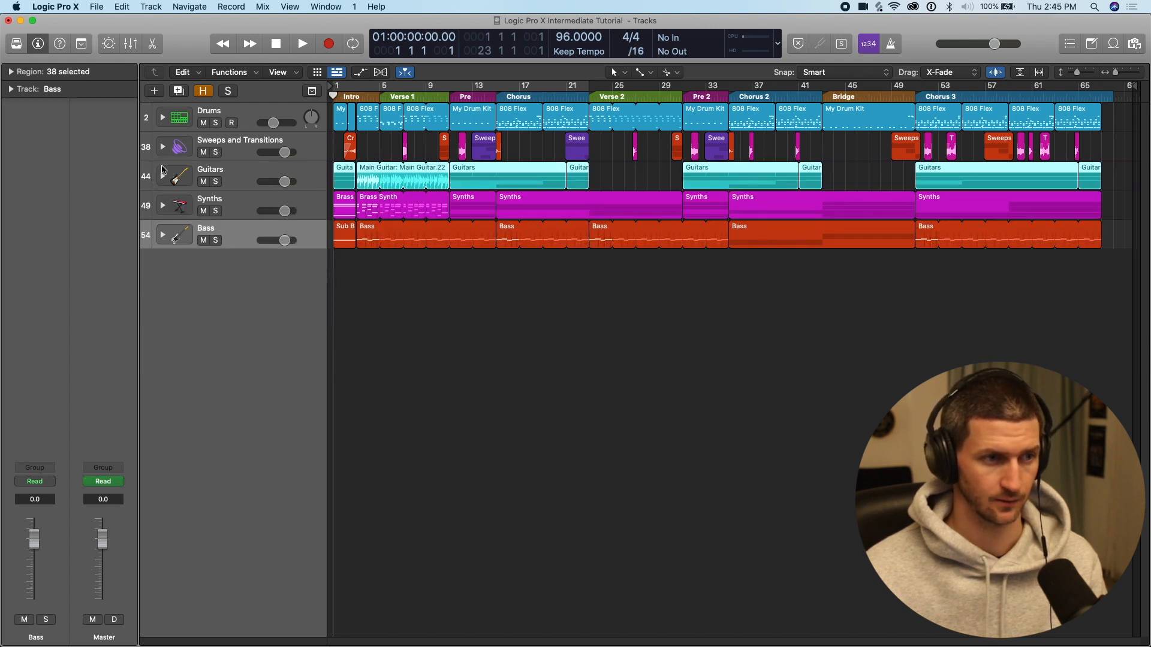
click(161, 146)
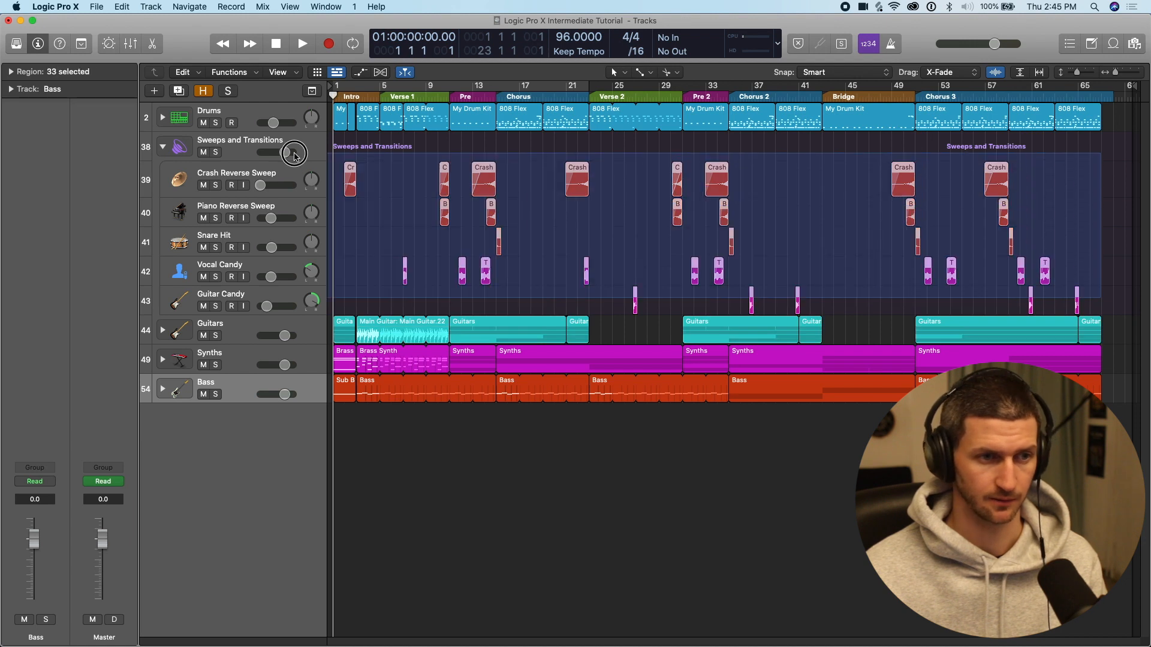
click(294, 153)
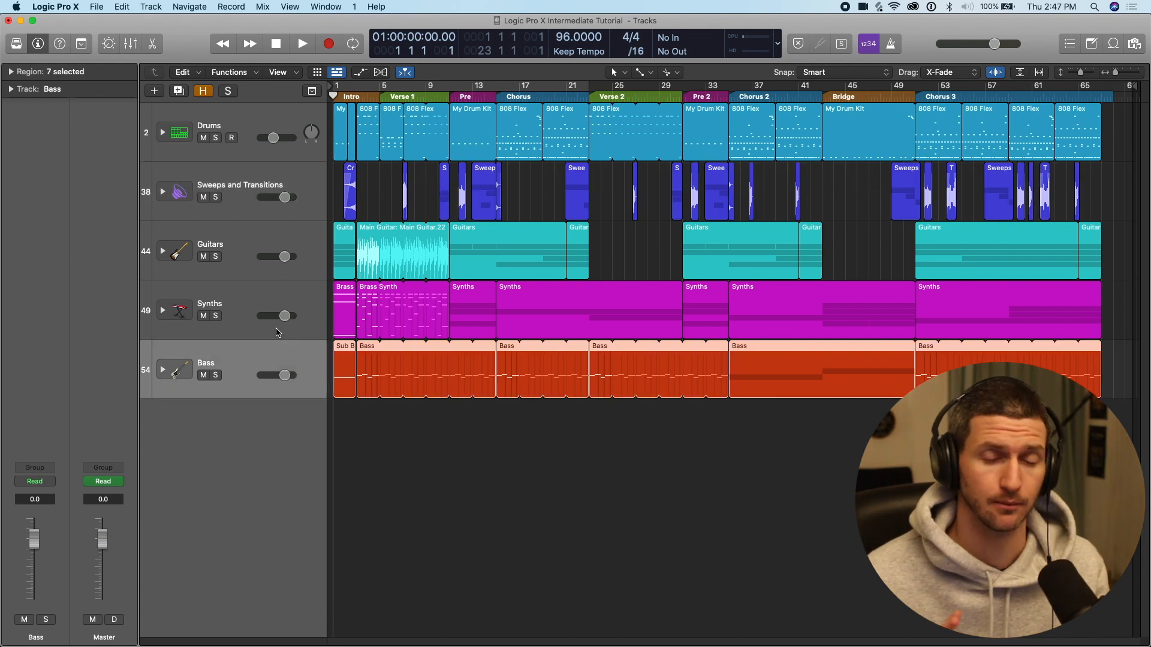
mouse_move(268, 329)
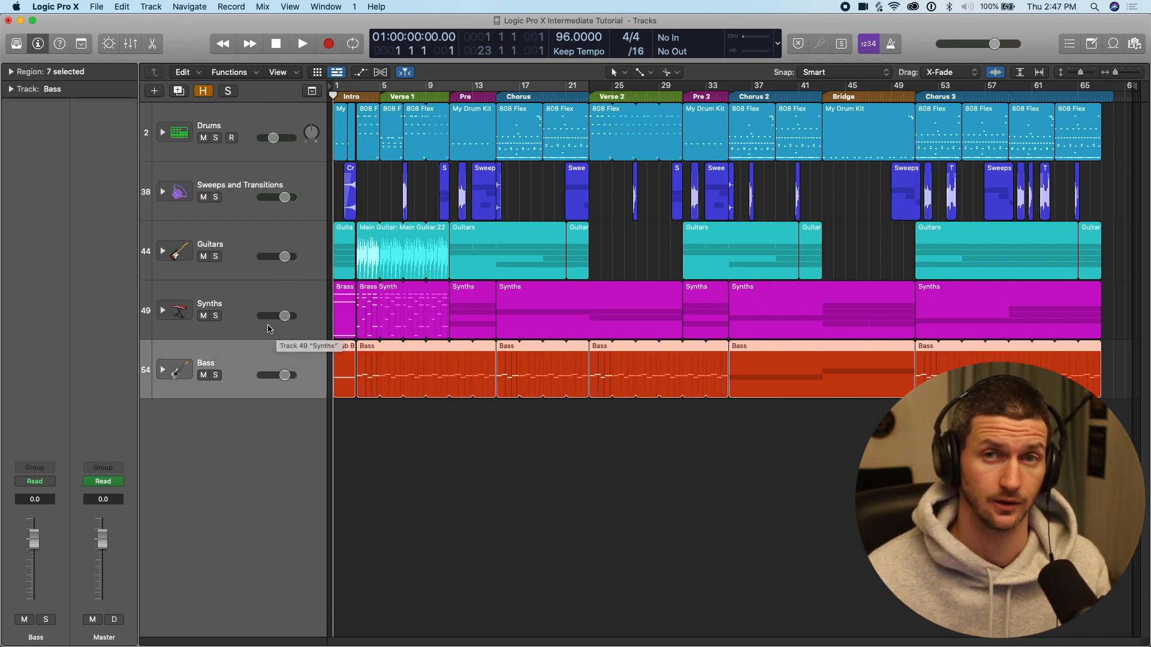
mouse_move(174, 369)
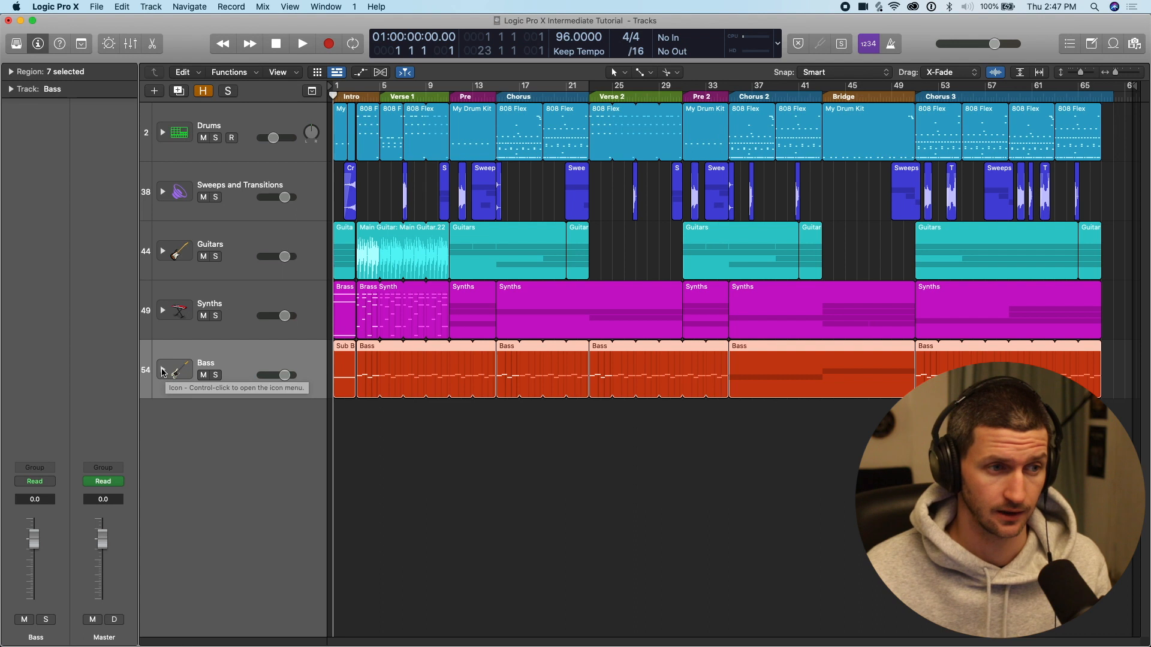
Expand the Bass folder and join the Bass and Chorus Bass regions into single regions.
click(162, 368)
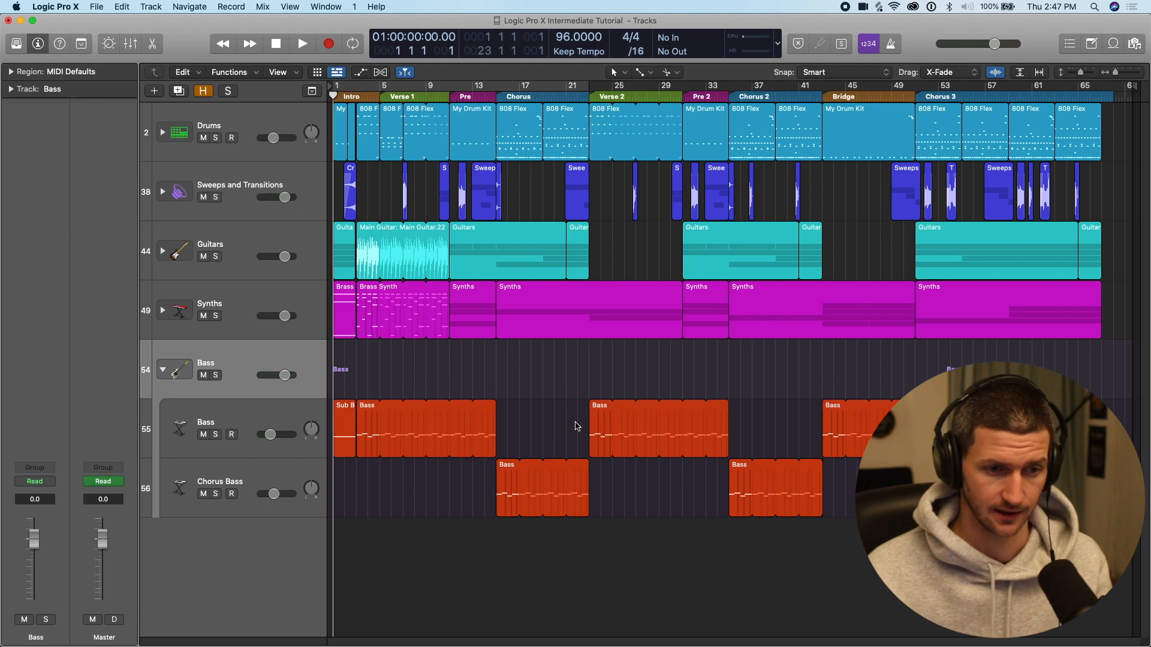
click(352, 411)
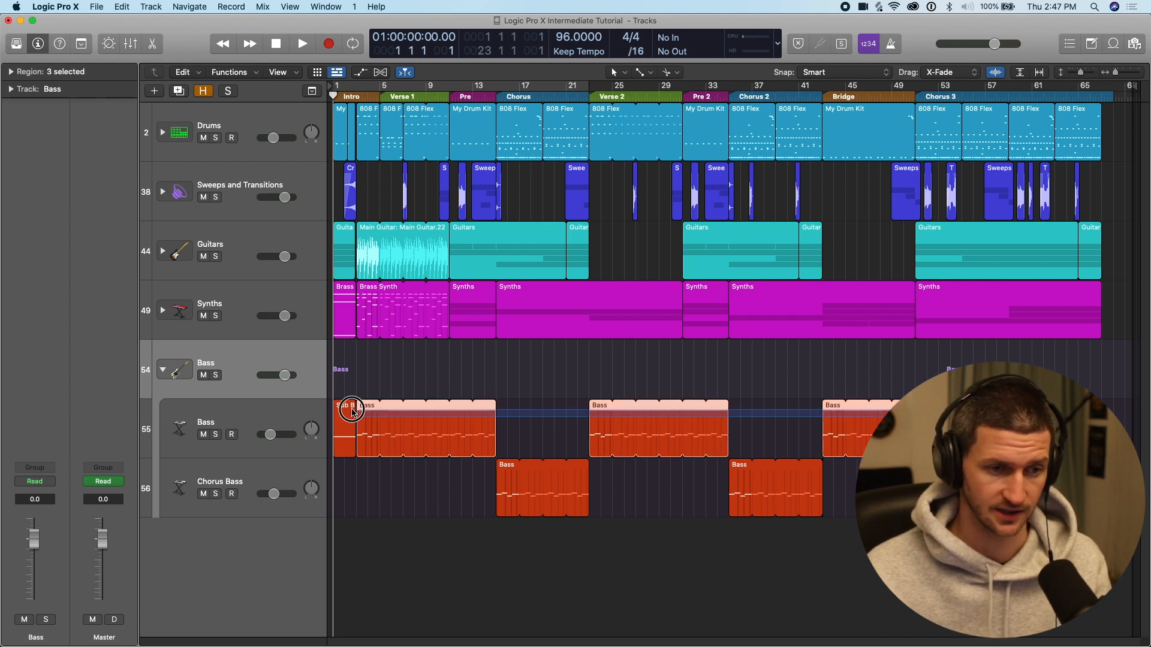
click(346, 405)
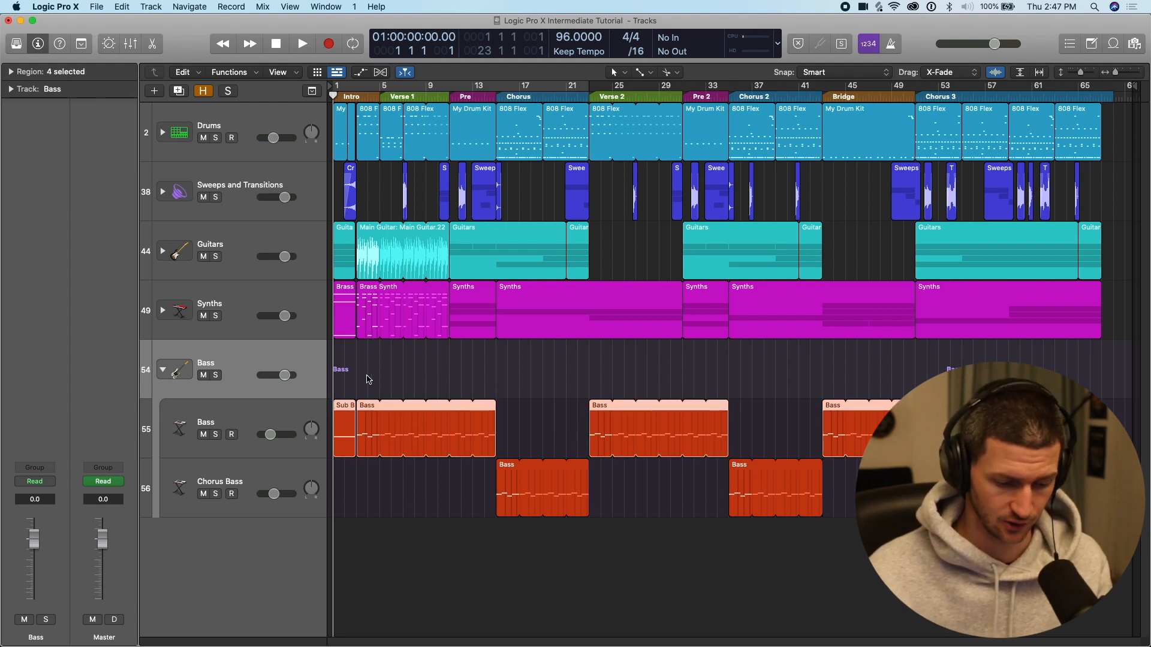
key(cmd+j)
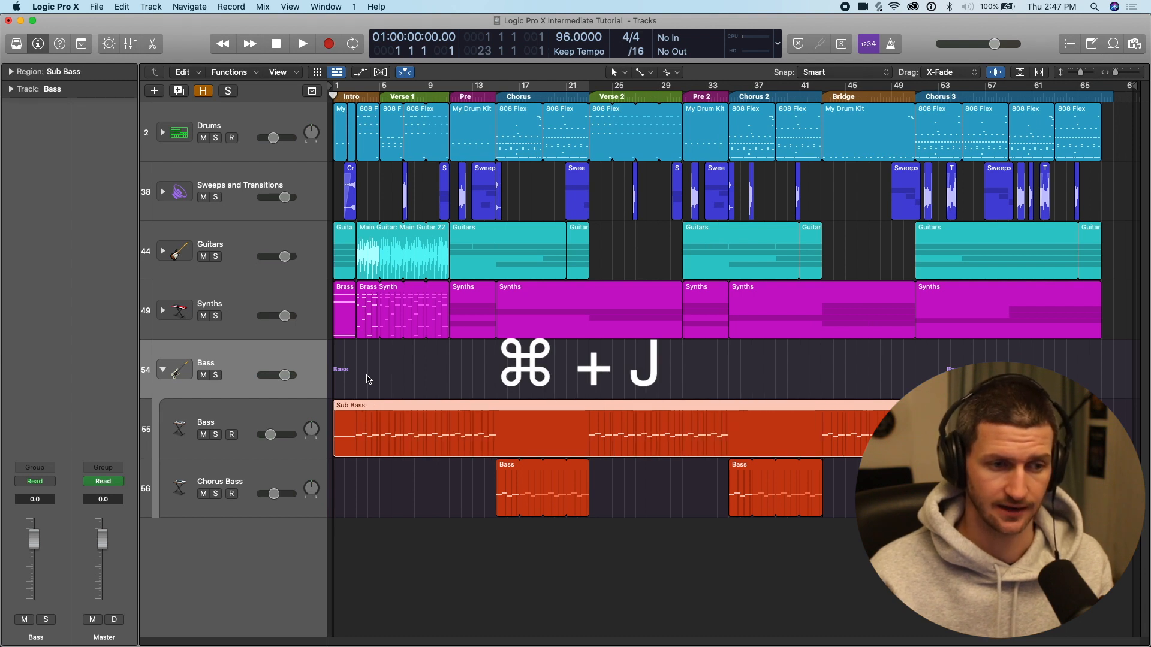
key(cmd+j)
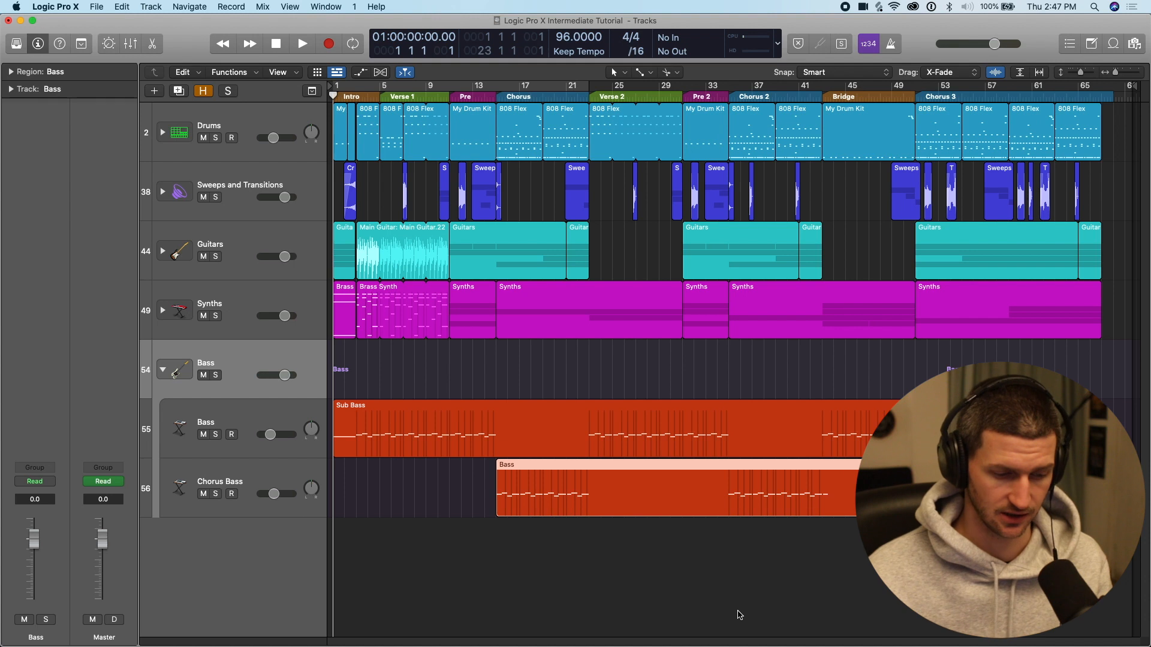
Clear the region selection, check the editing tools list, and collapse the Bass folder.
click(676, 488)
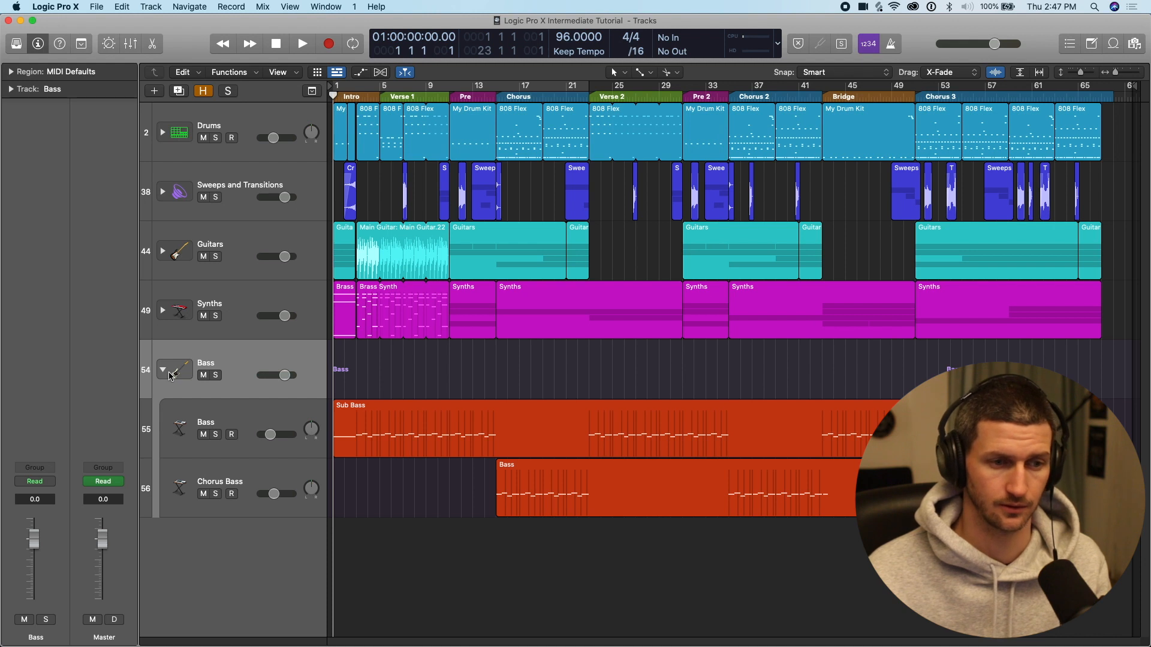
mouse_move(391, 355)
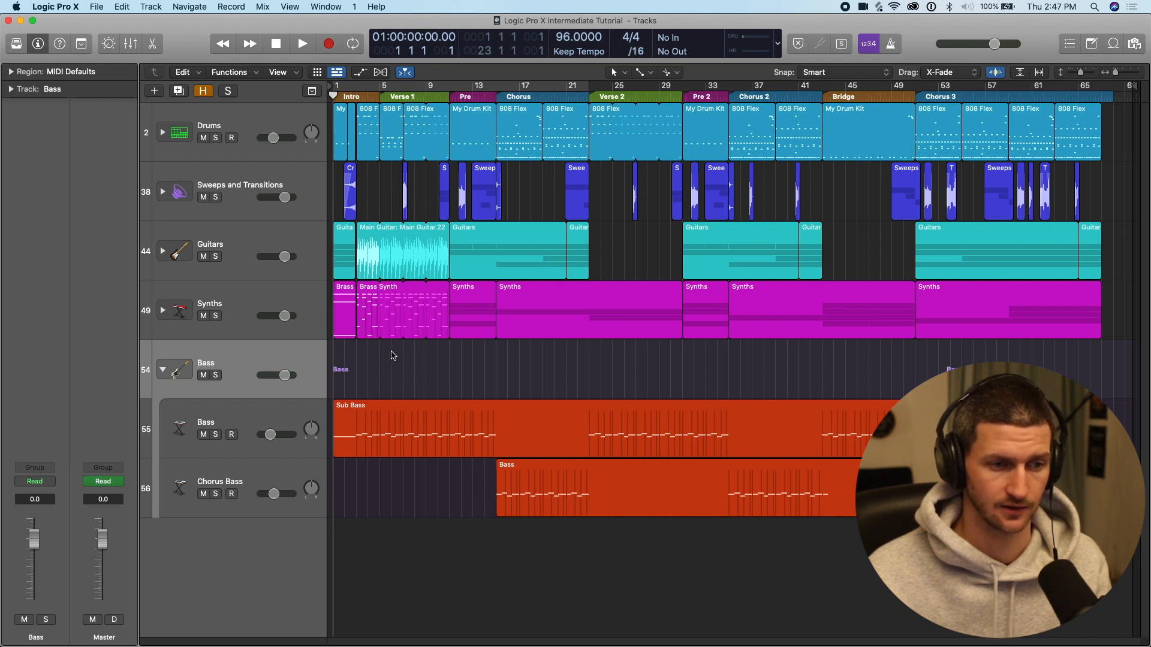
mouse_move(650, 74)
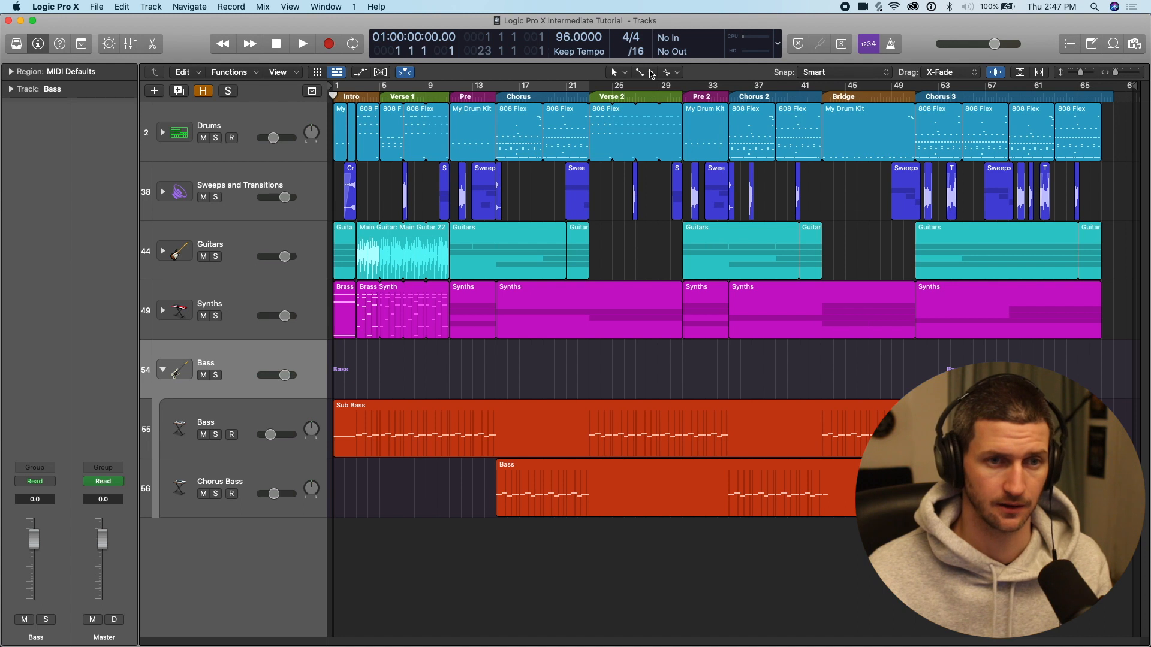
click(669, 72)
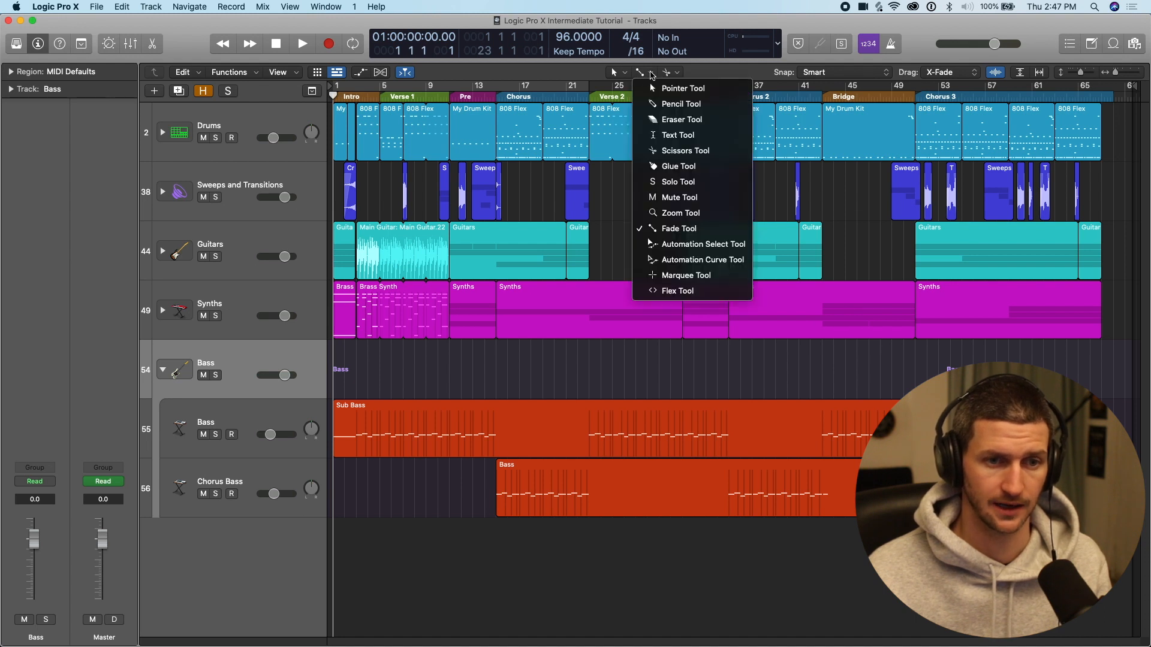
mouse_move(678, 135)
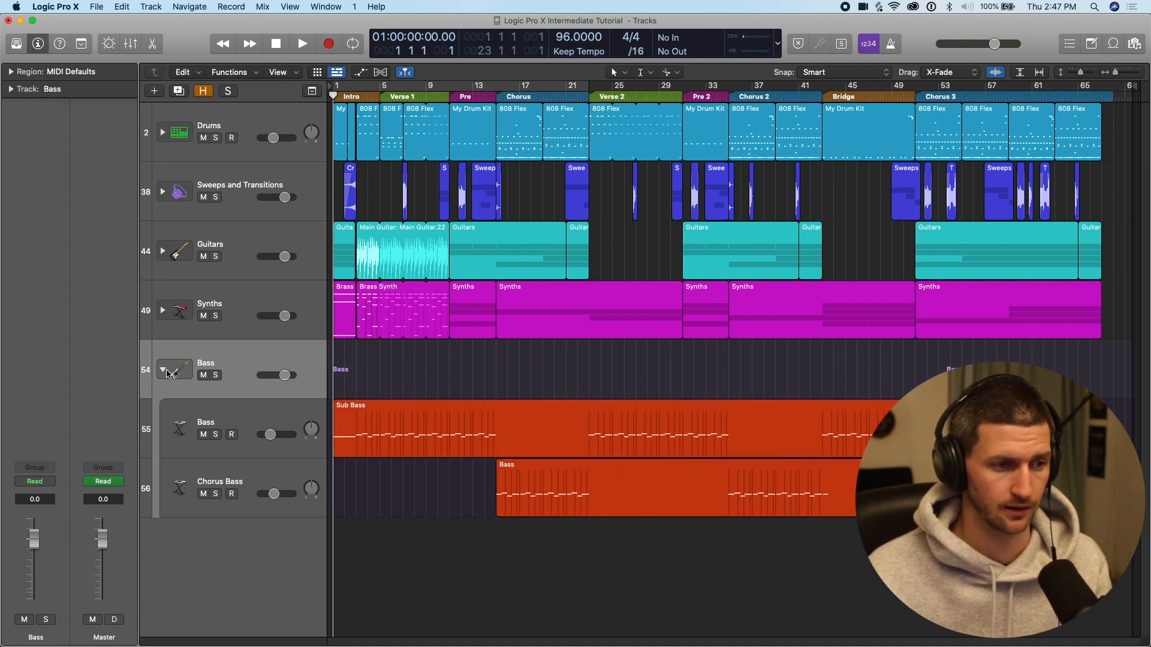
click(163, 367)
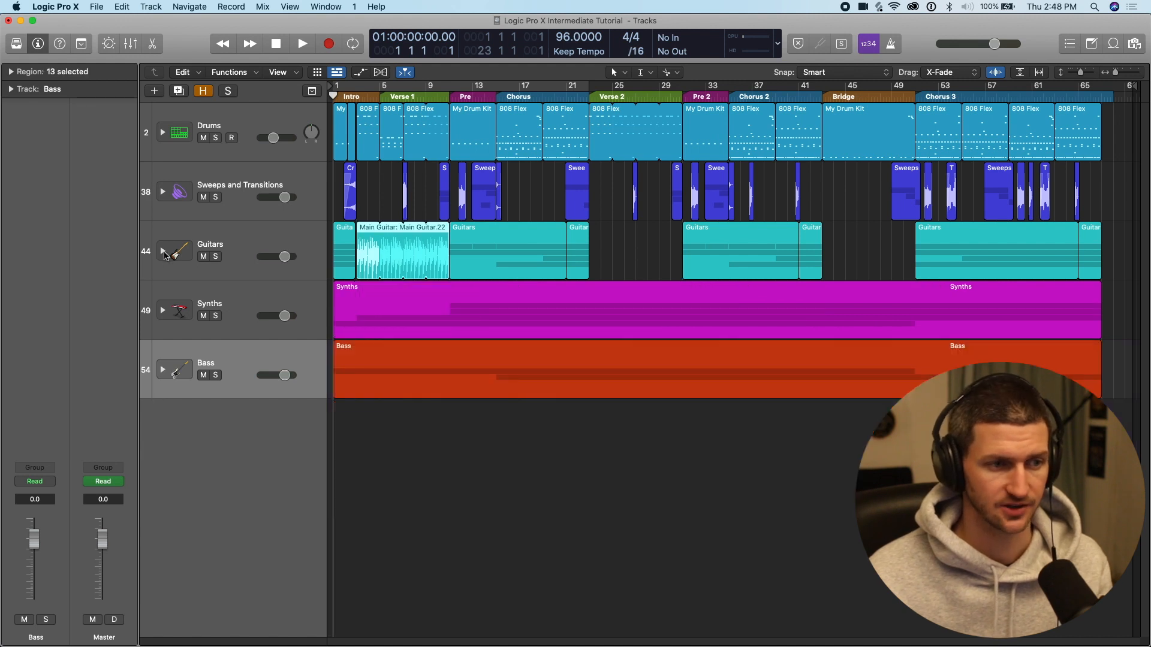
Expand the Guitars folder and confirm creating new audio files for the joined guitar regions.
click(162, 256)
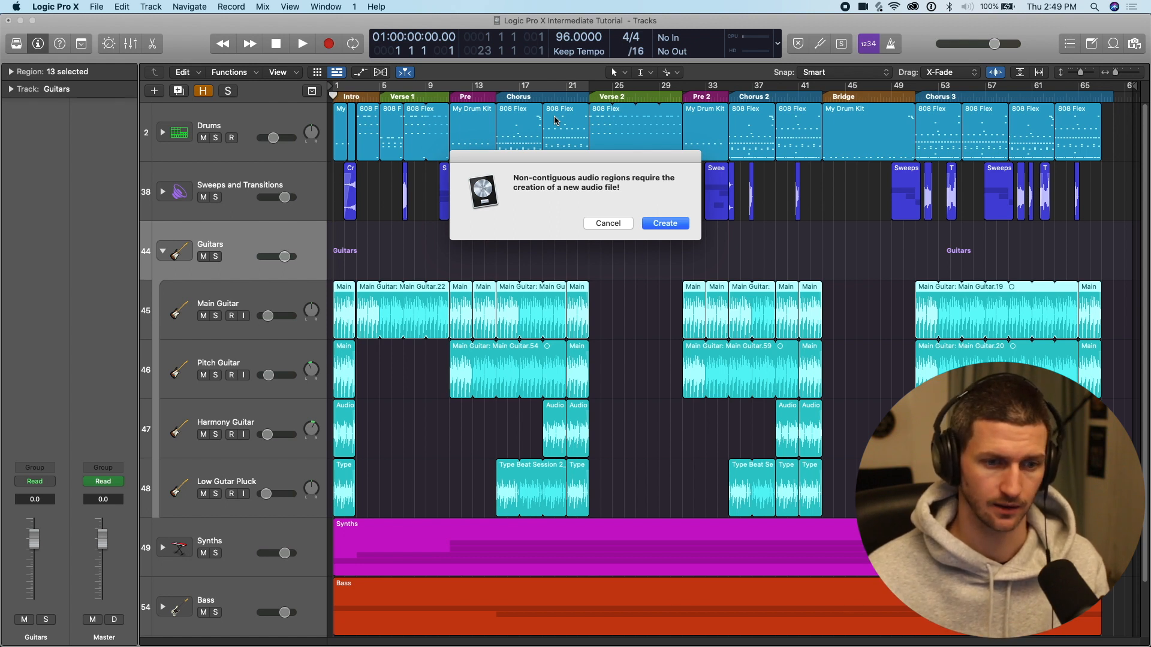
mouse_move(525, 124)
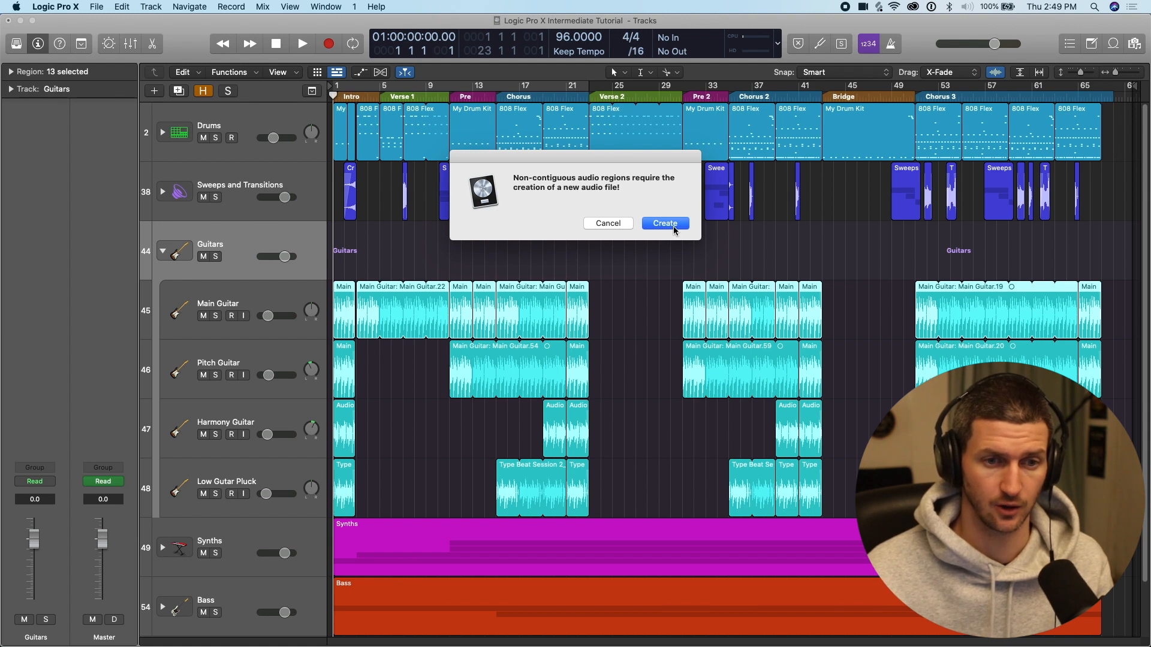
mouse_move(727, 226)
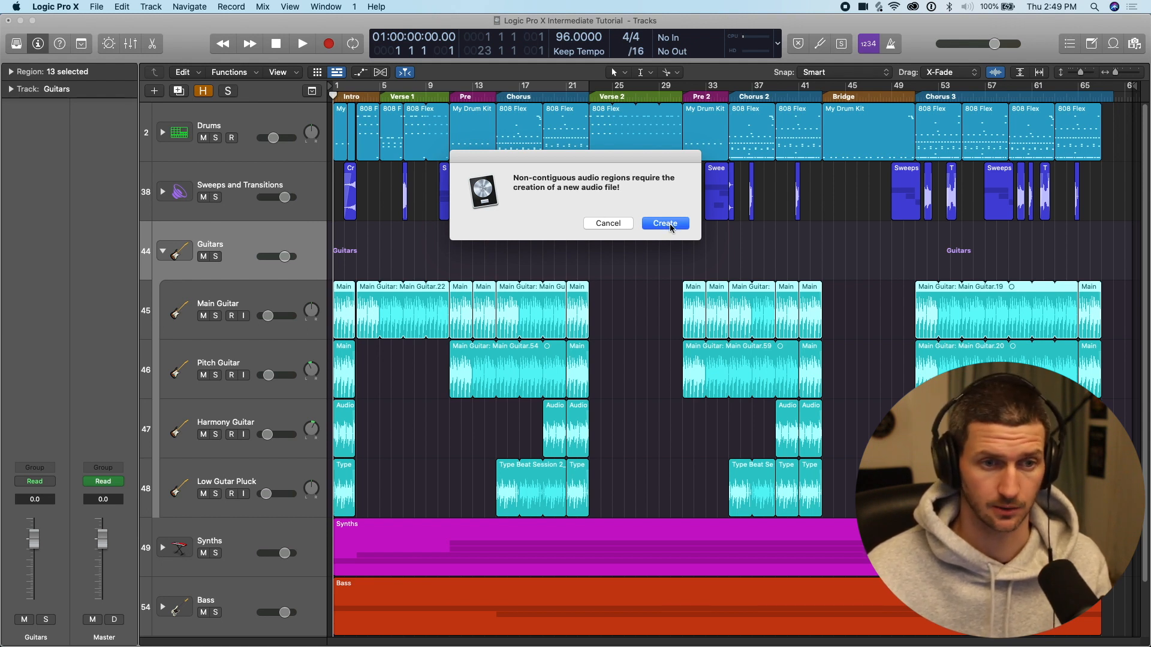
click(663, 223)
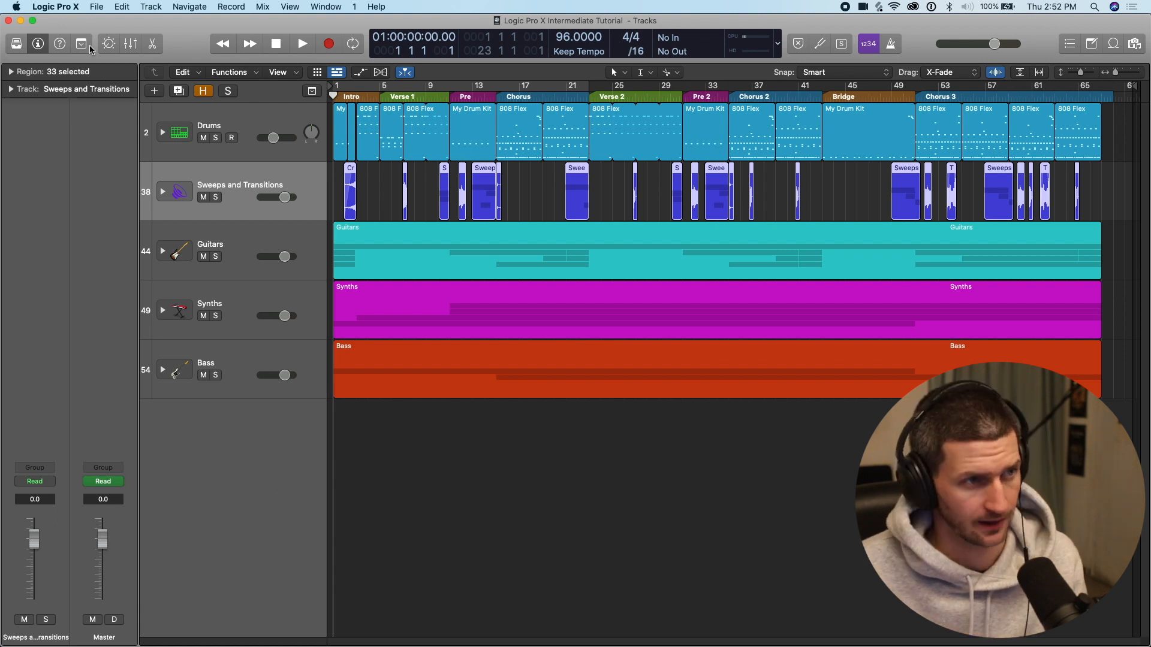
click(96, 7)
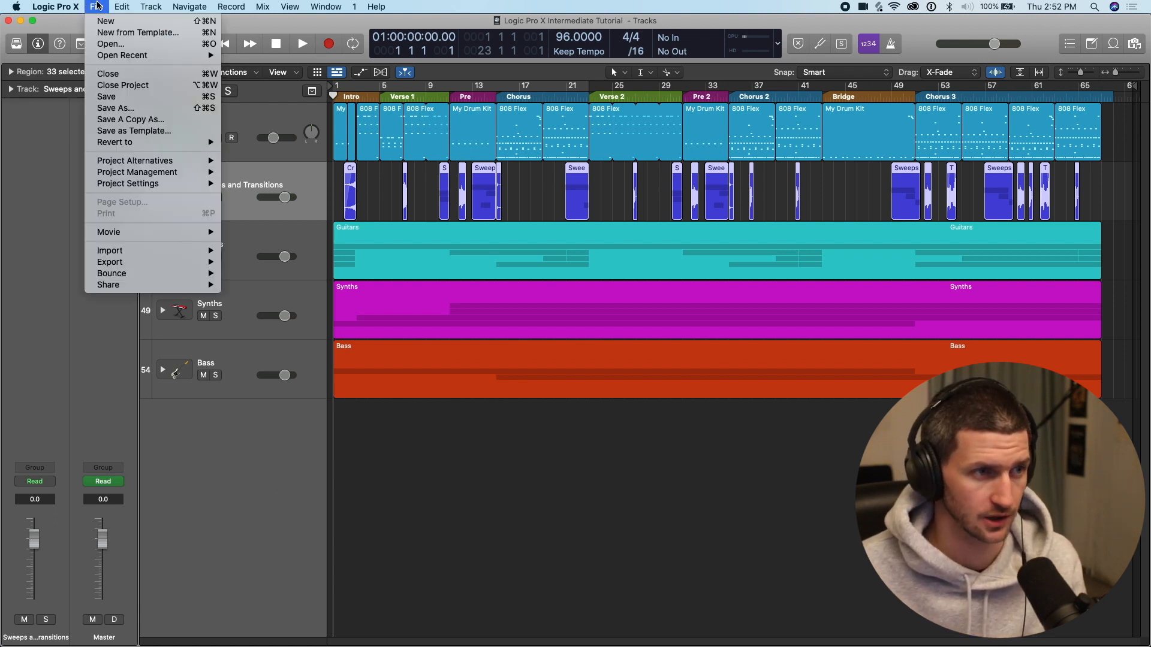
mouse_move(105, 21)
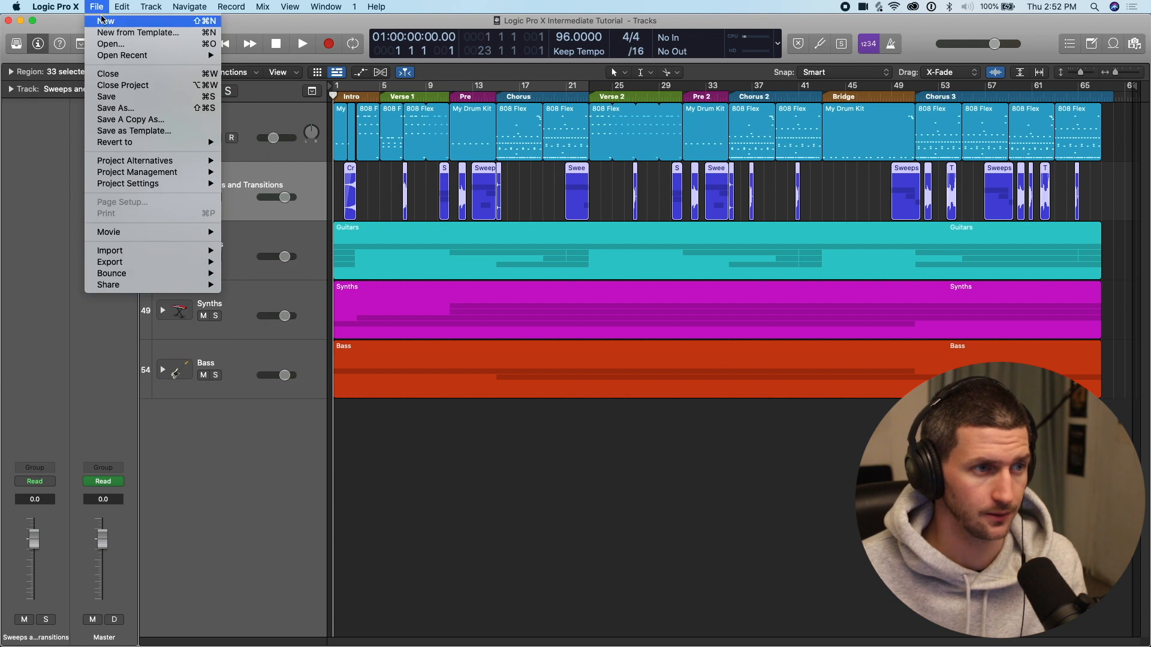
click(105, 20)
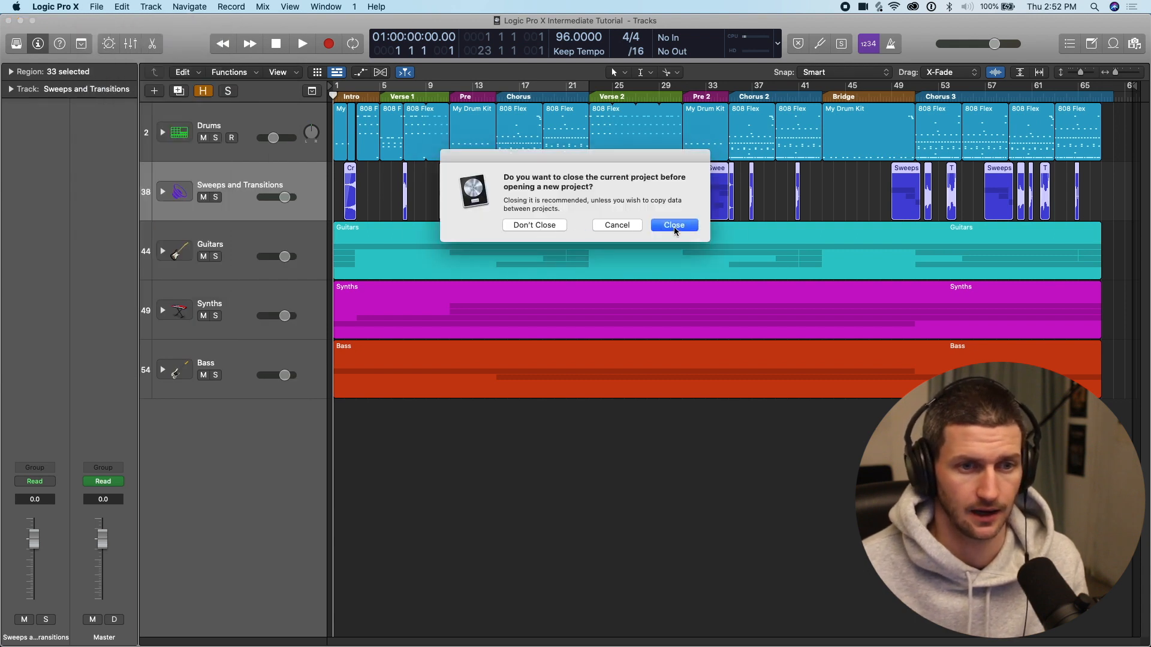
click(672, 224)
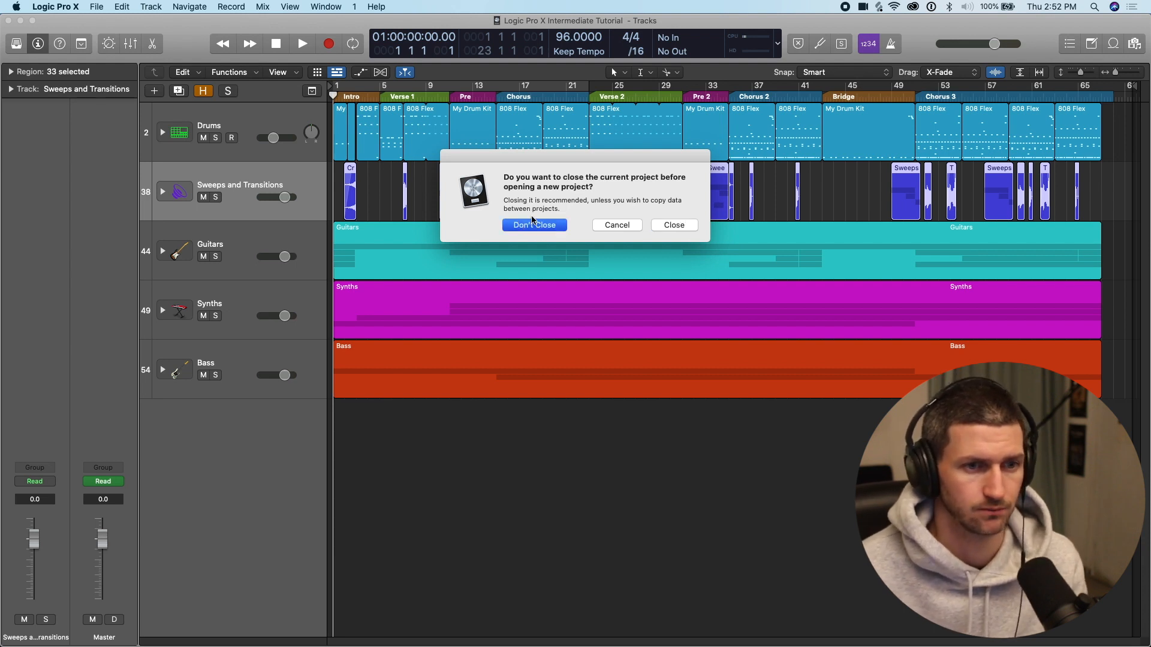
click(534, 225)
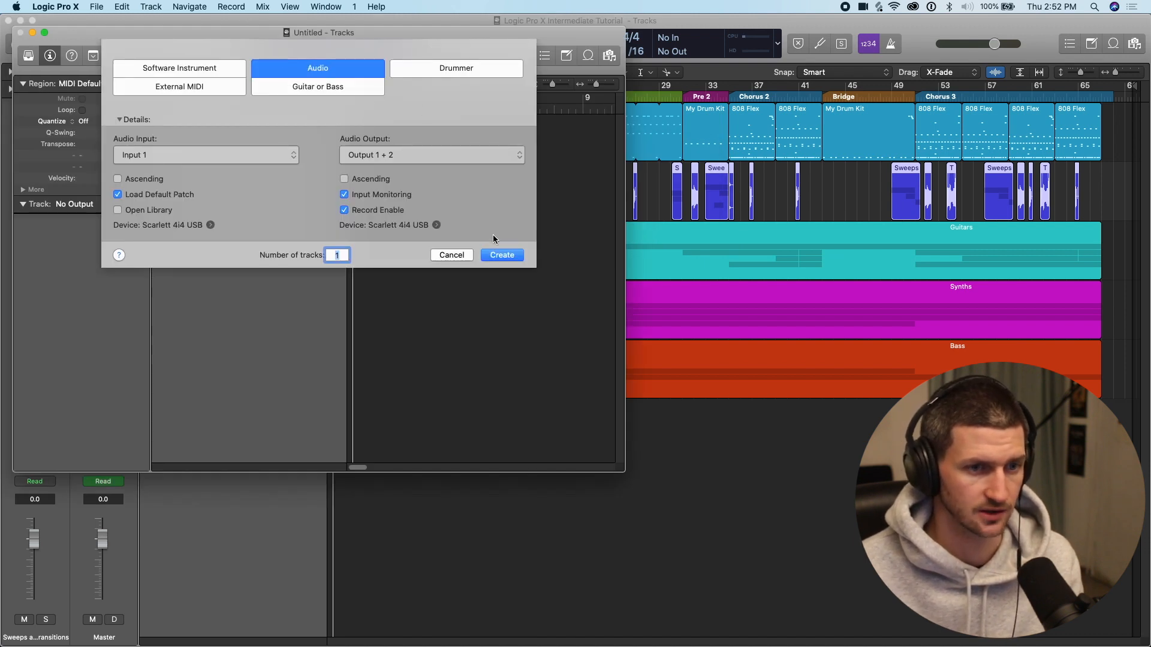
click(502, 255)
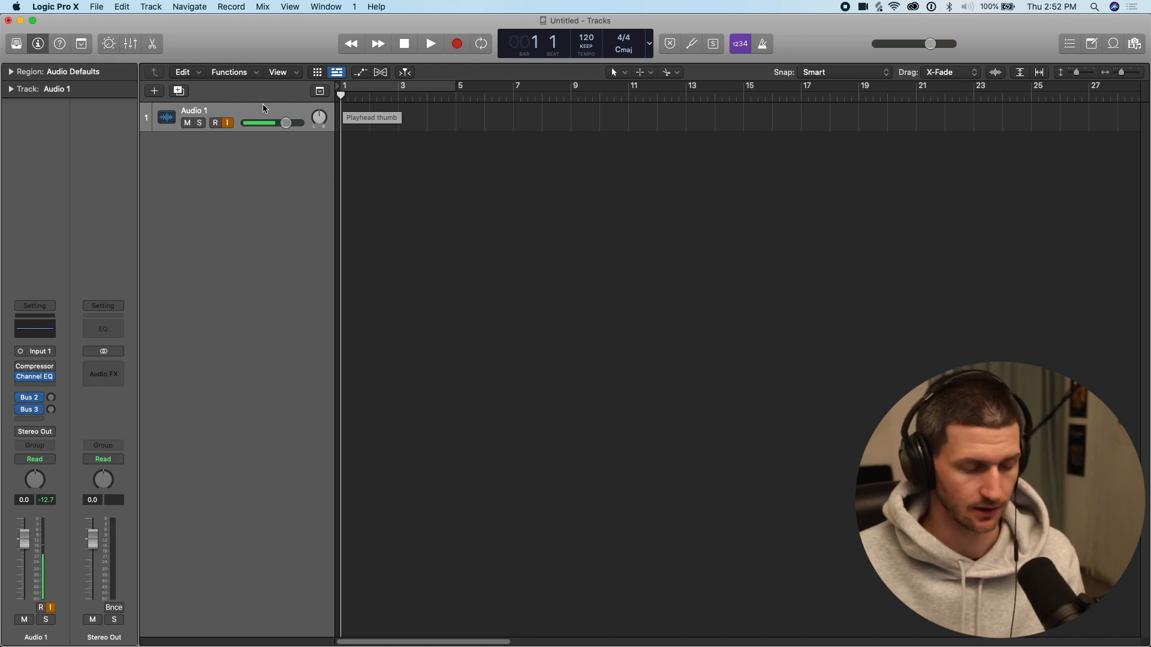
click(216, 122)
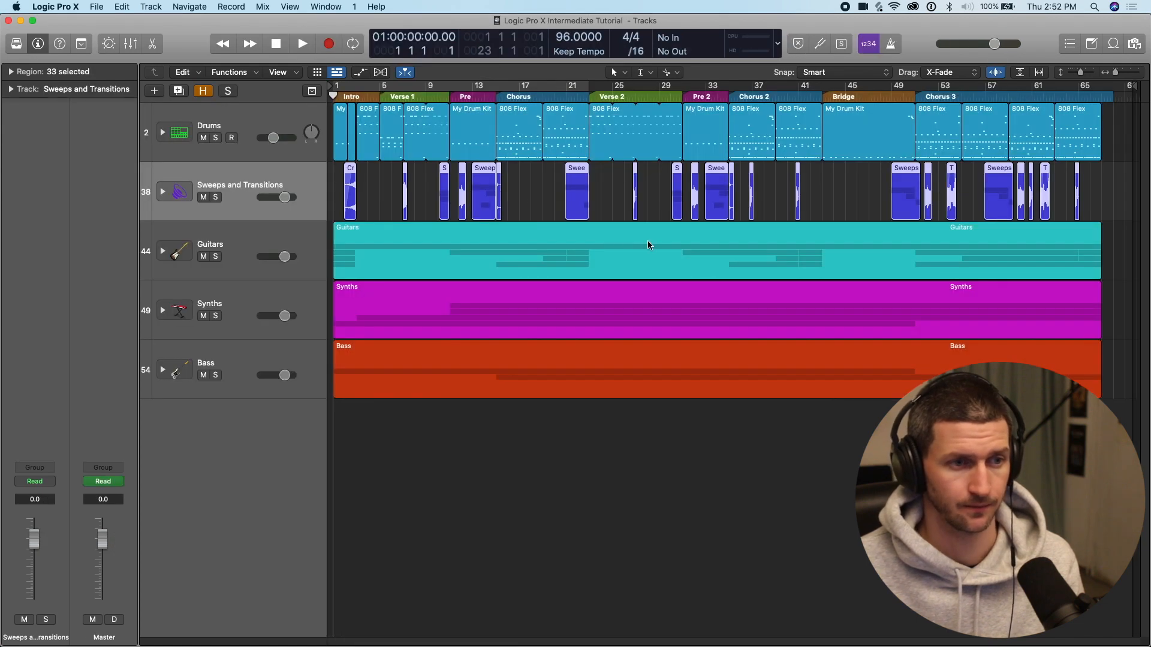
Start a new project from the Production Template, closing the current project.
click(96, 7)
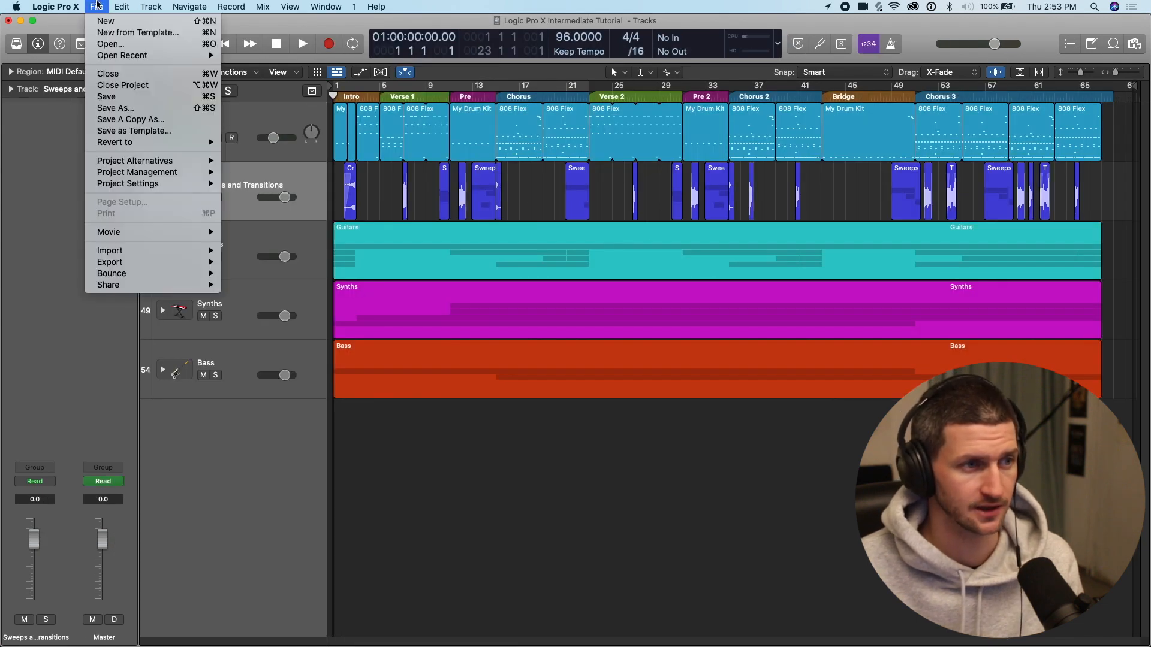
mouse_move(137, 32)
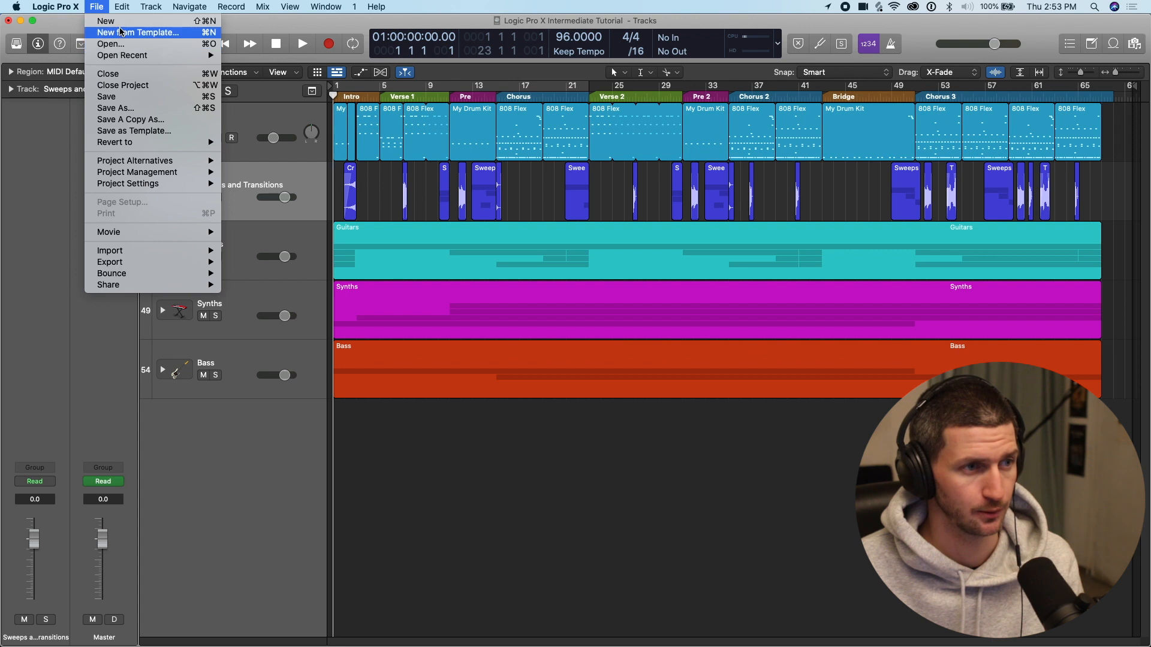
mouse_move(108, 36)
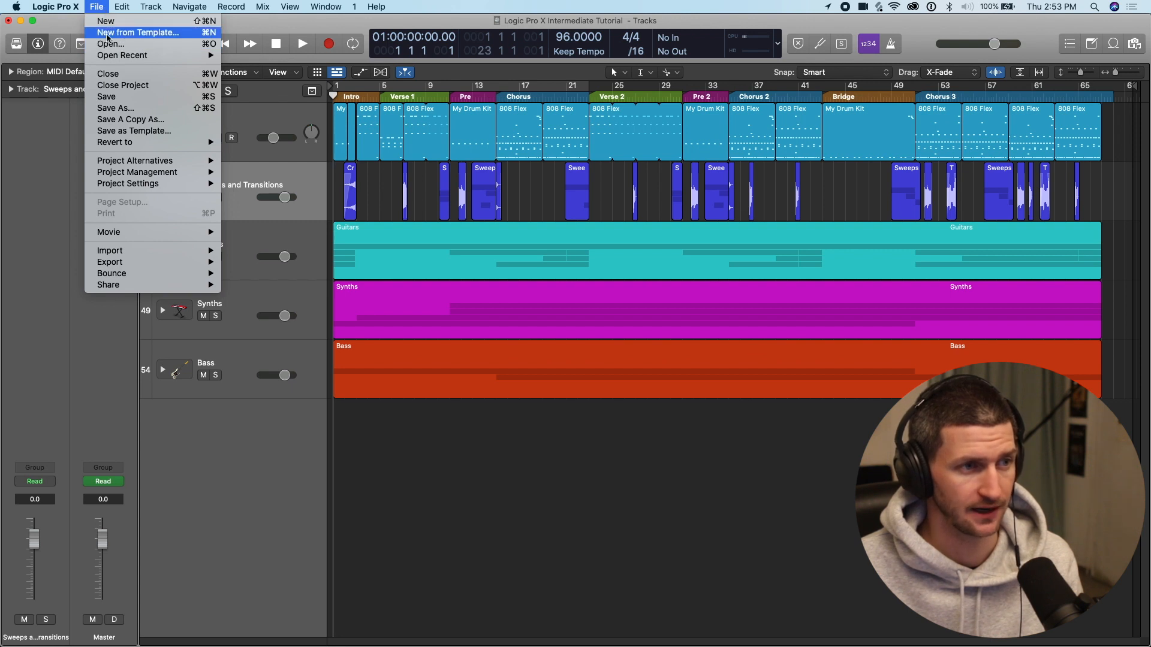
click(138, 32)
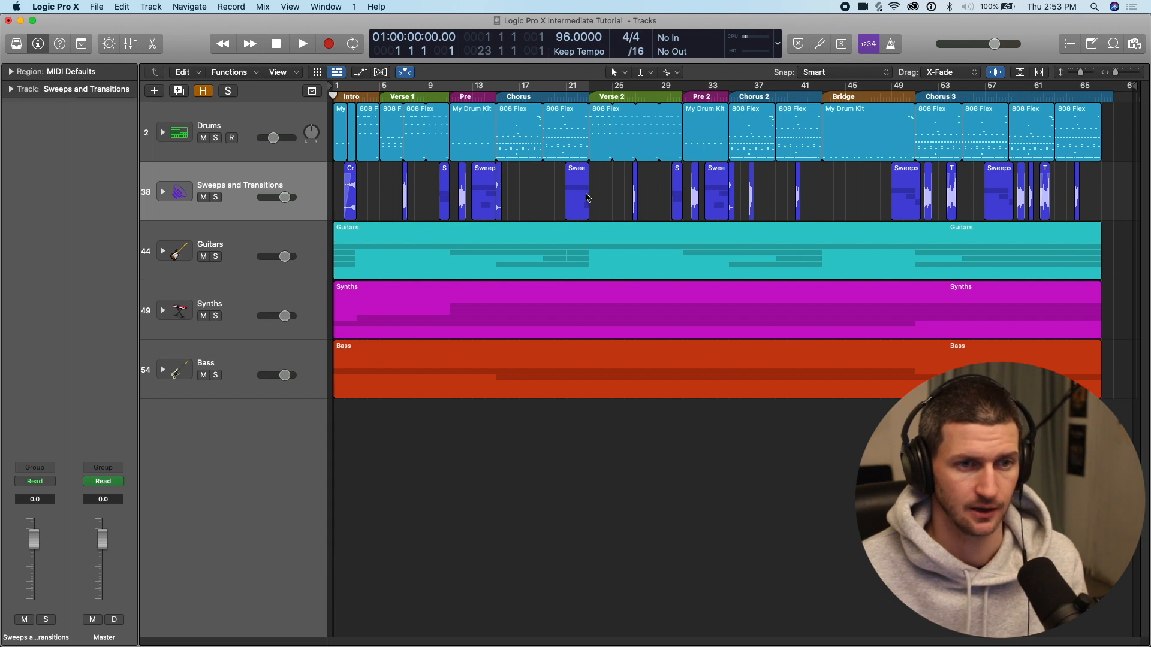
mouse_move(659, 212)
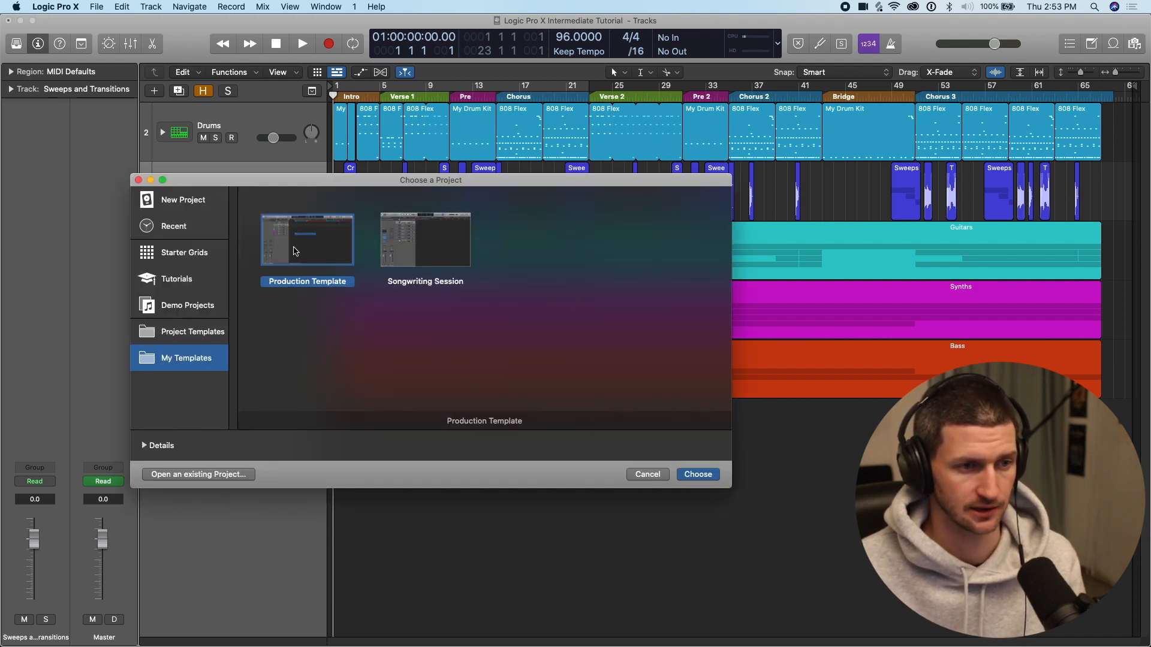
click(425, 239)
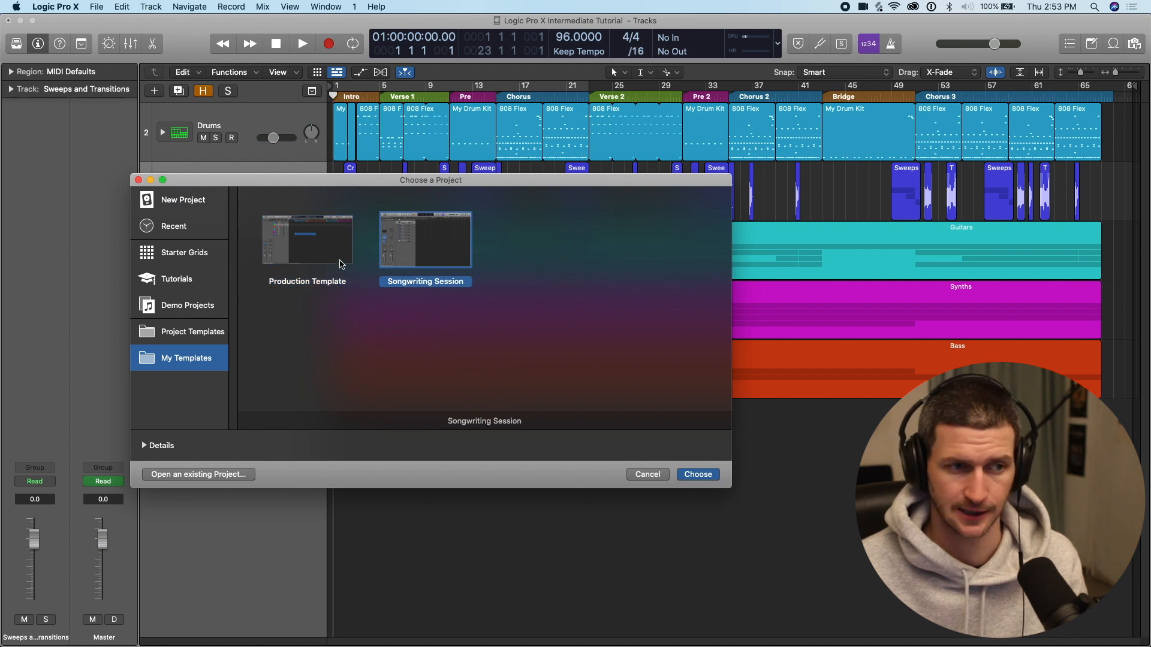
click(307, 238)
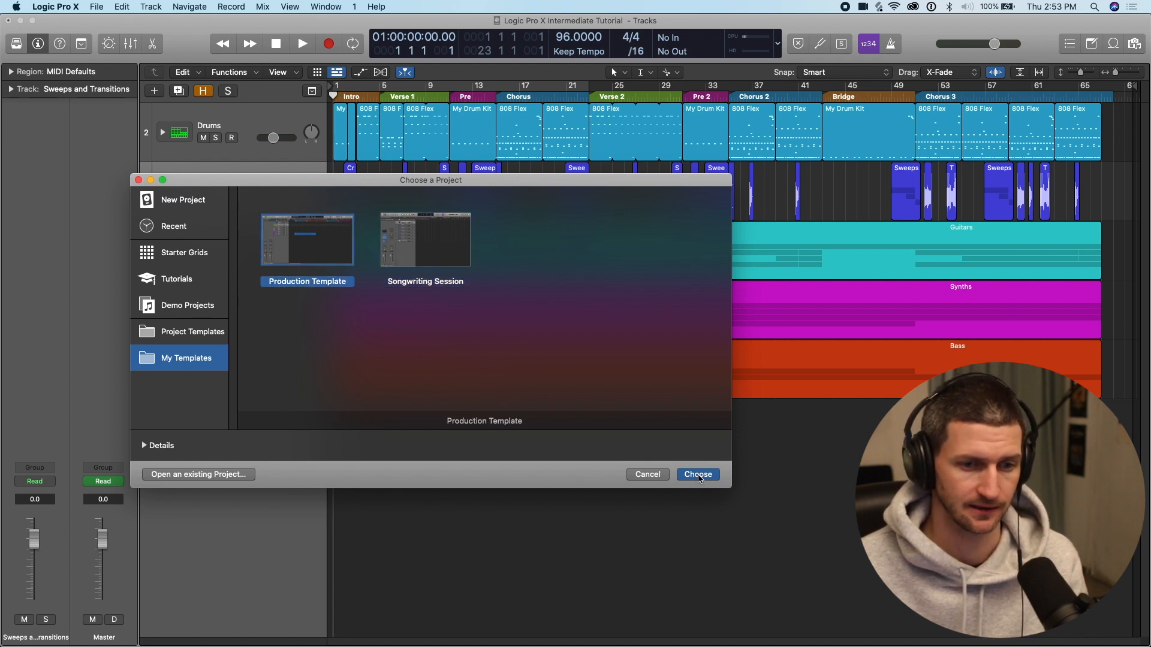
click(696, 474)
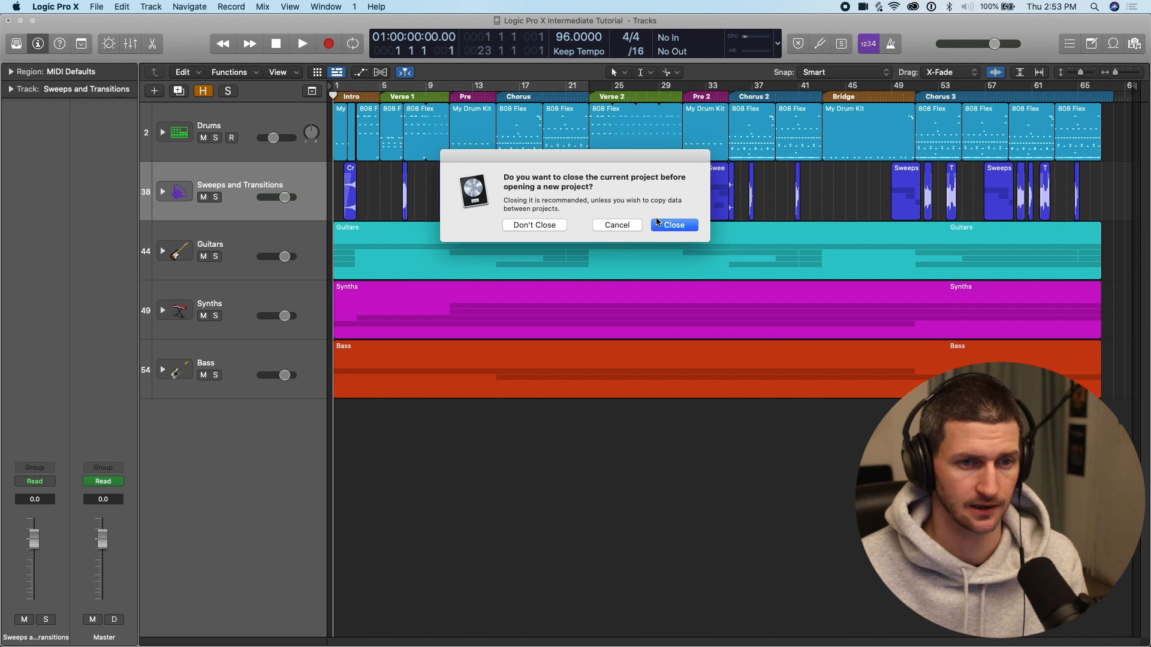
click(673, 225)
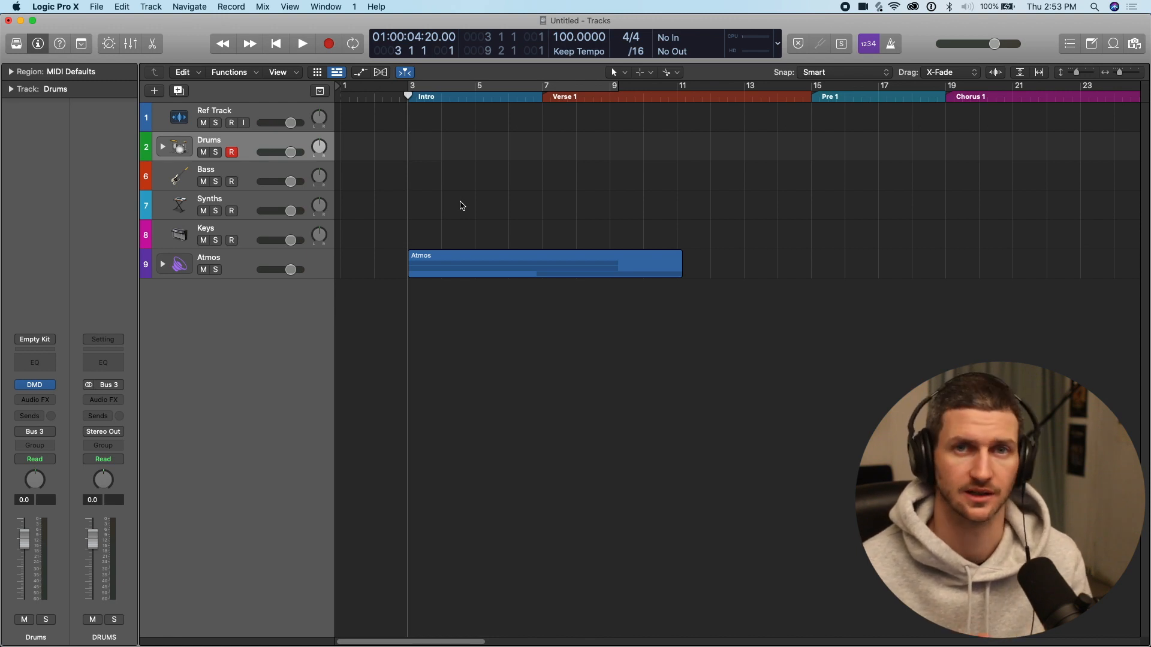
mouse_move(273, 110)
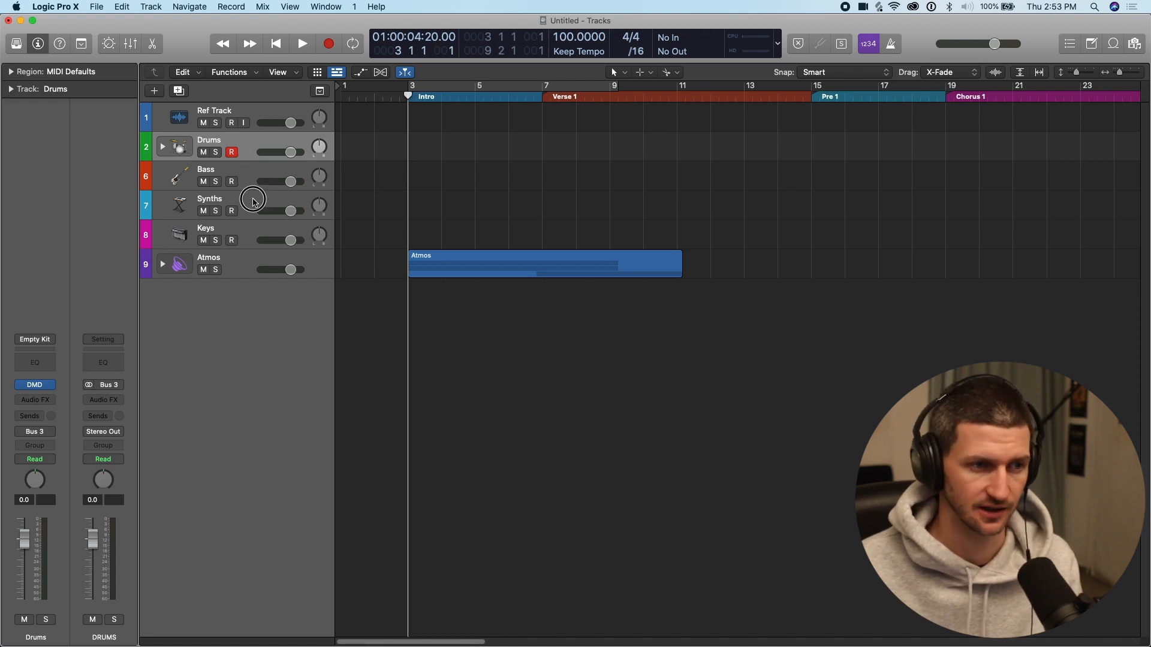
Expand the Drums stack into BL Kick, Snare and Crash and open a drum pattern.
click(545, 264)
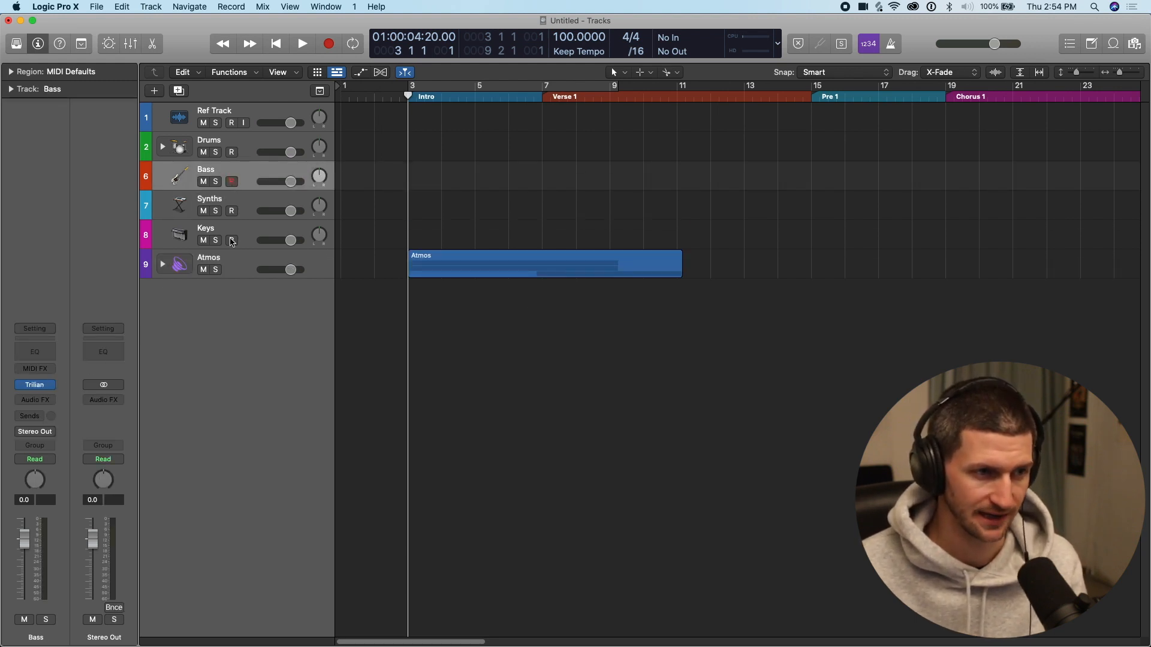
click(209, 141)
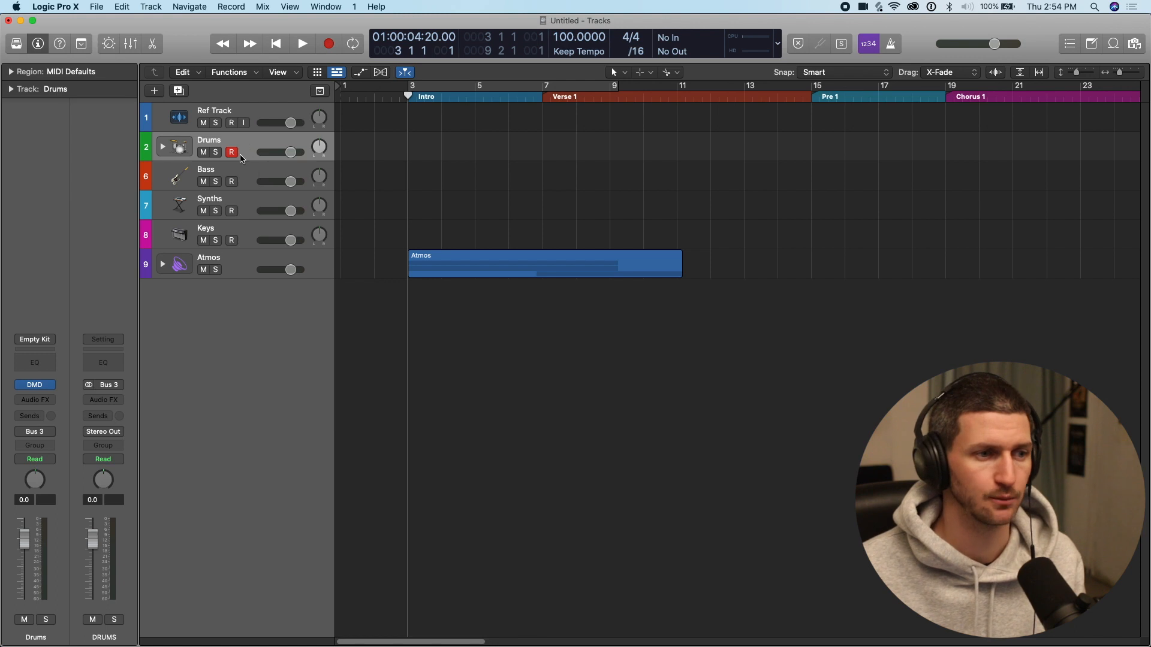
click(161, 146)
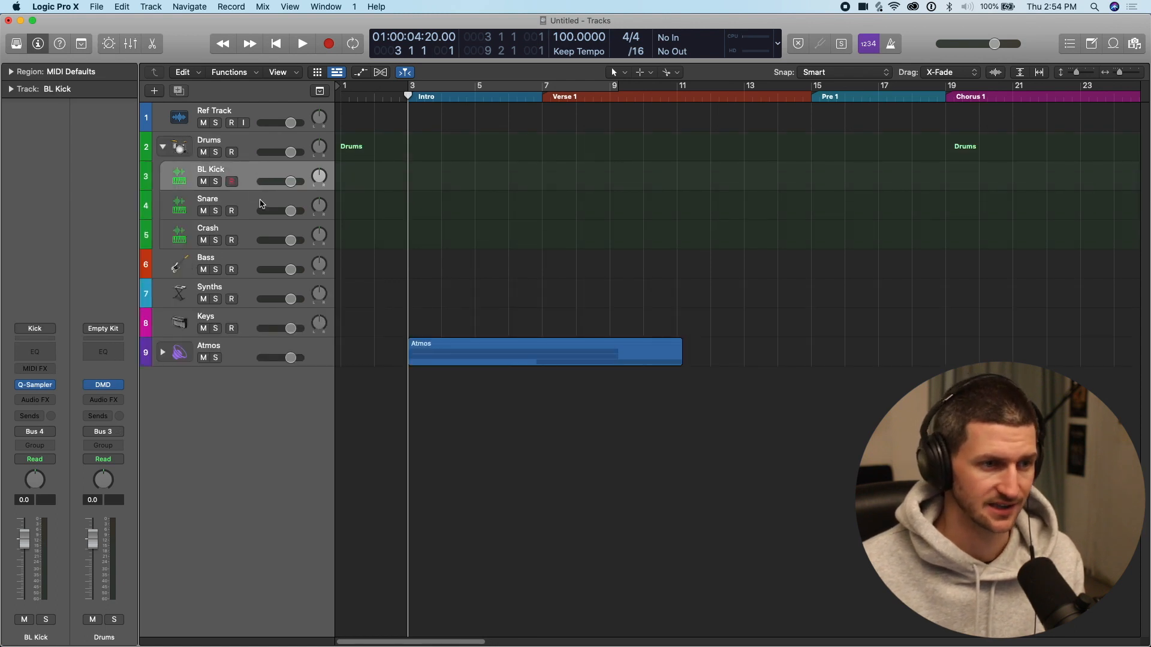
click(208, 228)
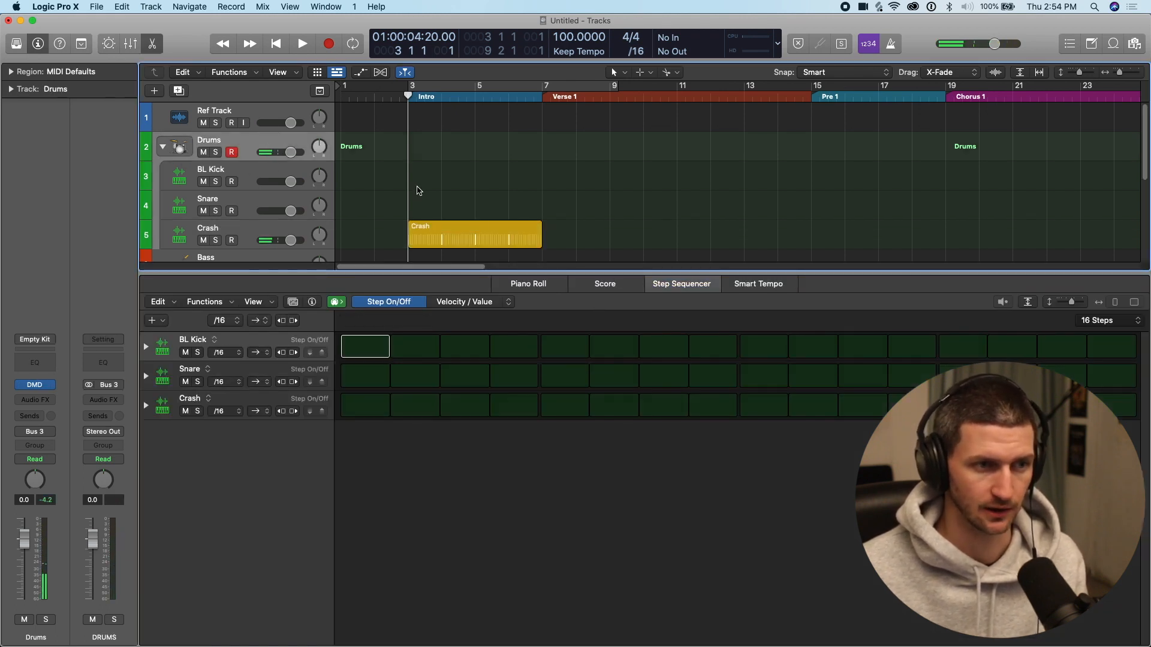
Add kick and snare hits to the pattern and close the step sequencer.
click(564, 375)
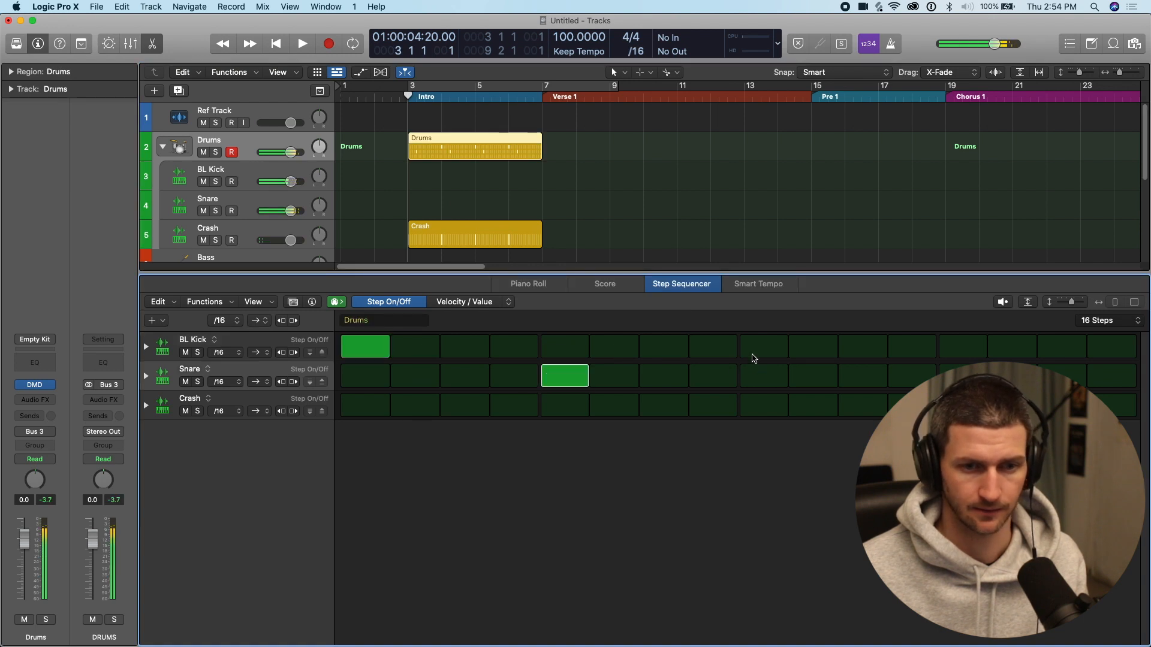
click(302, 44)
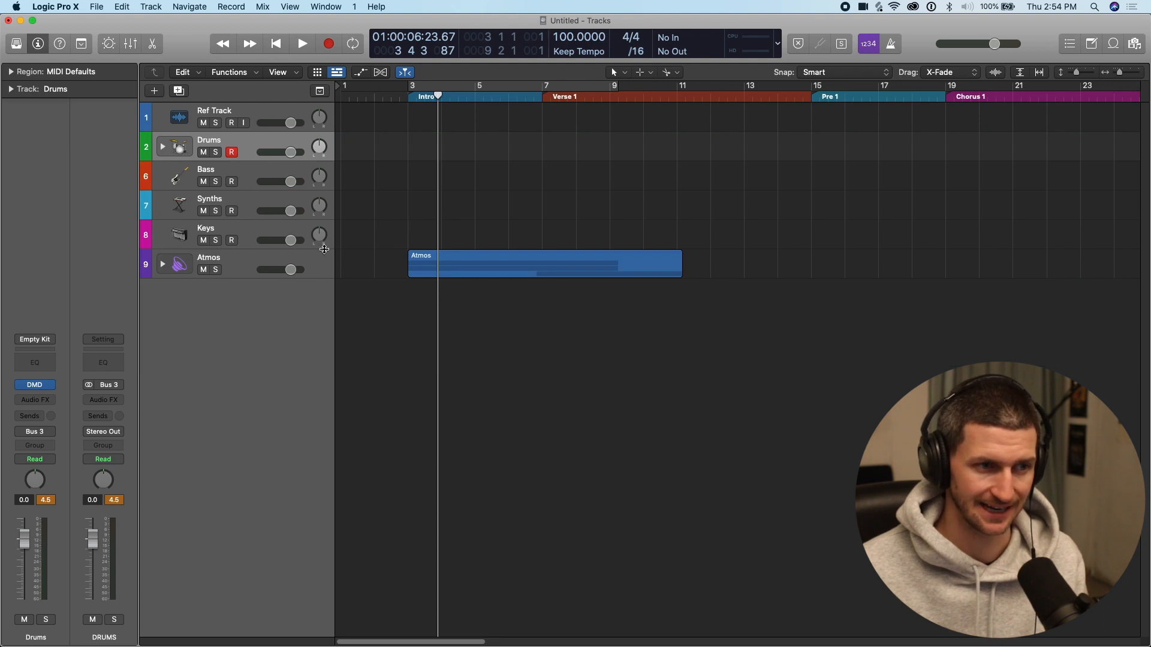
mouse_move(318, 237)
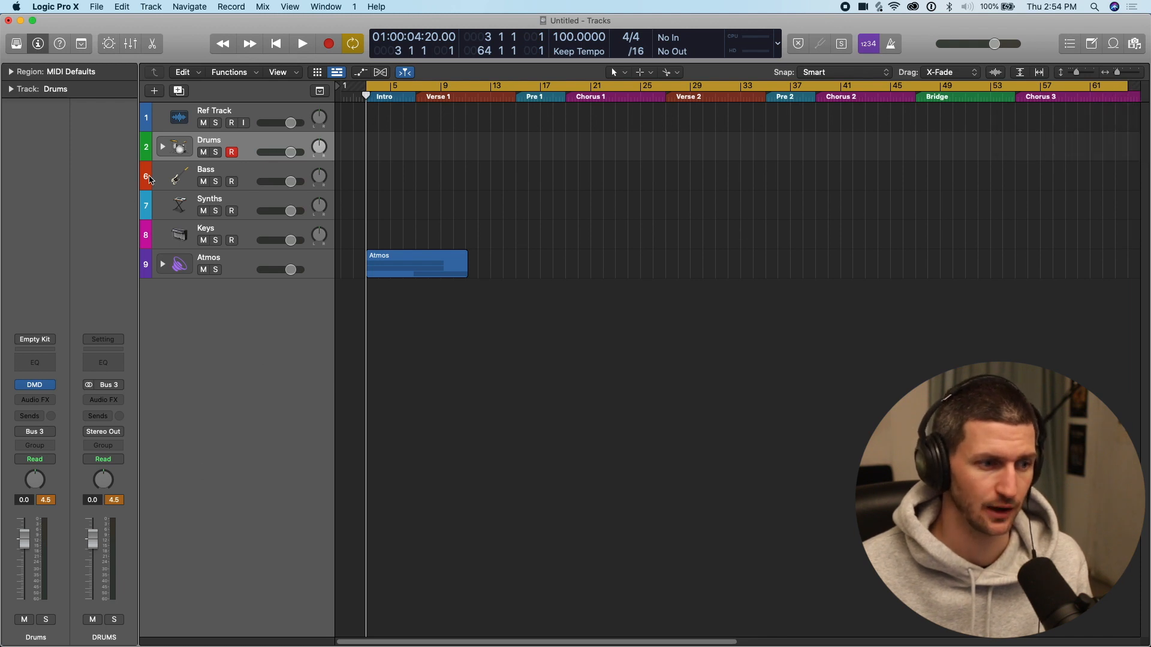
mouse_move(241, 147)
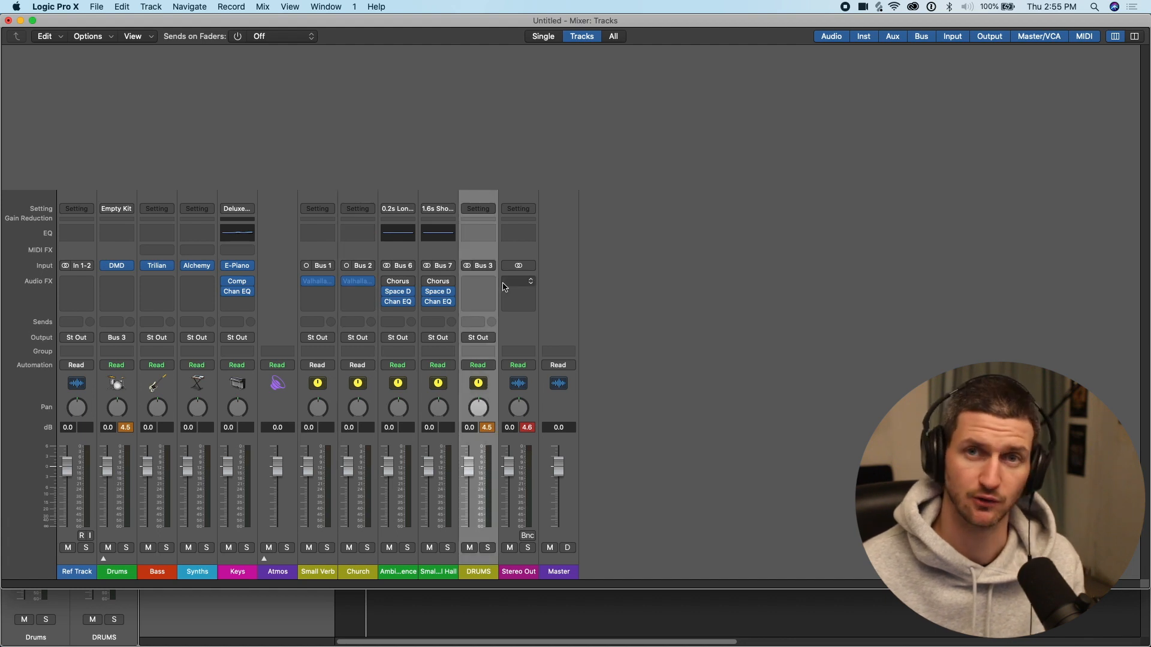
mouse_move(517, 282)
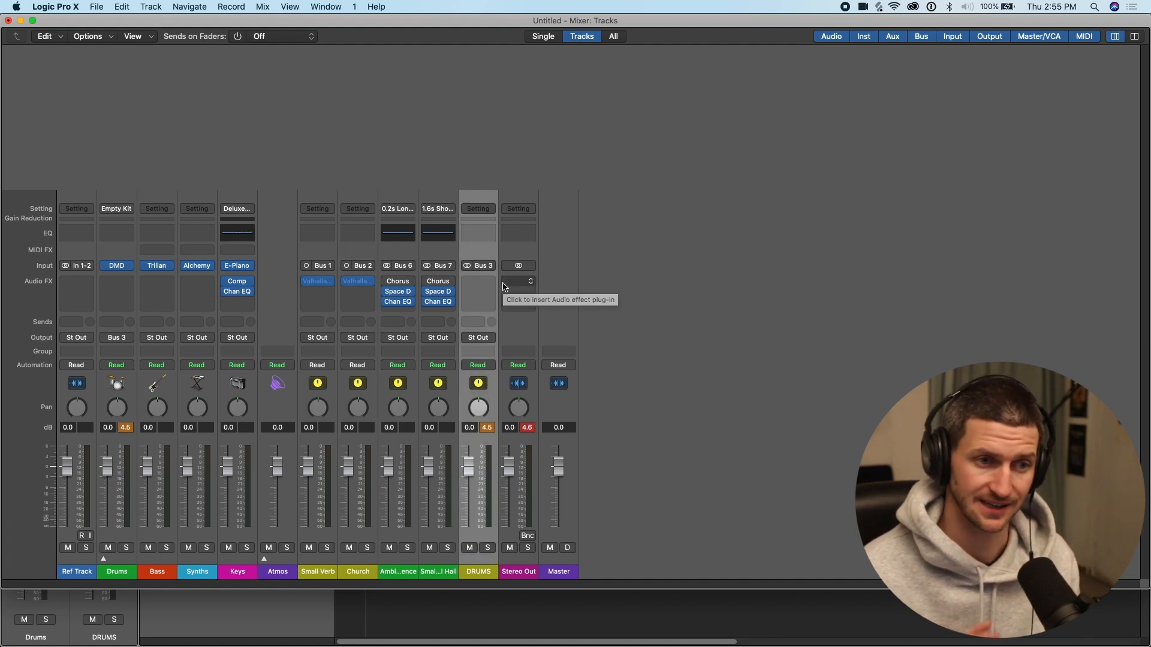
mouse_move(40, 116)
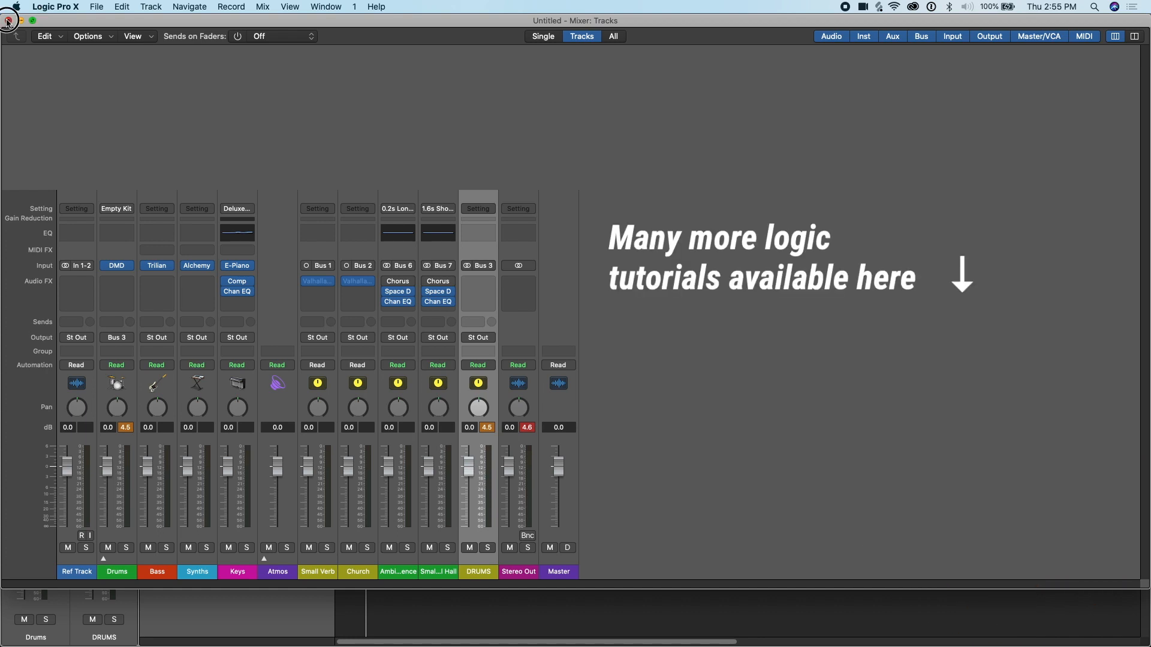
mouse_move(41, 116)
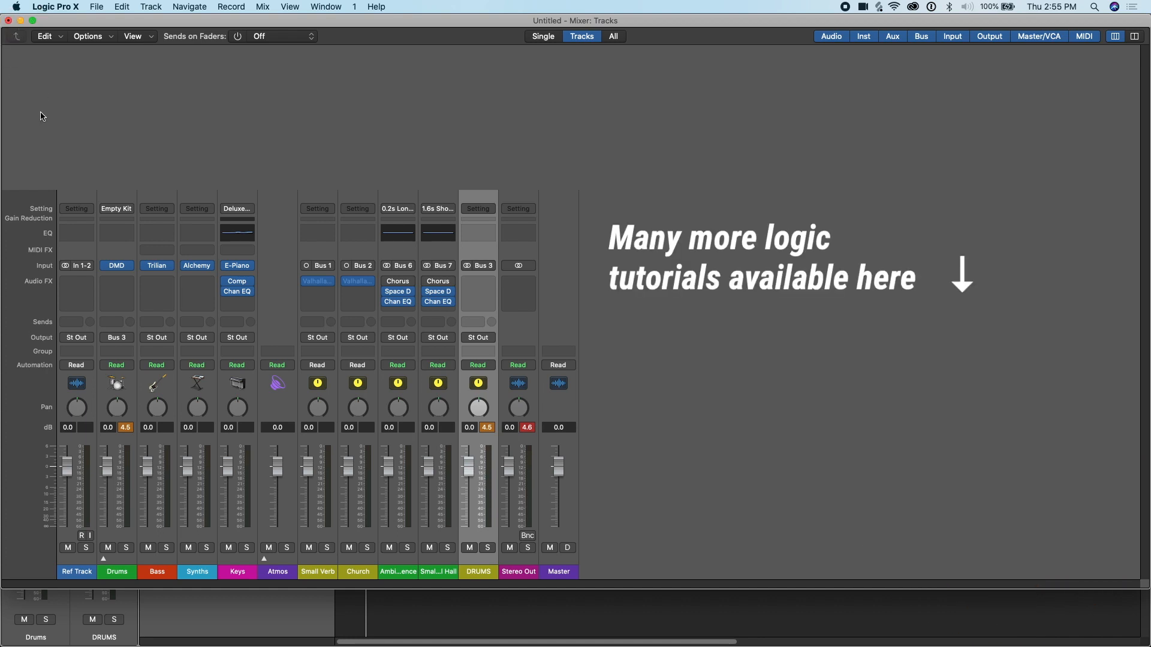